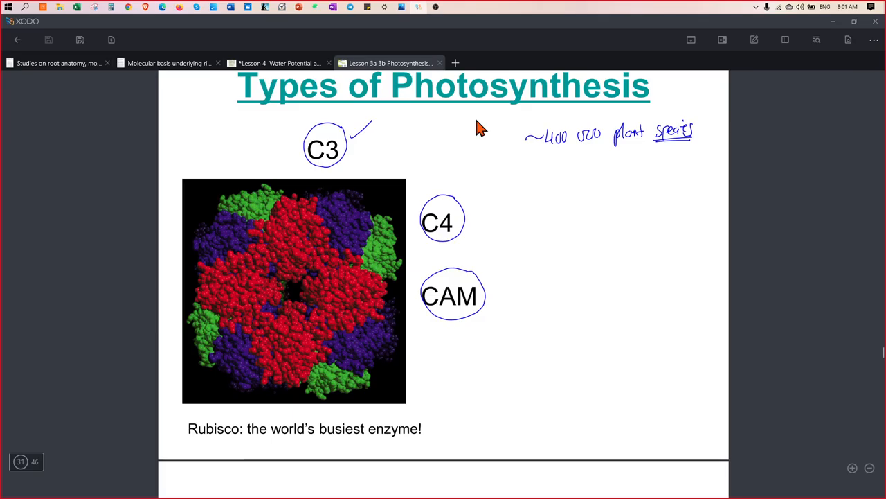
{"action": "mouse_move", "coordinate": [824, 75]}
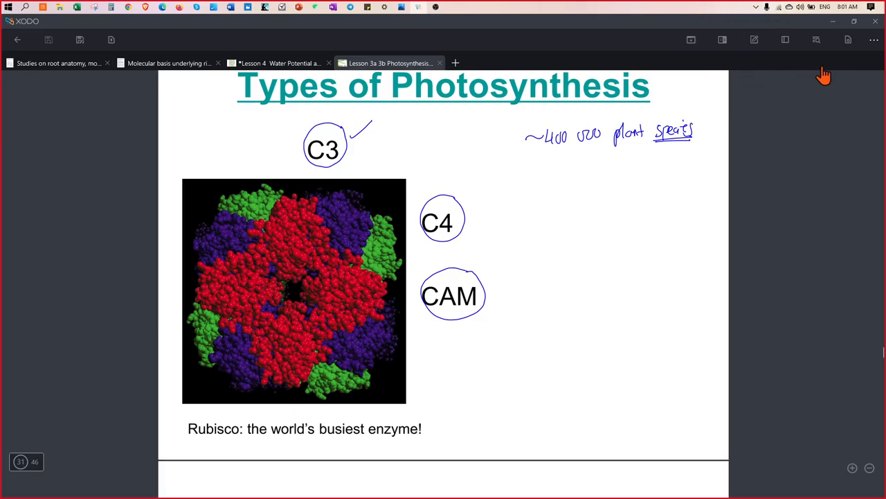
Step: Scroll up to the Rubisco image, then back down toward the 'Competing Reactions' slide
{"action": "scroll", "scroll_direction": "up", "scroll_amount": 3}
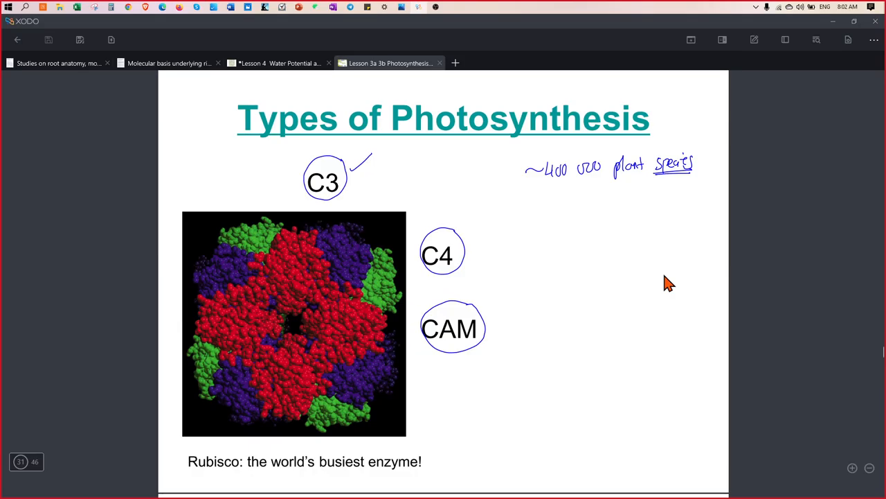
{"action": "mouse_move", "coordinate": [380, 254]}
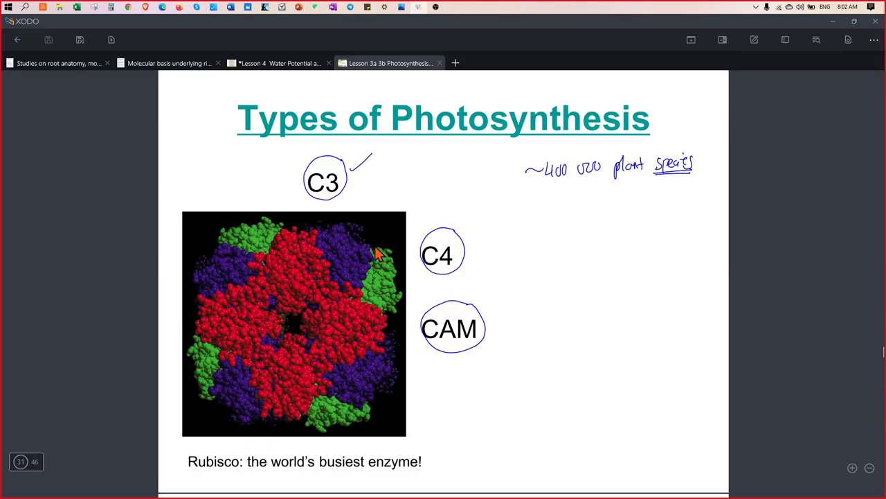
{"action": "mouse_move", "coordinate": [554, 220]}
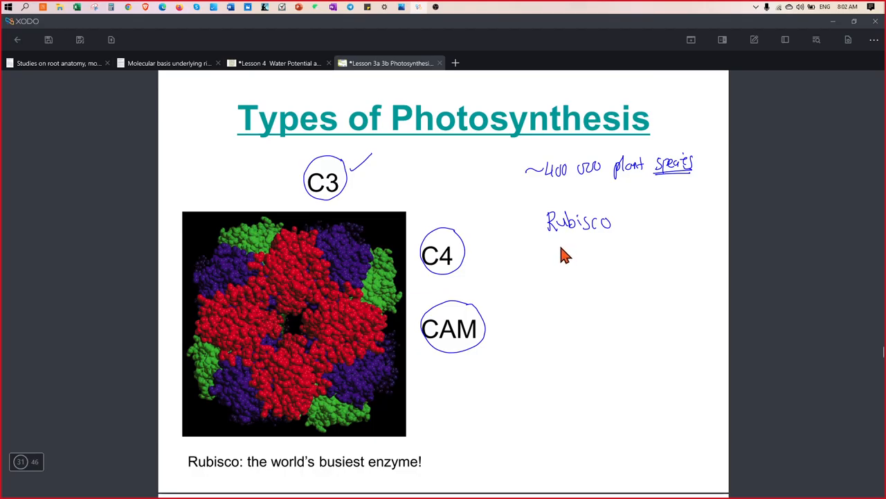
{"action": "mouse_move", "coordinate": [566, 245]}
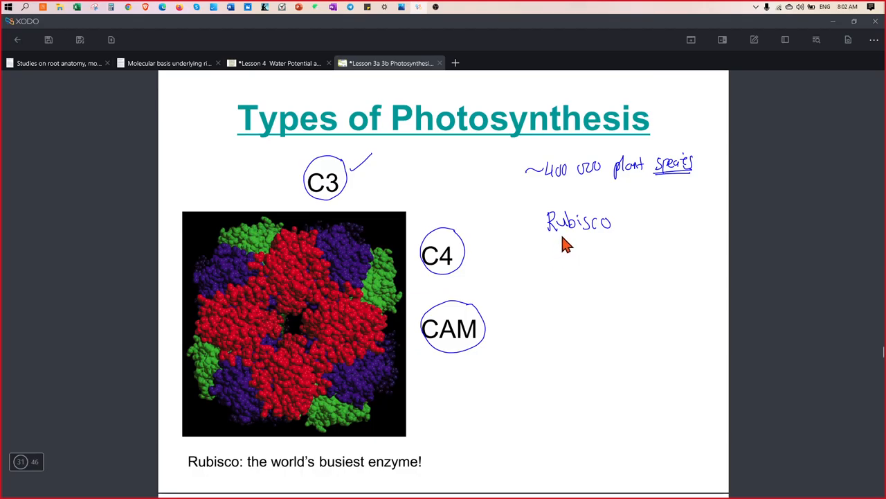
{"action": "mouse_move", "coordinate": [644, 213]}
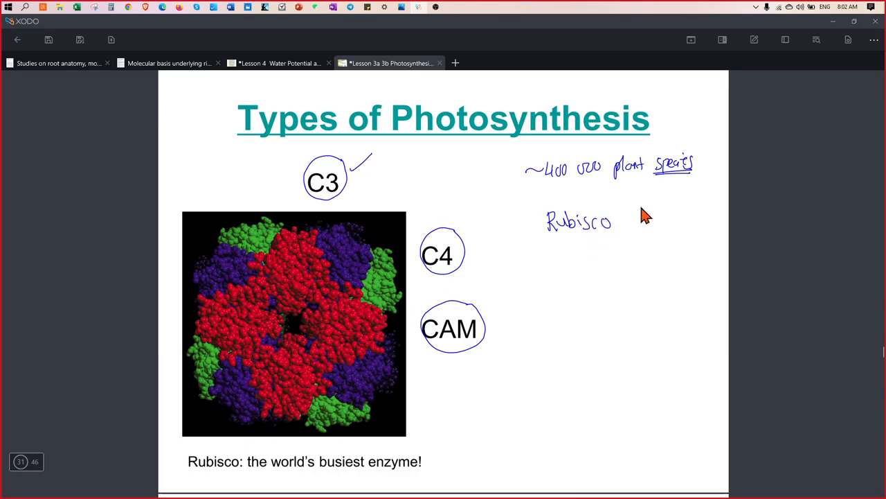
{"action": "mouse_move", "coordinate": [599, 243]}
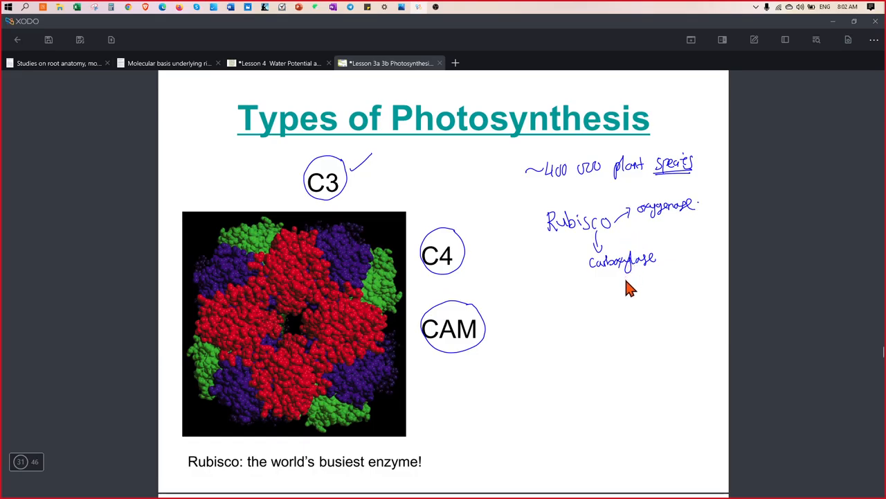
{"action": "mouse_move", "coordinate": [613, 267]}
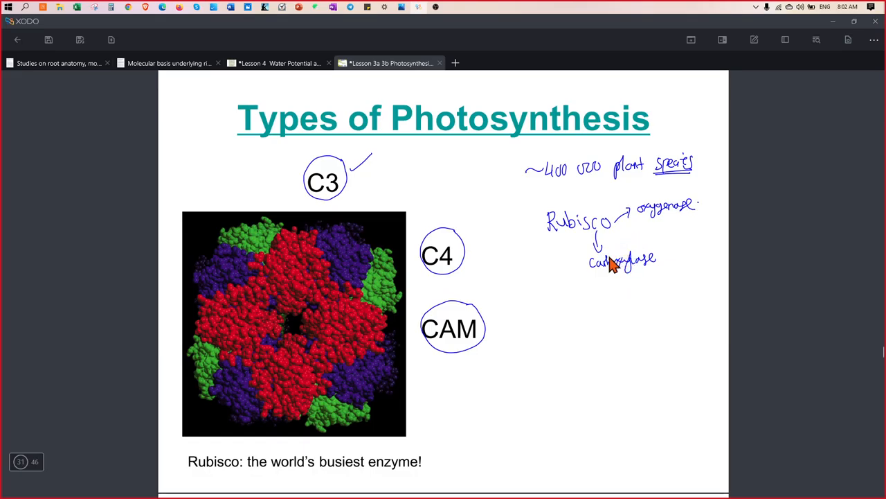
{"action": "mouse_move", "coordinate": [615, 269]}
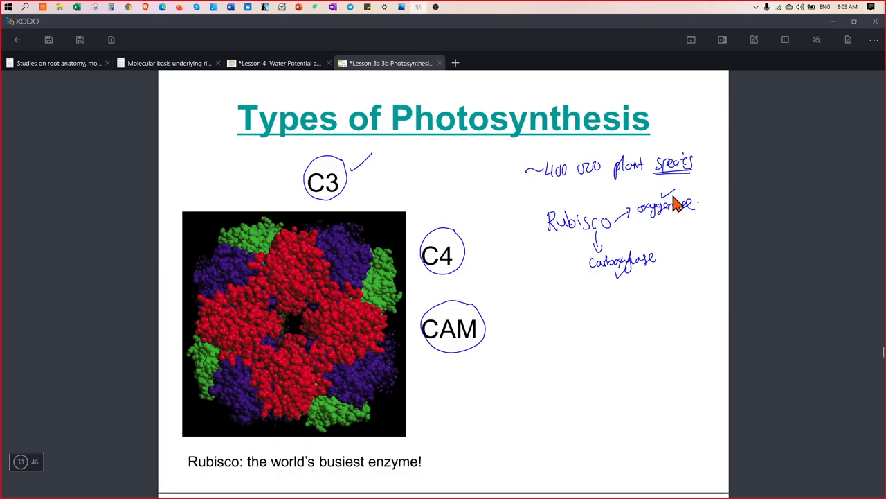
{"action": "mouse_move", "coordinate": [687, 197]}
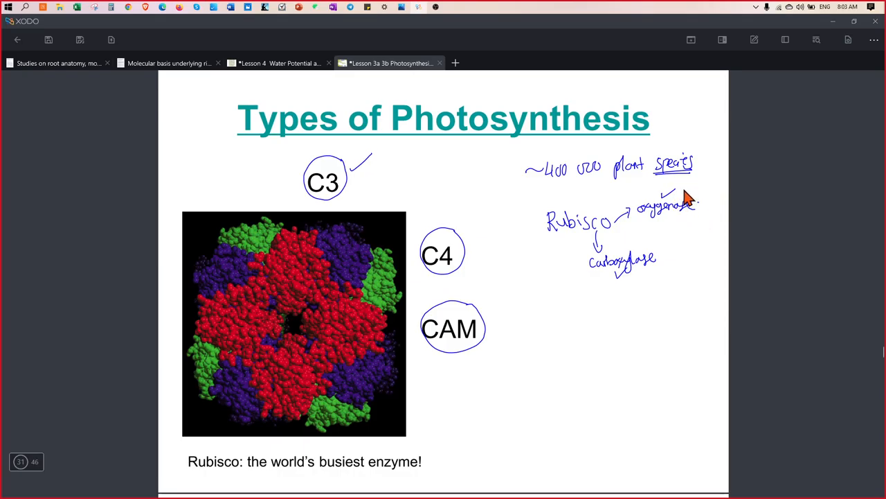
{"action": "mouse_move", "coordinate": [619, 293]}
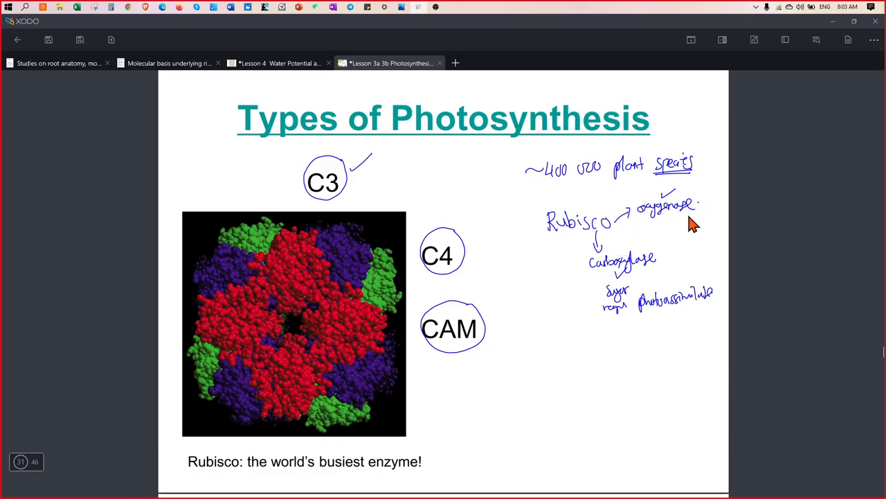
{"action": "mouse_move", "coordinate": [682, 220]}
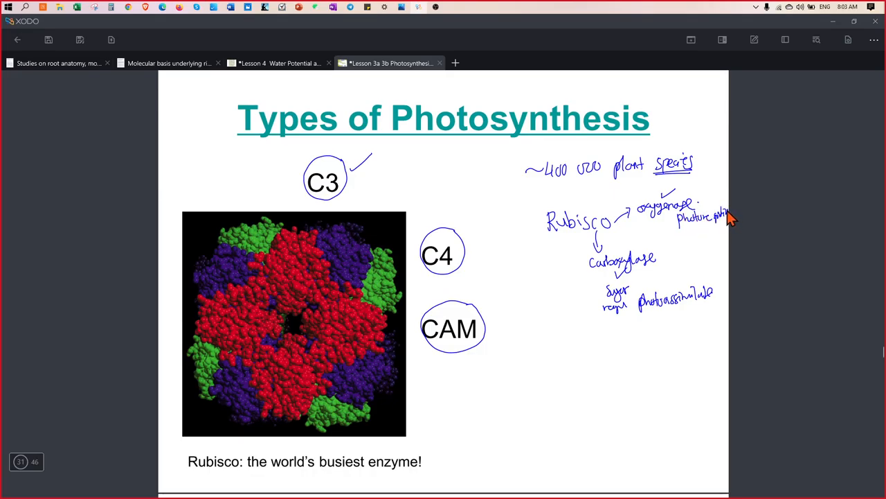
{"action": "scroll", "scroll_direction": "down", "scroll_amount": 3}
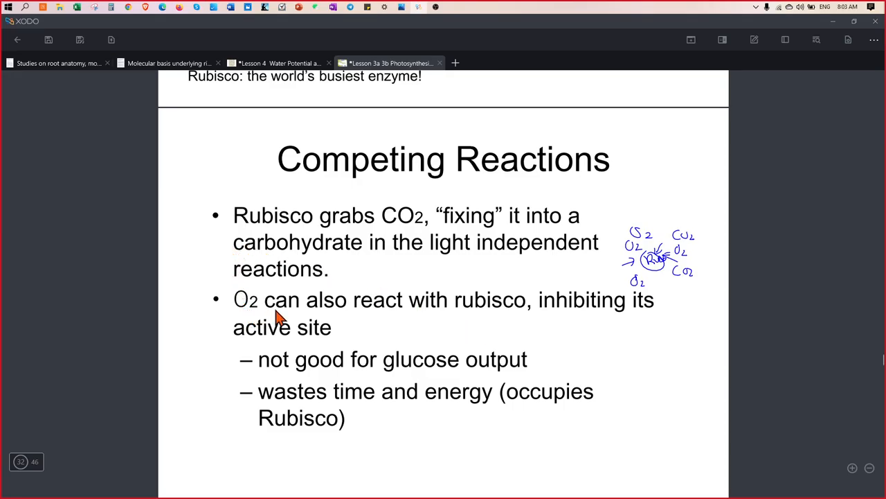
{"action": "mouse_move", "coordinate": [356, 311]}
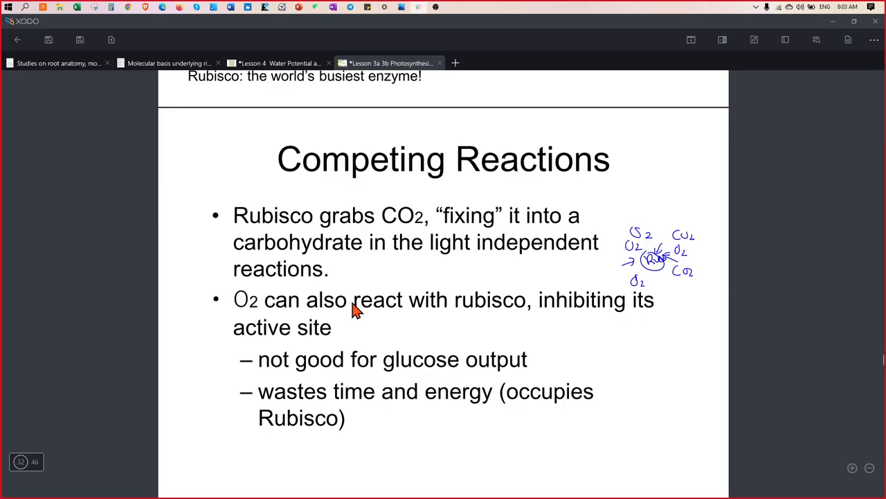
{"action": "mouse_move", "coordinate": [184, 398]}
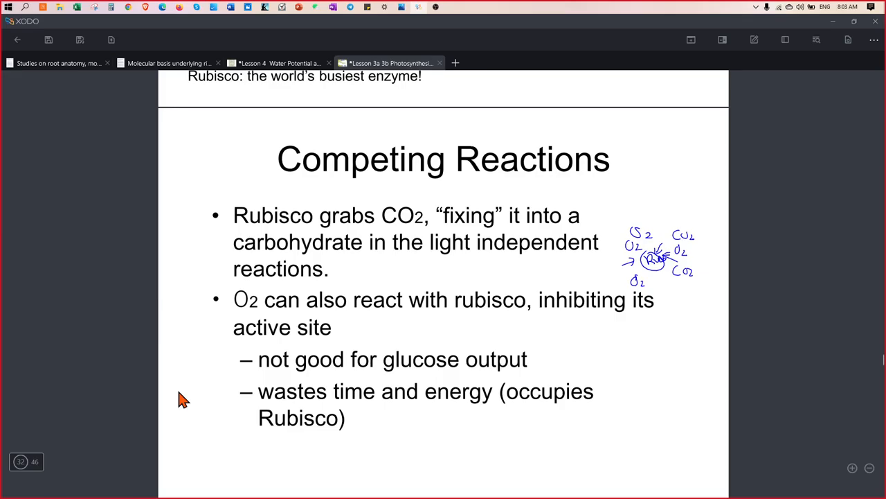
{"action": "mouse_move", "coordinate": [530, 386]}
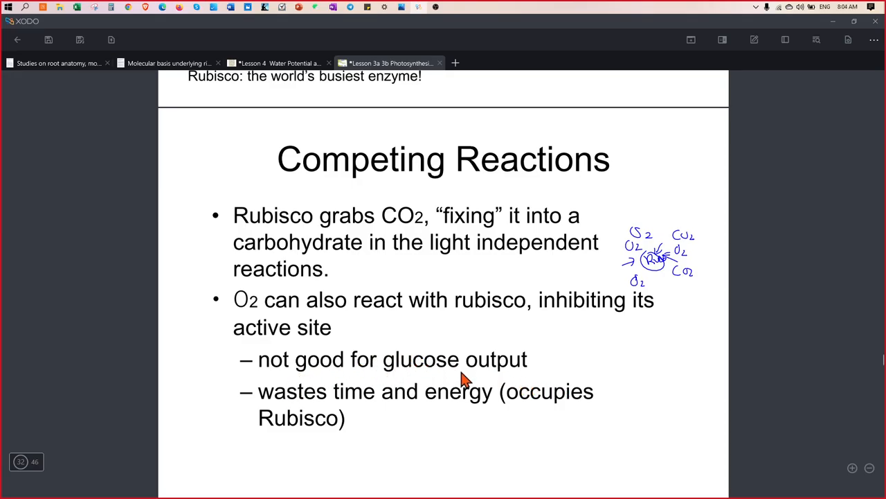
{"action": "mouse_move", "coordinate": [315, 416]}
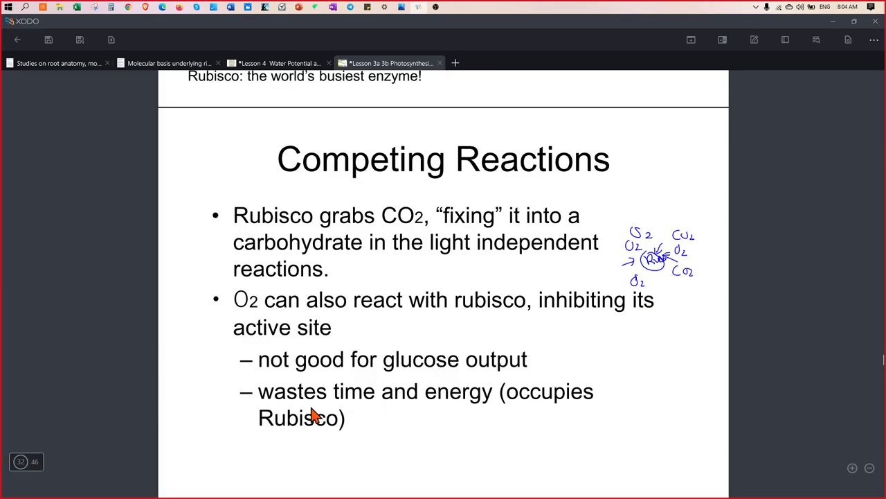
{"action": "mouse_move", "coordinate": [355, 409]}
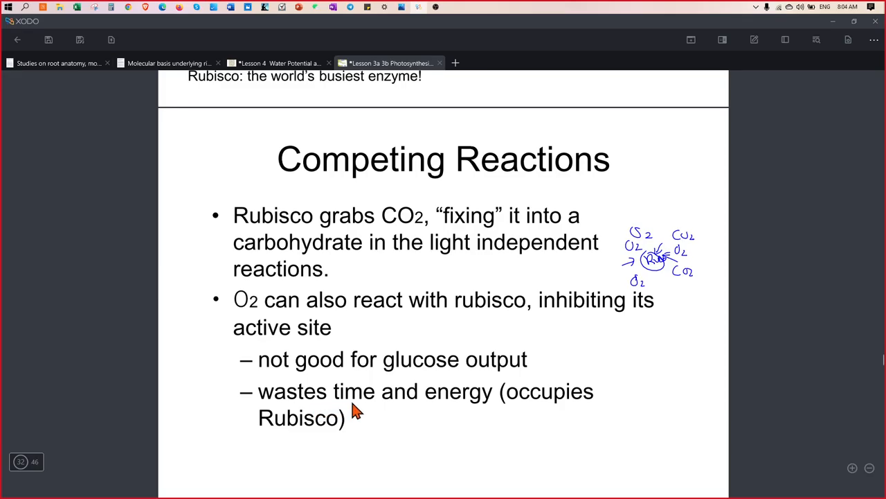
{"action": "mouse_move", "coordinate": [540, 425]}
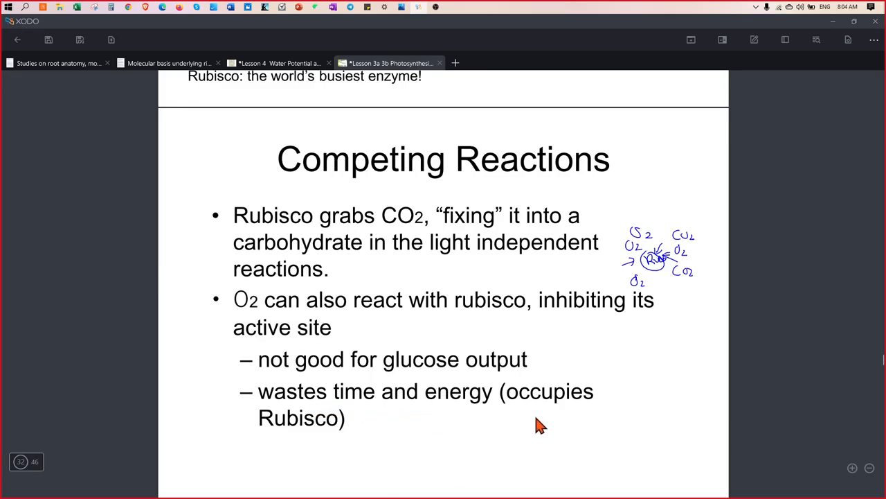
{"action": "mouse_move", "coordinate": [402, 450]}
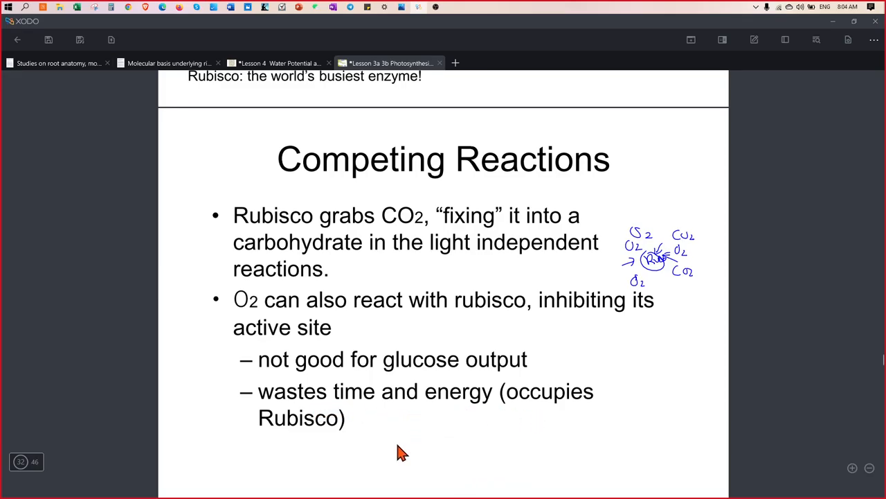
{"action": "mouse_move", "coordinate": [547, 394]}
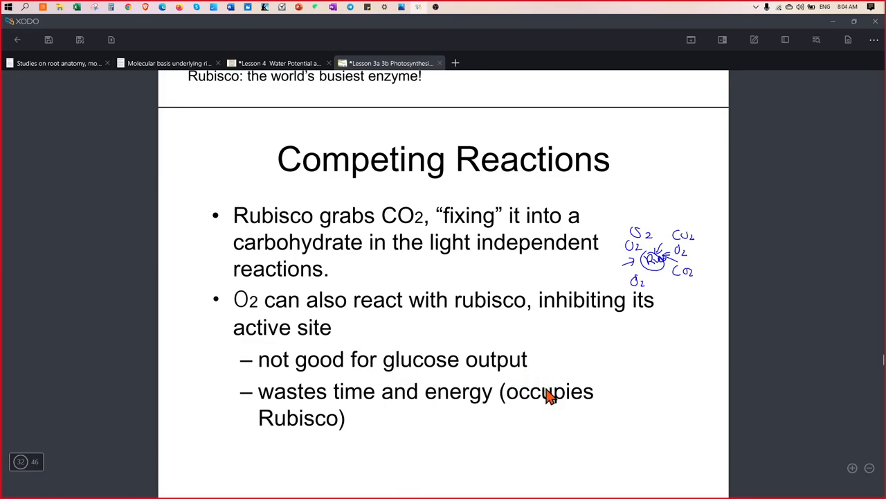
Step: Scroll down to page 32, the annotated Competing Reactions slide
{"action": "scroll", "scroll_direction": "down", "scroll_amount": 3}
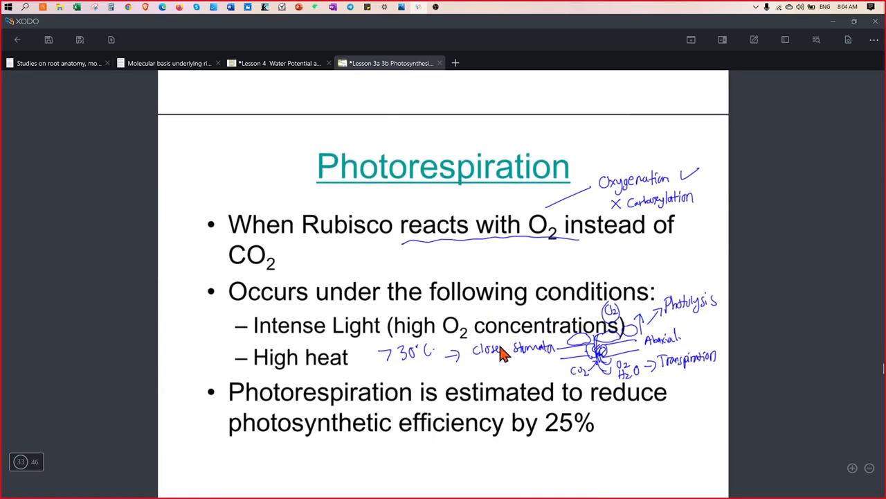
{"action": "scroll", "scroll_direction": "down", "scroll_amount": 3}
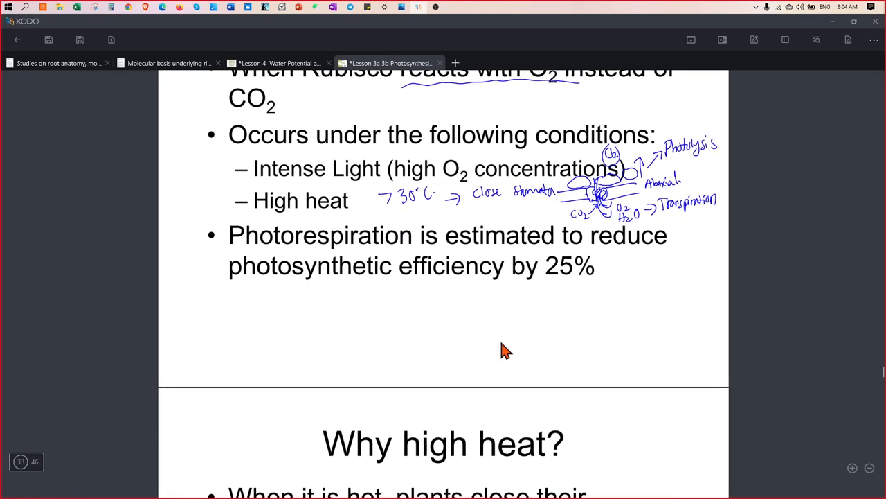
{"action": "scroll", "scroll_direction": "down", "scroll_amount": 3}
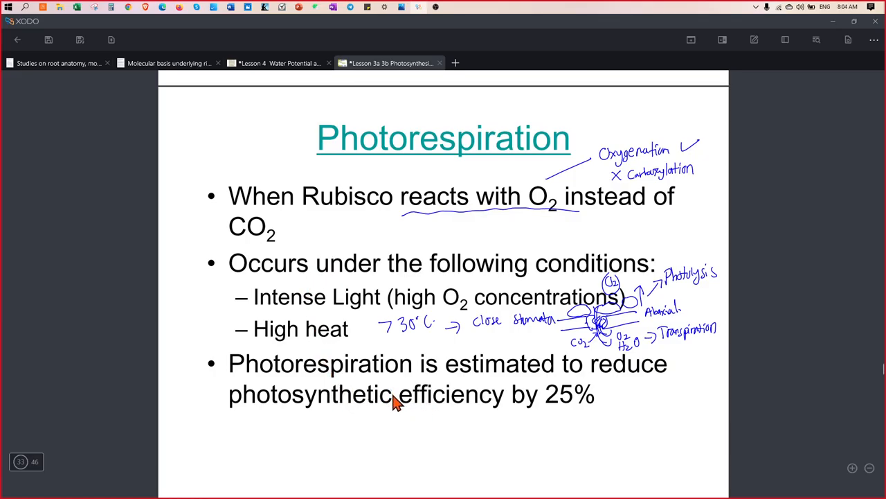
{"action": "mouse_move", "coordinate": [444, 432]}
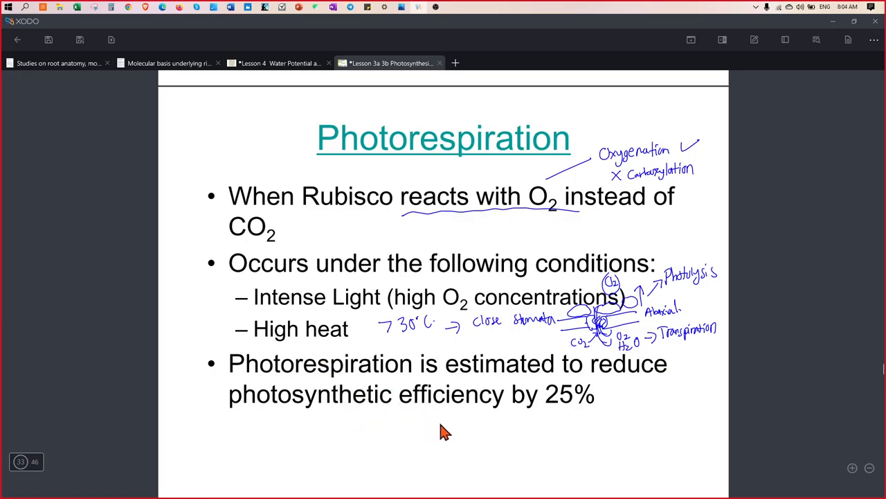
{"action": "mouse_move", "coordinate": [511, 433]}
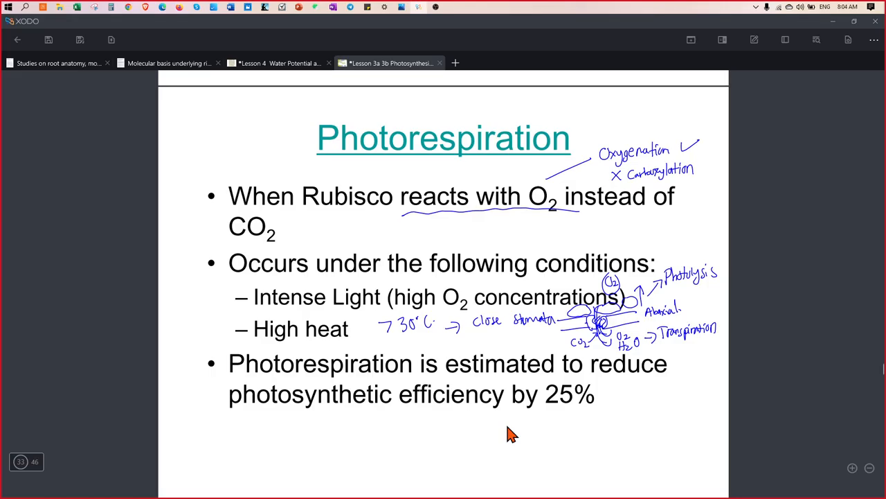
{"action": "mouse_move", "coordinate": [512, 407]}
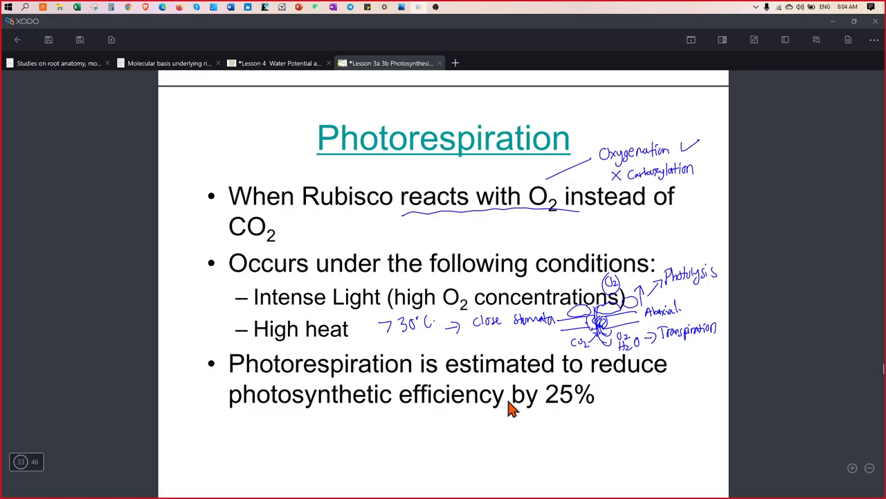
{"action": "mouse_move", "coordinate": [239, 329]}
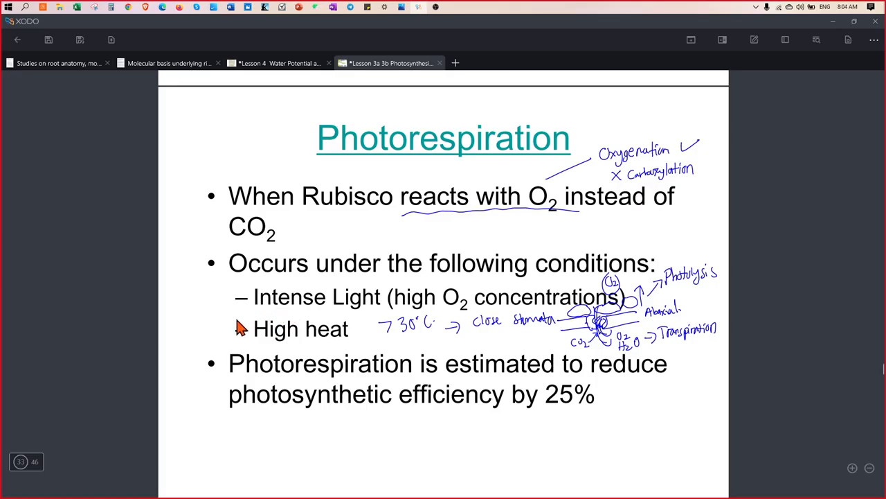
{"action": "mouse_move", "coordinate": [254, 325]}
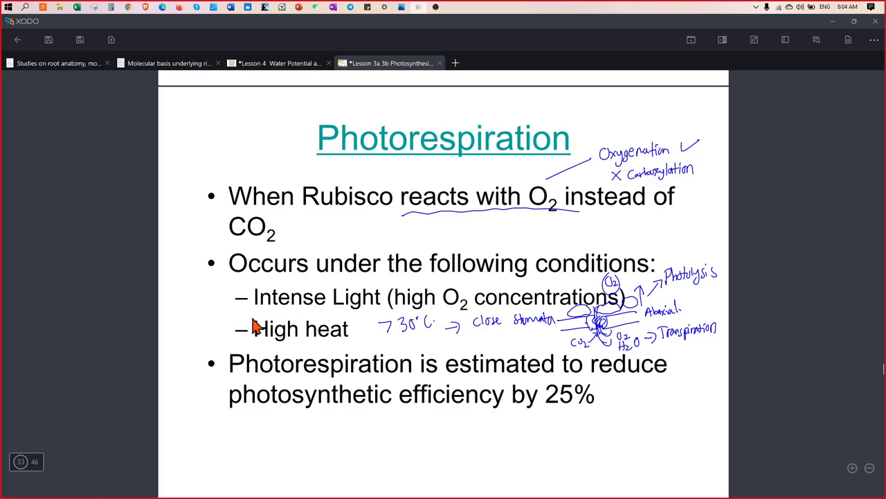
{"action": "mouse_move", "coordinate": [519, 308]}
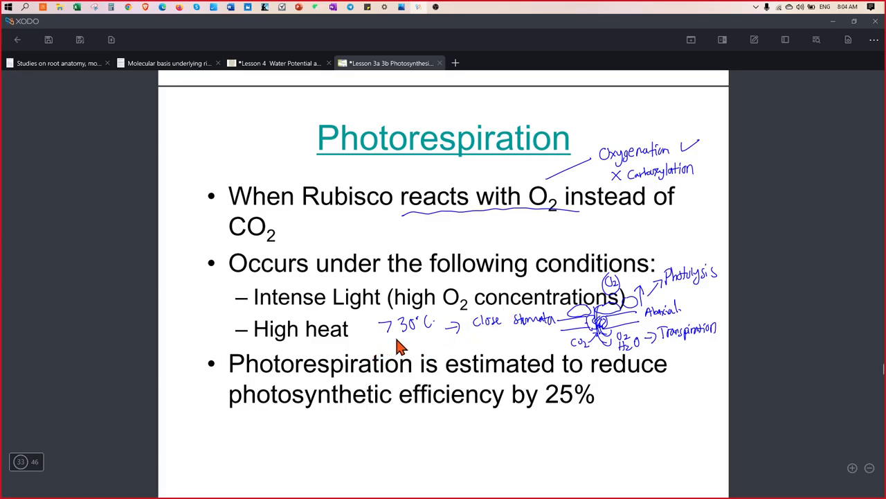
{"action": "mouse_move", "coordinate": [447, 345]}
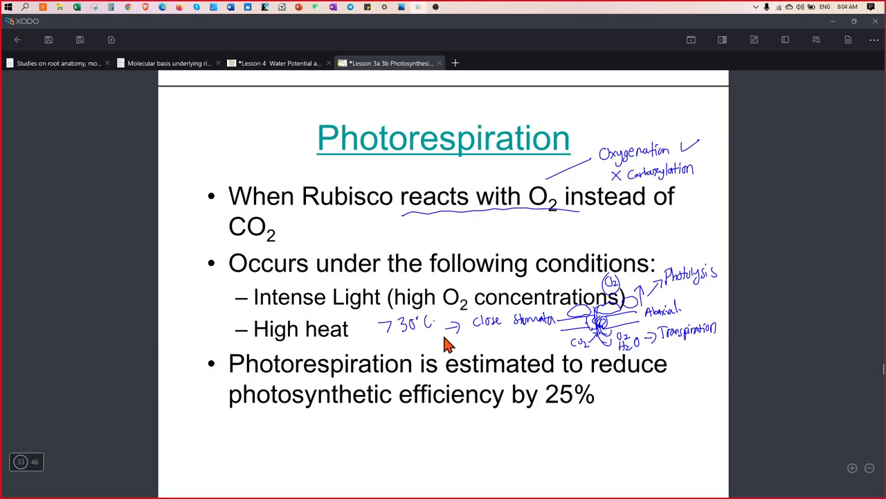
{"action": "mouse_move", "coordinate": [442, 290]}
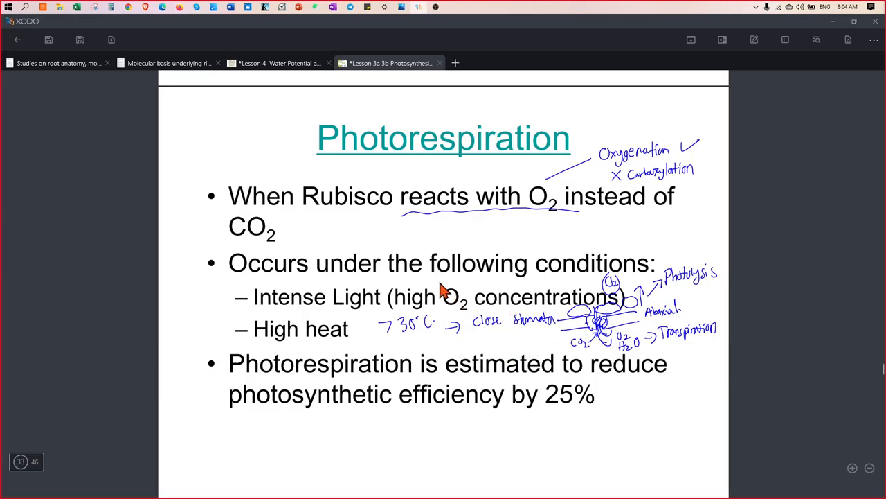
{"action": "mouse_move", "coordinate": [353, 270]}
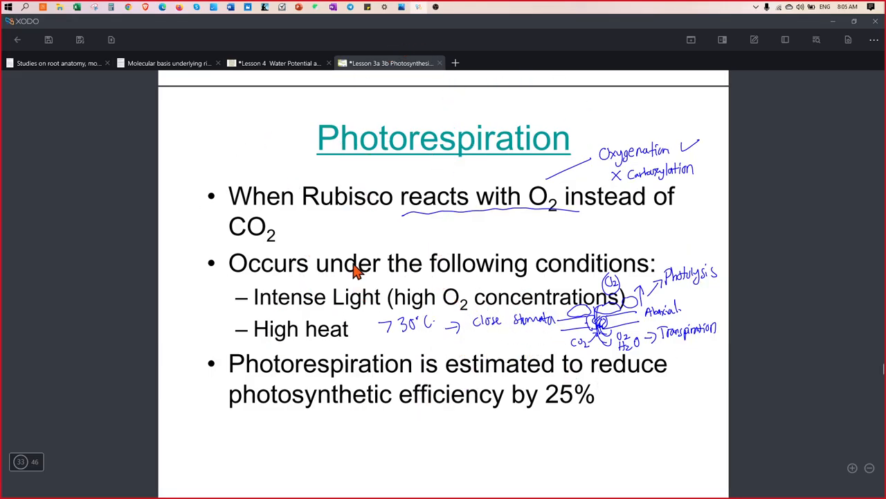
{"action": "mouse_move", "coordinate": [582, 249]}
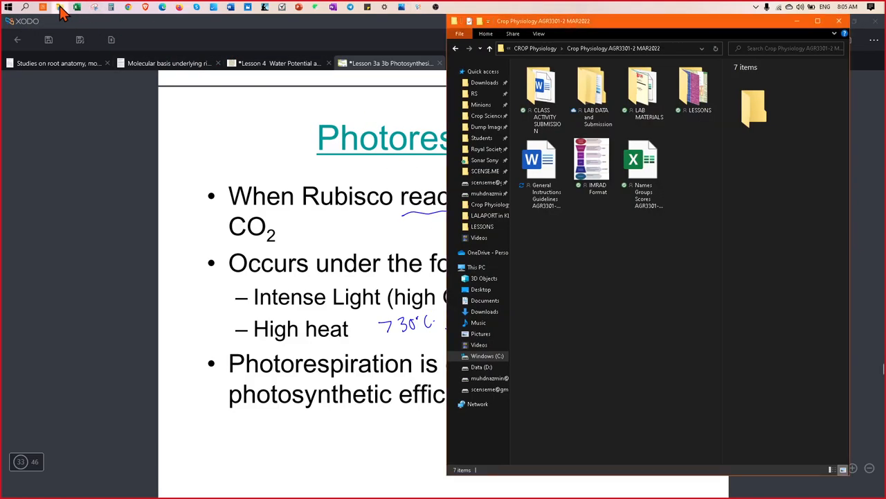
Step: Select and open the LESSONS folder in the Crop Physiology course folder
{"action": "left_click", "coordinate": [693, 88]}
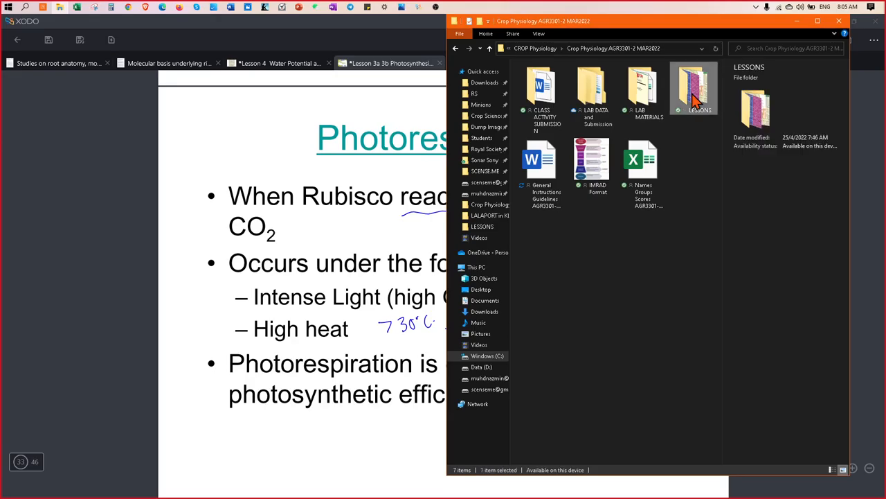
{"action": "double_click", "coordinate": [693, 87]}
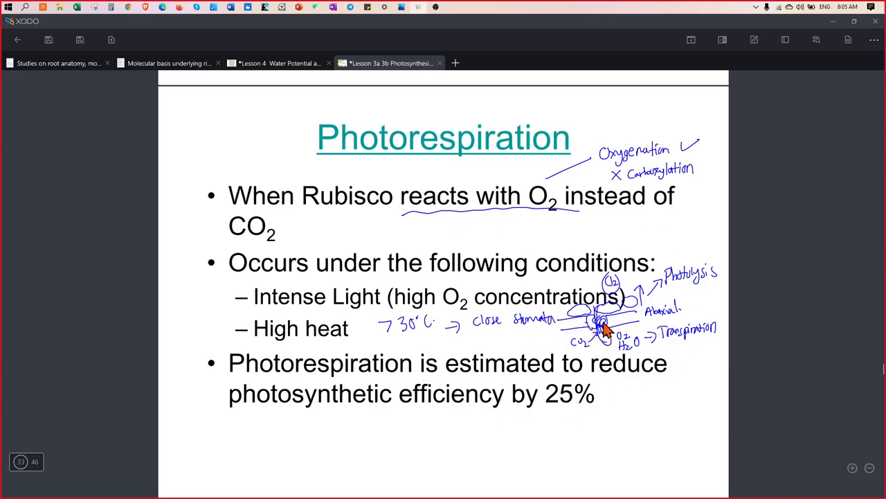
{"action": "mouse_move", "coordinate": [582, 342]}
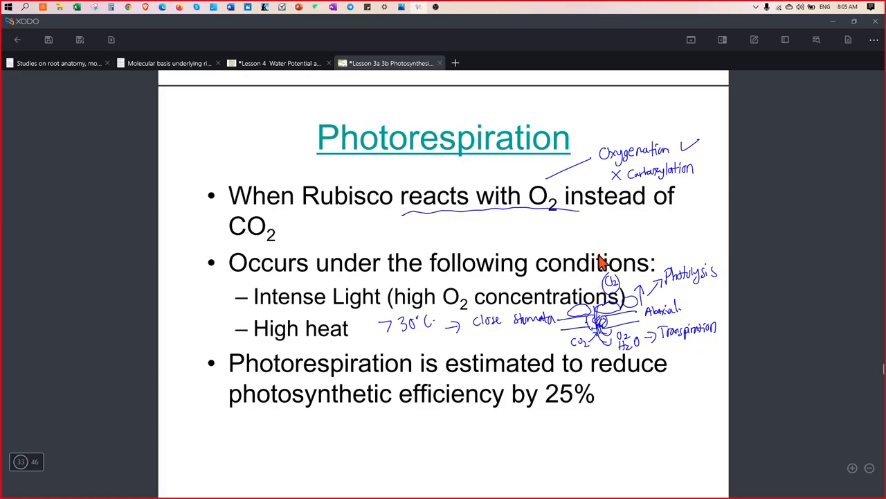
{"action": "mouse_move", "coordinate": [596, 262]}
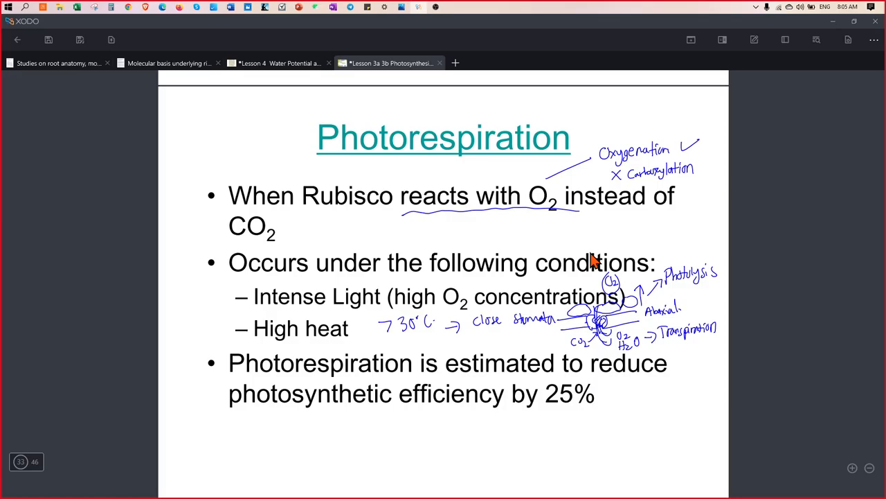
{"action": "mouse_move", "coordinate": [597, 258]}
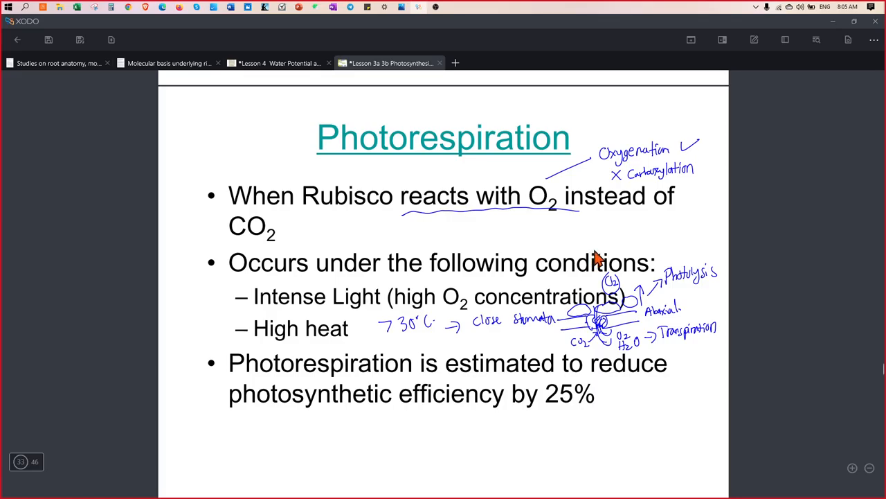
{"action": "mouse_move", "coordinate": [620, 284]}
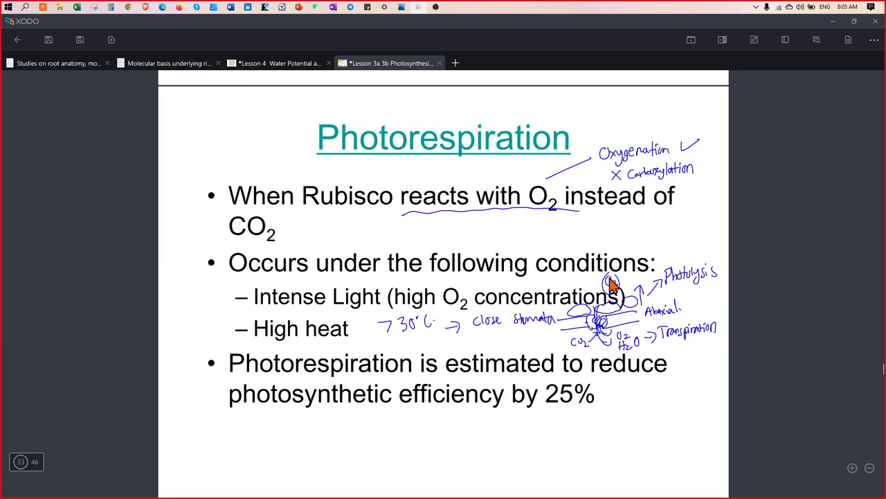
{"action": "mouse_move", "coordinate": [614, 294]}
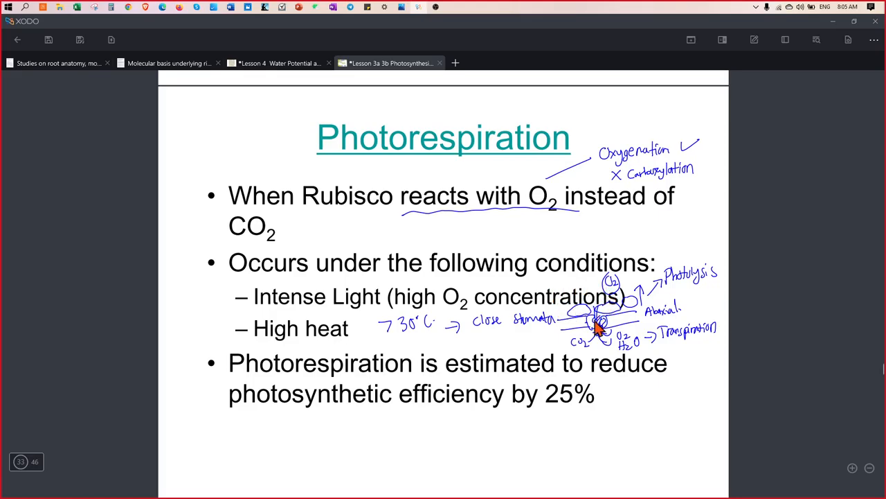
{"action": "mouse_move", "coordinate": [554, 367]}
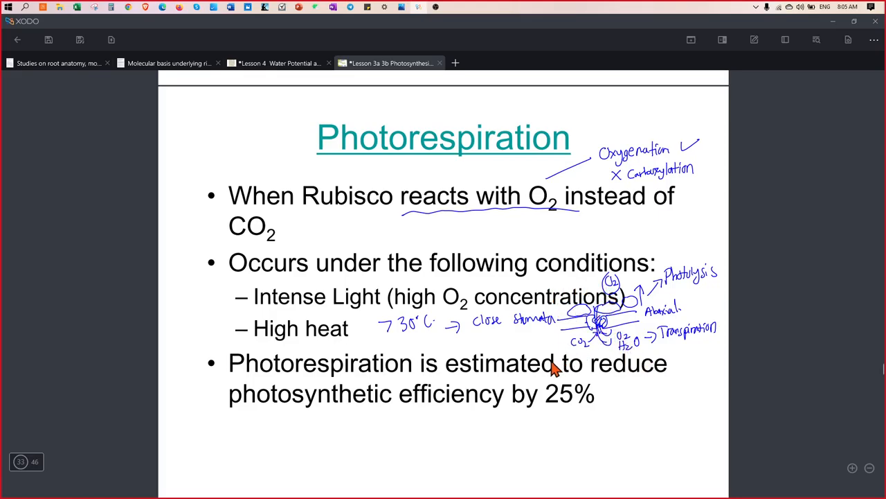
{"action": "mouse_move", "coordinate": [602, 346]}
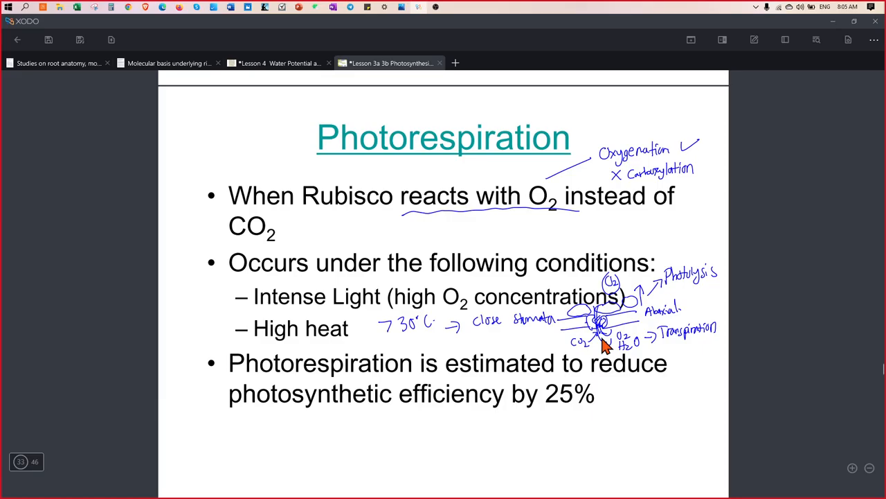
{"action": "mouse_move", "coordinate": [610, 304]}
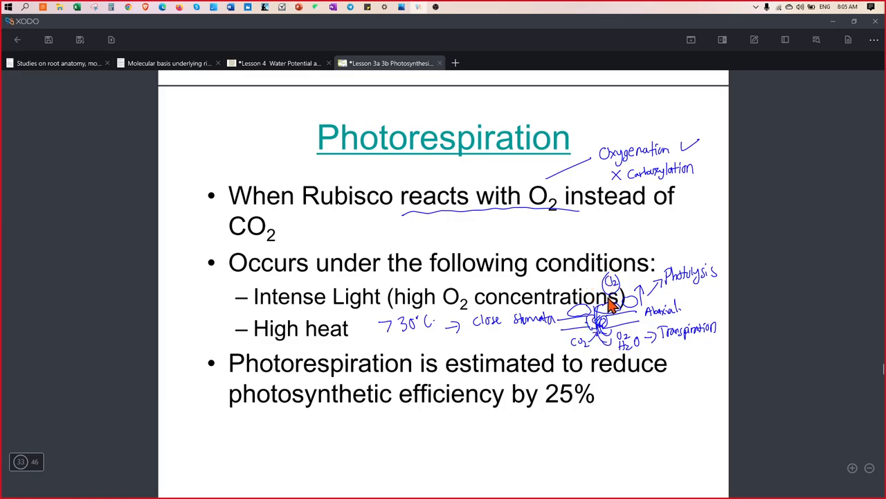
{"action": "mouse_move", "coordinate": [651, 295]}
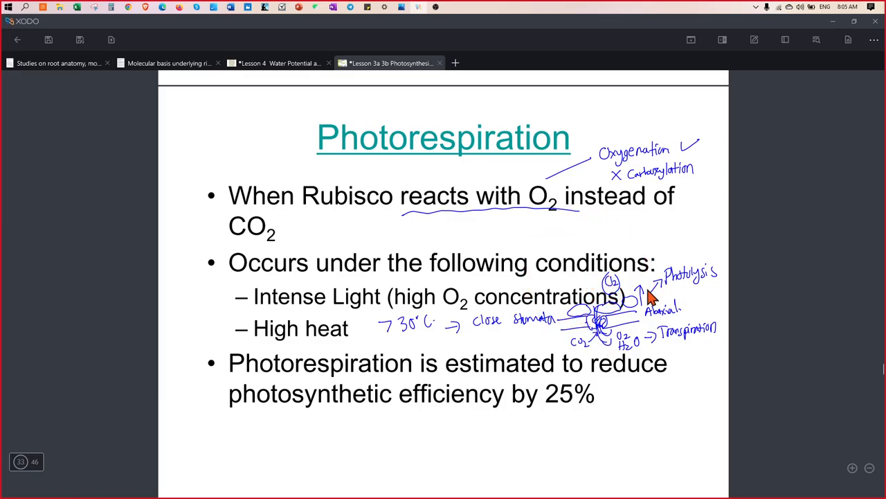
{"action": "mouse_move", "coordinate": [554, 353]}
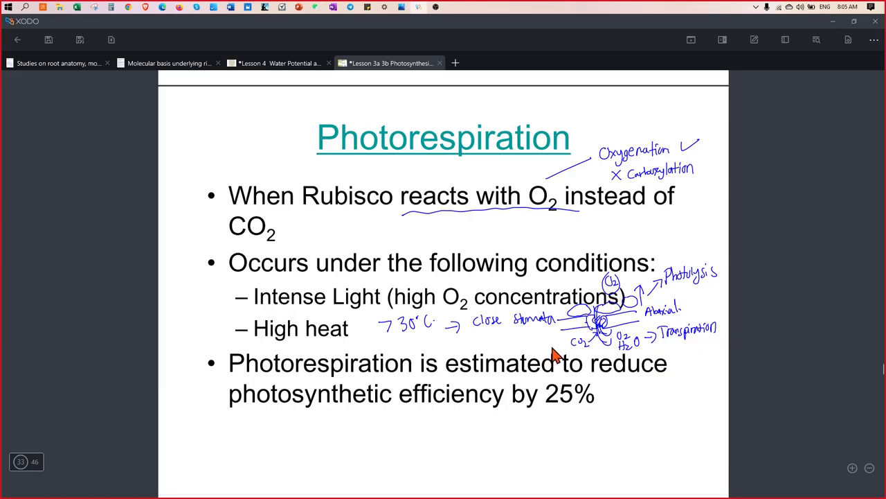
{"action": "mouse_move", "coordinate": [329, 211]}
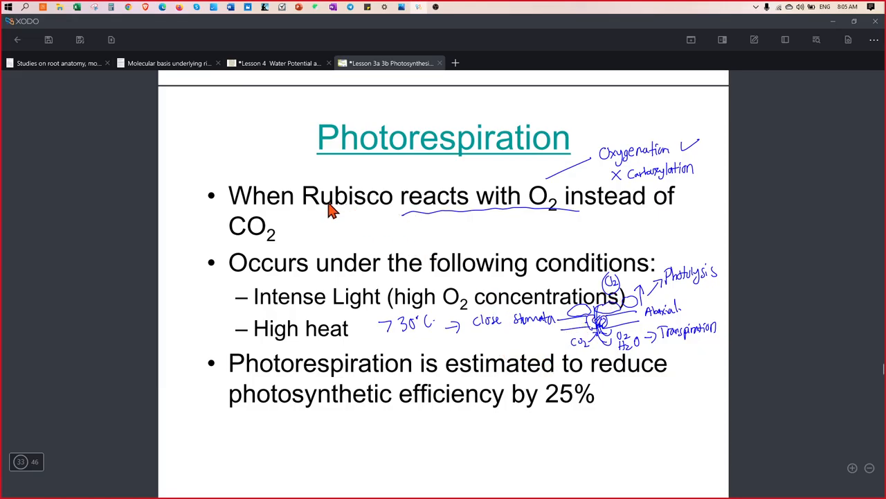
{"action": "mouse_move", "coordinate": [343, 206]}
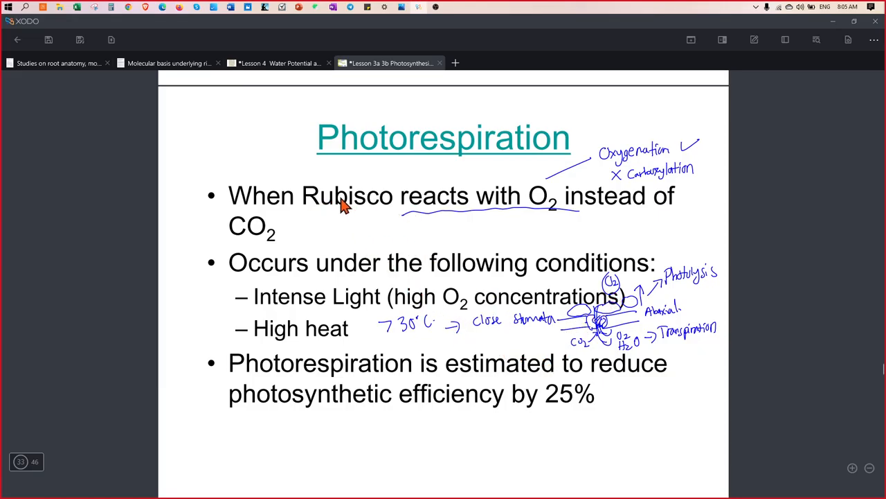
Step: Handwrite 'Oxygenase' beneath the Rubisco line with the pen tool
{"action": "left_click_drag", "start_coordinate": [343, 212], "coordinate": [374, 221]}
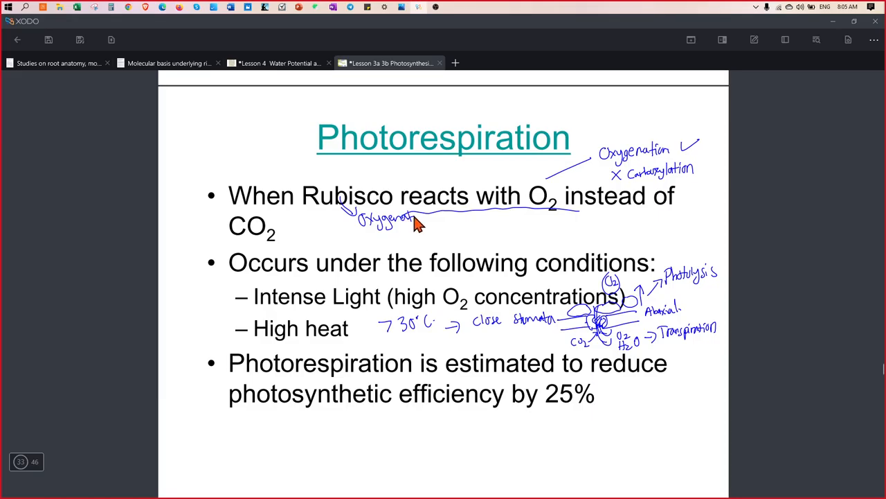
{"action": "left_click_drag", "start_coordinate": [433, 218], "coordinate": [461, 229]}
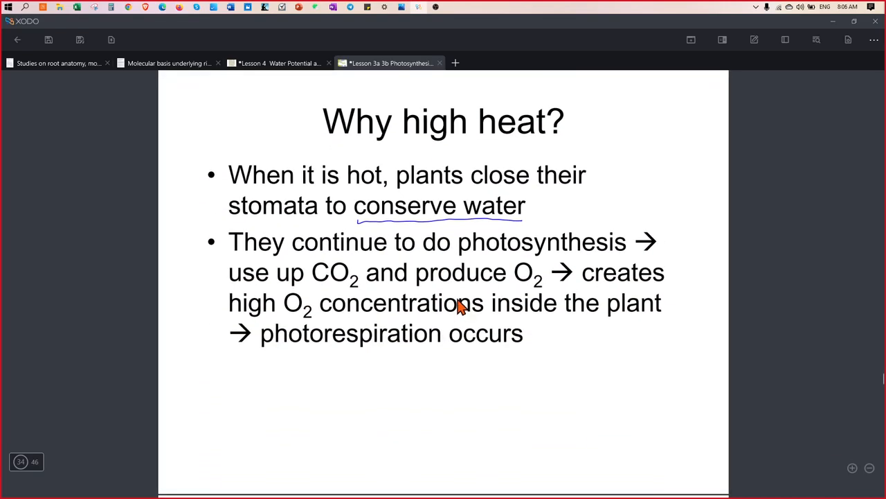
{"action": "mouse_move", "coordinate": [602, 111]}
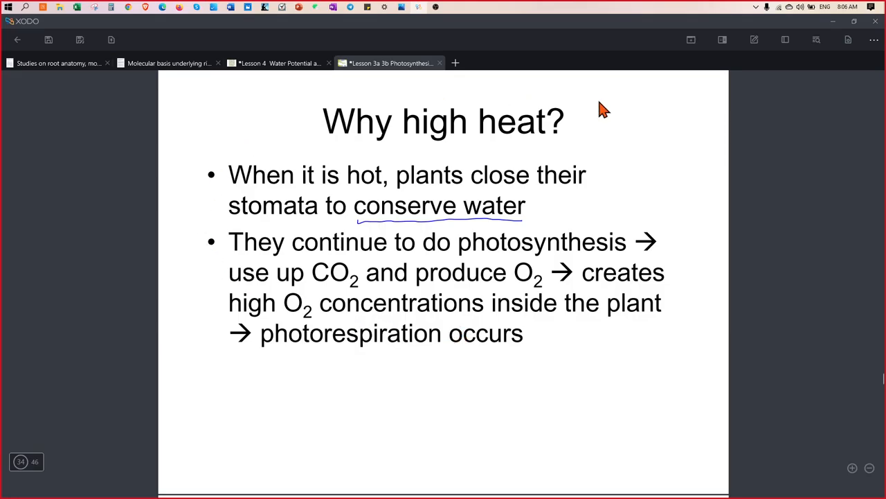
Step: Scroll through pages 35–37, from C4 Photosynthesis to the Kranz versus C3 Anatomy slide
{"action": "scroll", "scroll_direction": "down", "scroll_amount": 3}
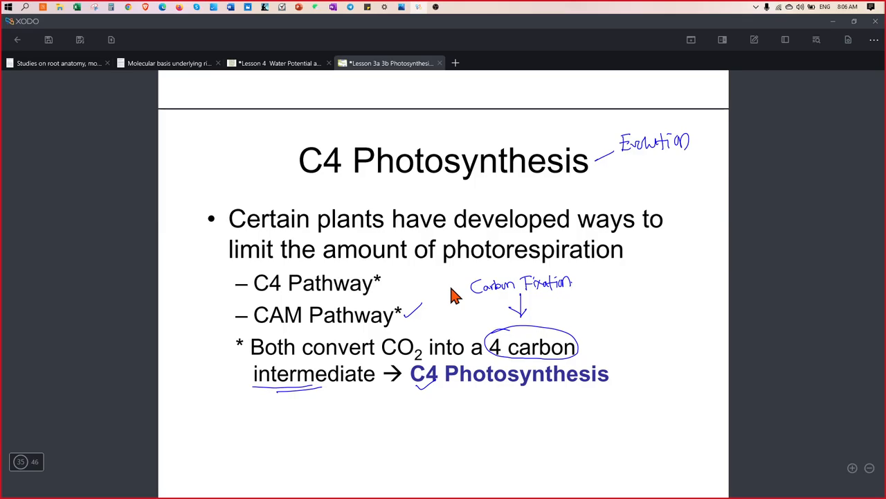
{"action": "mouse_move", "coordinate": [458, 323]}
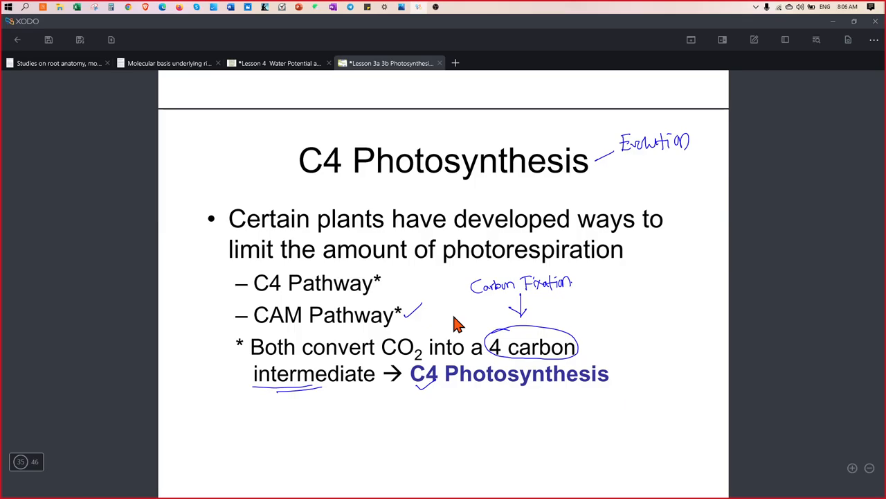
{"action": "scroll", "scroll_direction": "down", "scroll_amount": 3}
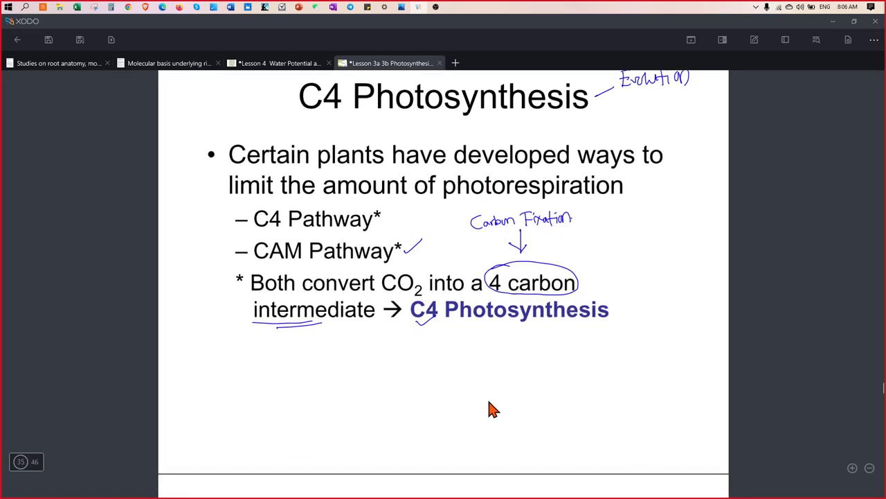
{"action": "scroll", "scroll_direction": "down", "scroll_amount": 3}
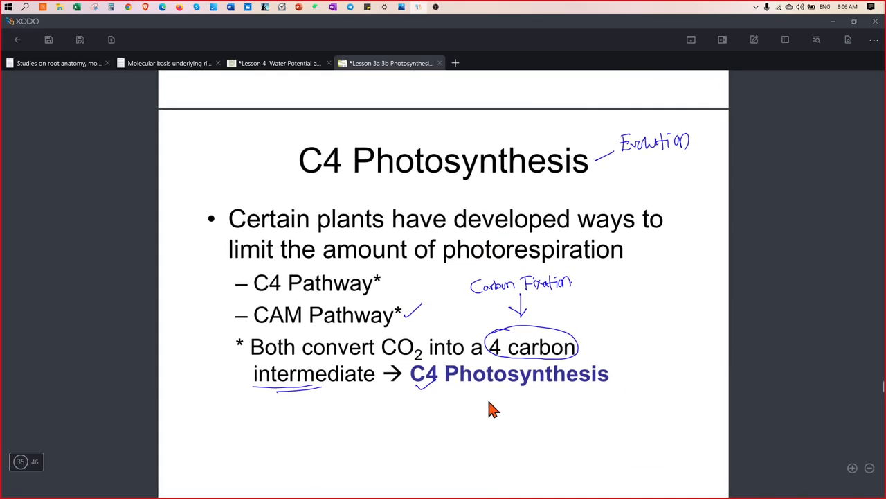
{"action": "mouse_move", "coordinate": [391, 196]}
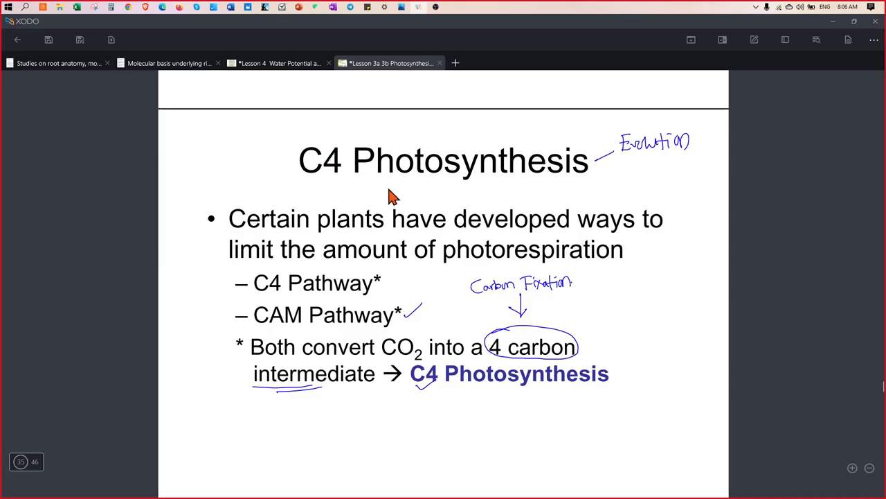
{"action": "scroll", "scroll_direction": "down", "scroll_amount": 3}
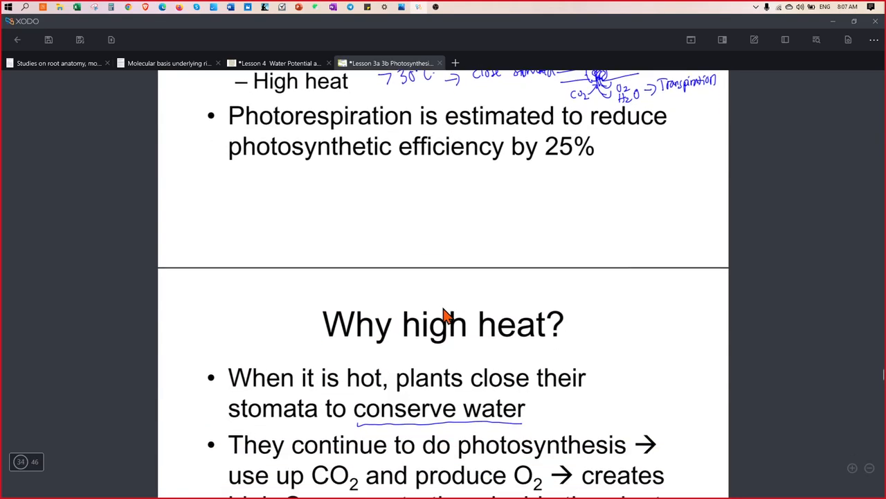
{"action": "scroll", "scroll_direction": "down", "scroll_amount": 3}
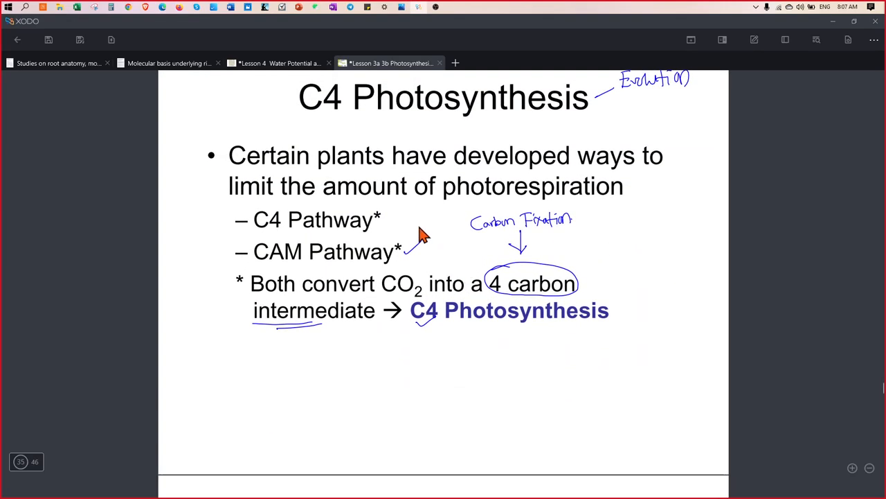
{"action": "scroll", "scroll_direction": "down", "scroll_amount": 3}
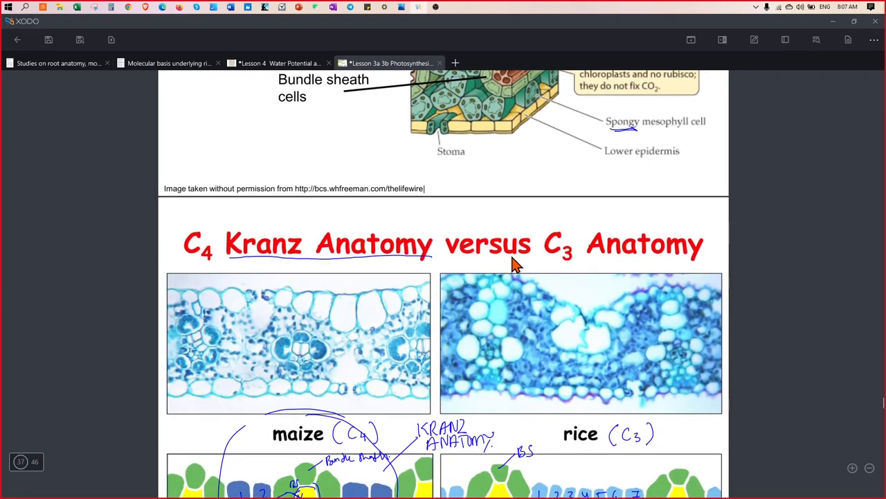
Step: On the C4 Pathway slide, handwrite 'CCM: Carbon Concentrating mechanism' and a crossed Rubisco-to-O2 arrow
{"action": "scroll", "scroll_direction": "down", "scroll_amount": 3}
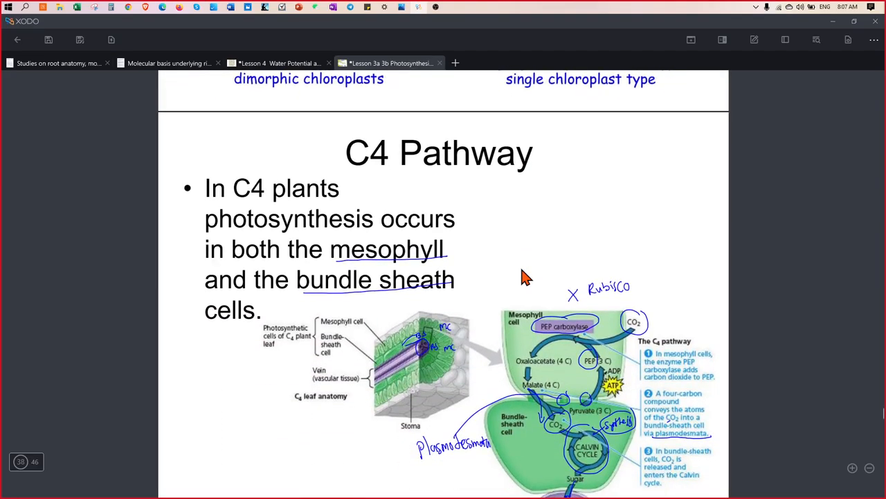
{"action": "scroll", "scroll_direction": "down", "scroll_amount": 3}
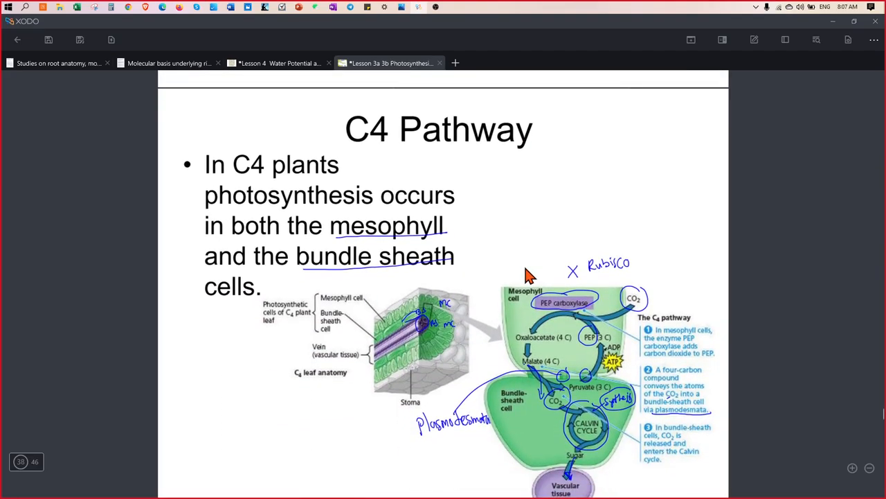
{"action": "scroll", "scroll_direction": "down", "scroll_amount": 3}
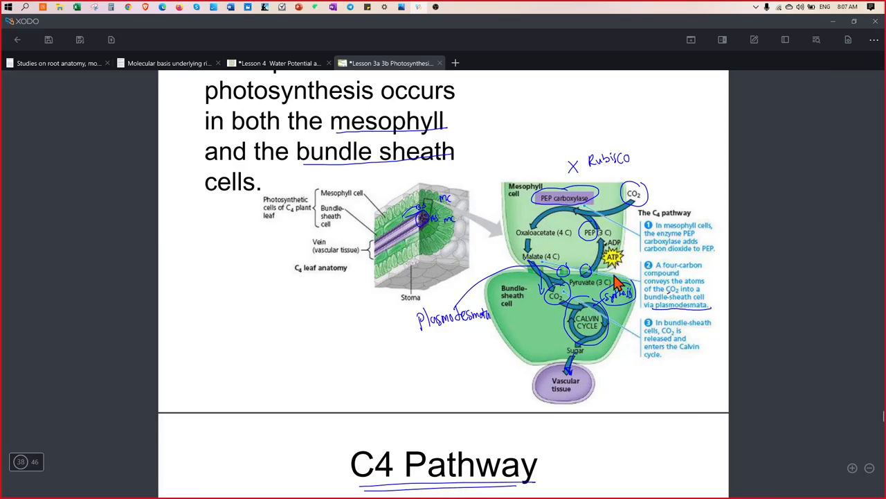
{"action": "scroll", "scroll_direction": "down", "scroll_amount": 3}
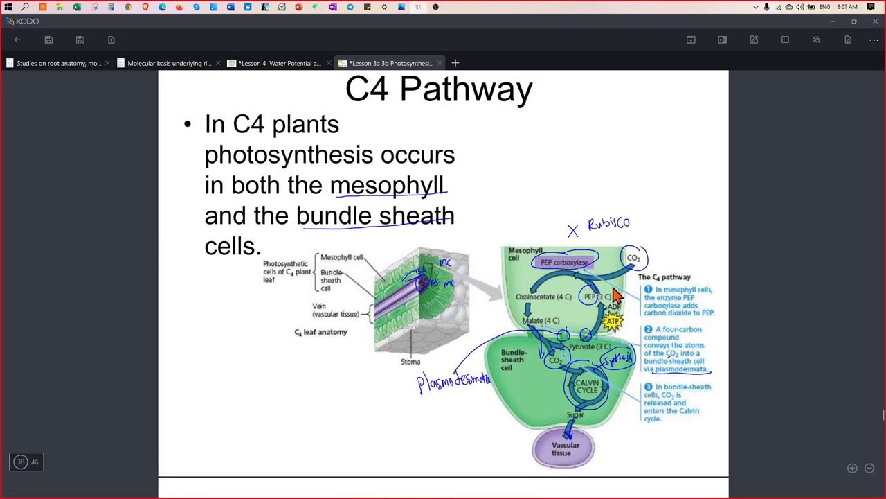
{"action": "mouse_move", "coordinate": [540, 115]}
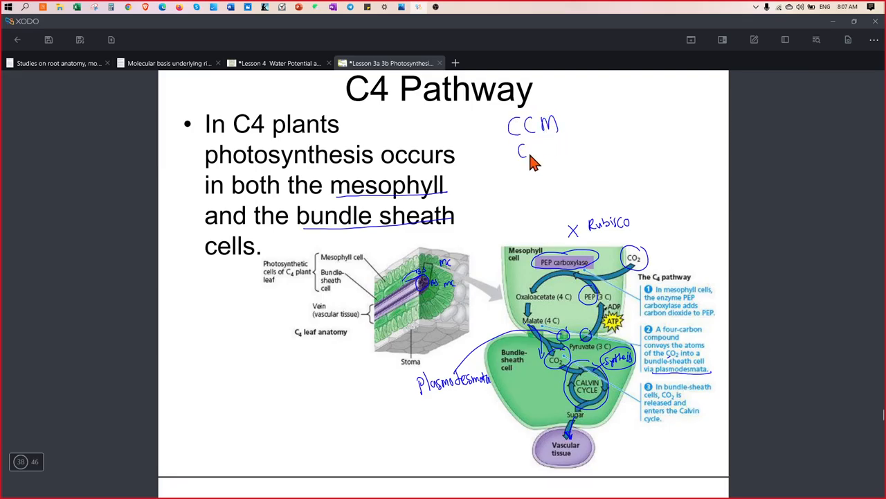
{"action": "type", "text": "Carbon"}
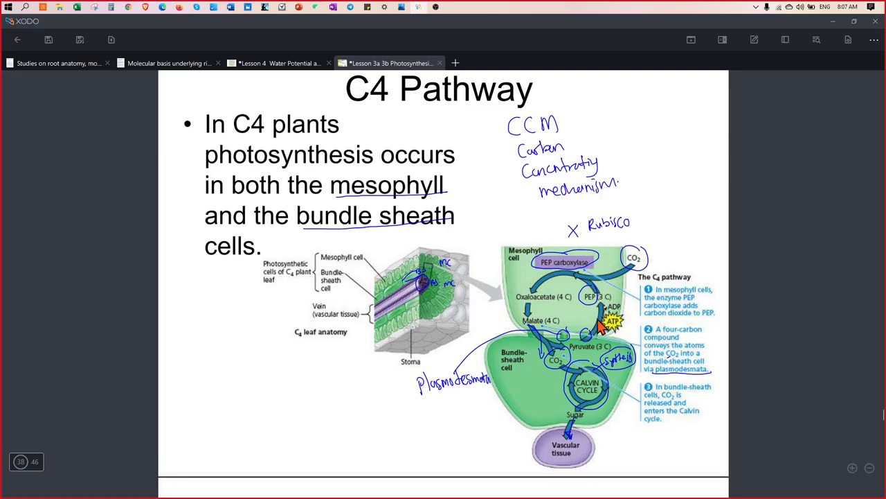
{"action": "mouse_move", "coordinate": [648, 233]}
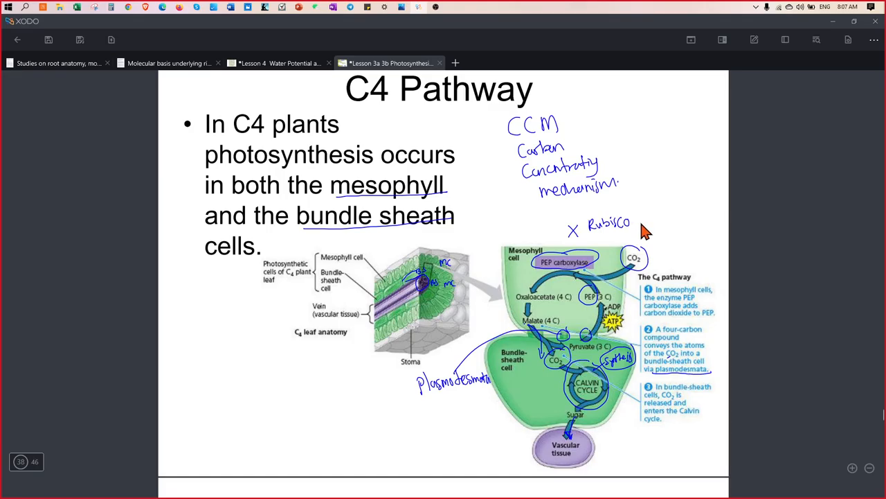
{"action": "mouse_move", "coordinate": [660, 232]}
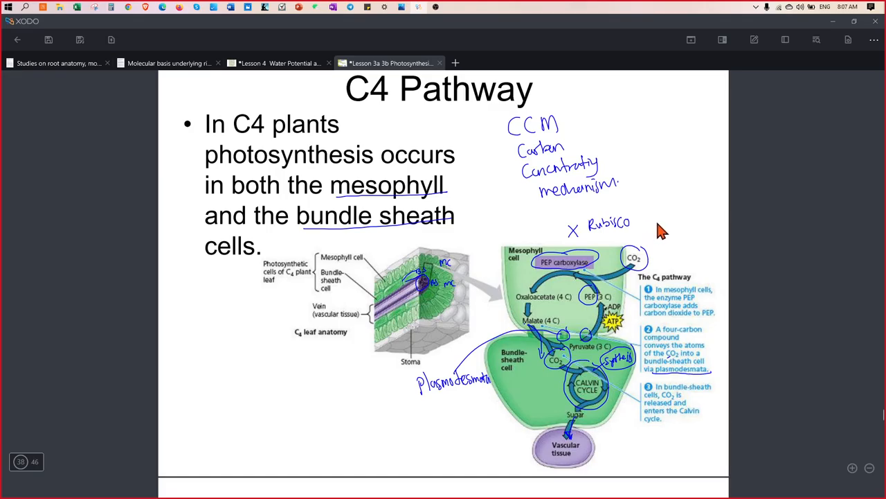
{"action": "left_click_drag", "start_coordinate": [659, 222], "coordinate": [675, 232]}
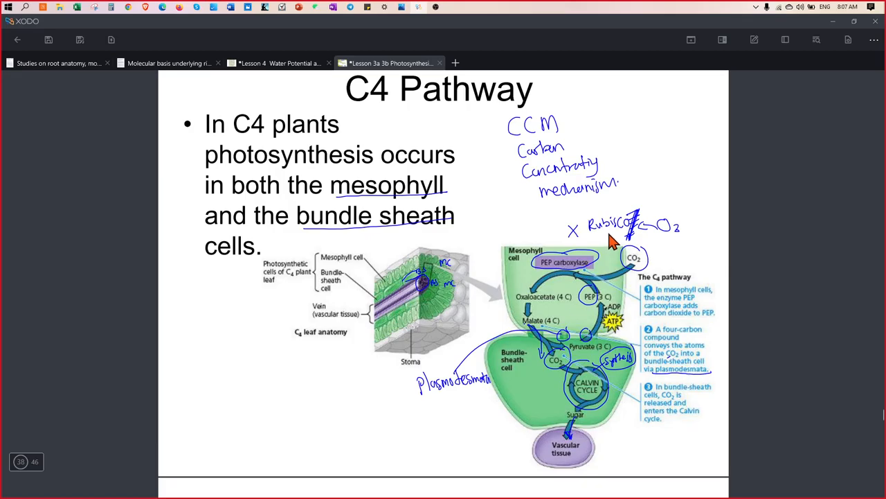
{"action": "mouse_move", "coordinate": [600, 168]}
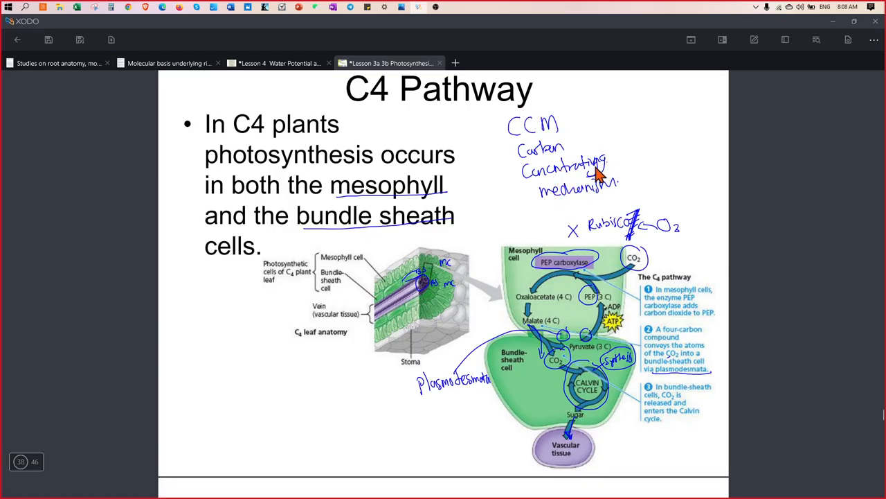
{"action": "scroll", "scroll_direction": "down", "scroll_amount": 3}
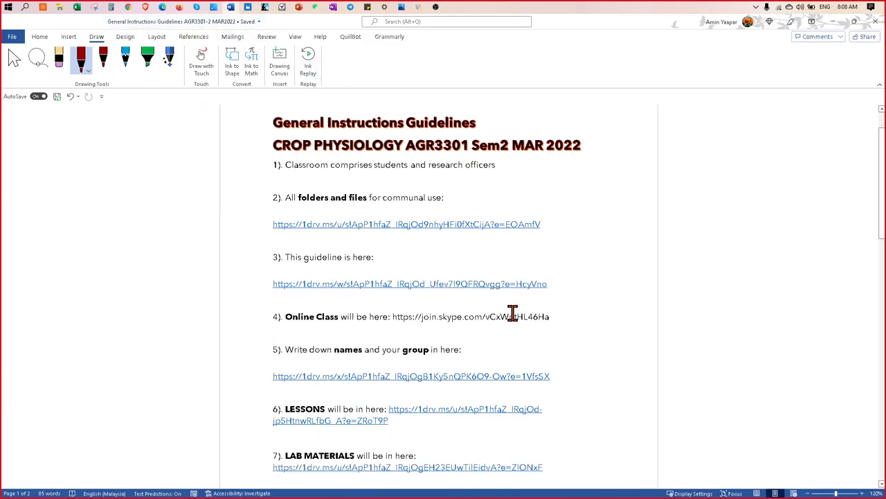
Step: Scroll the Word guidelines to item 9 Self-Learn Activity, then switch to the browser
{"action": "scroll", "scroll_direction": "down", "scroll_amount": 3}
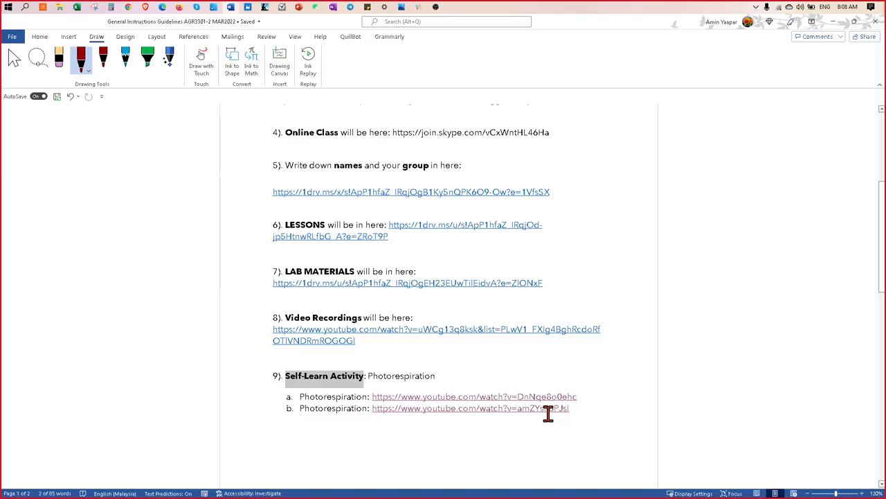
{"action": "mouse_move", "coordinate": [135, 52]}
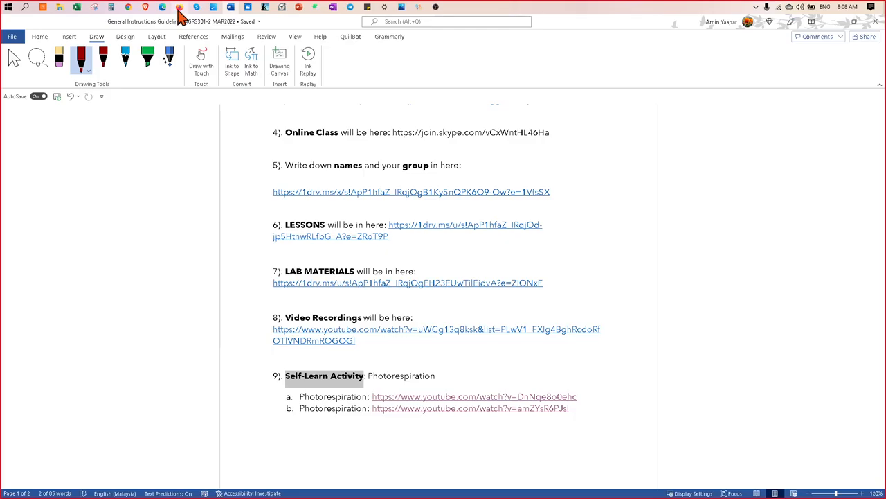
{"action": "left_click", "coordinate": [127, 7]}
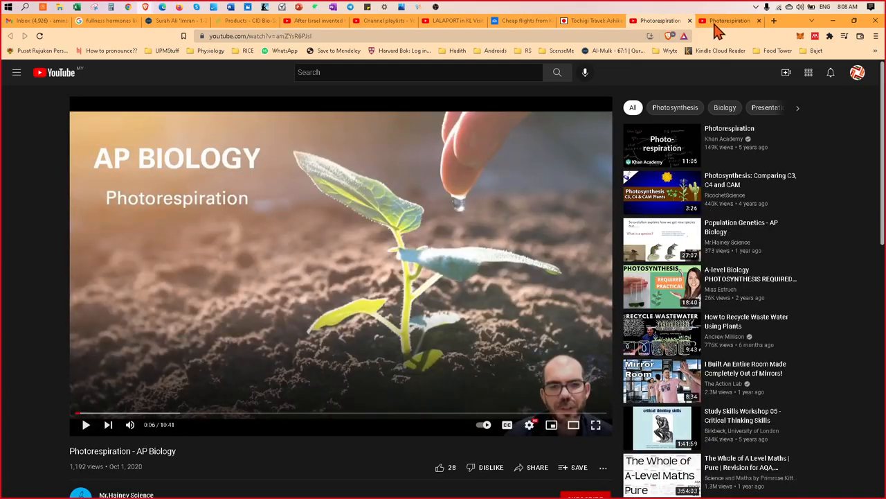
Step: Switch from the AP Biology video to the Khan Academy Photorespiration tab
{"action": "left_click", "coordinate": [730, 20]}
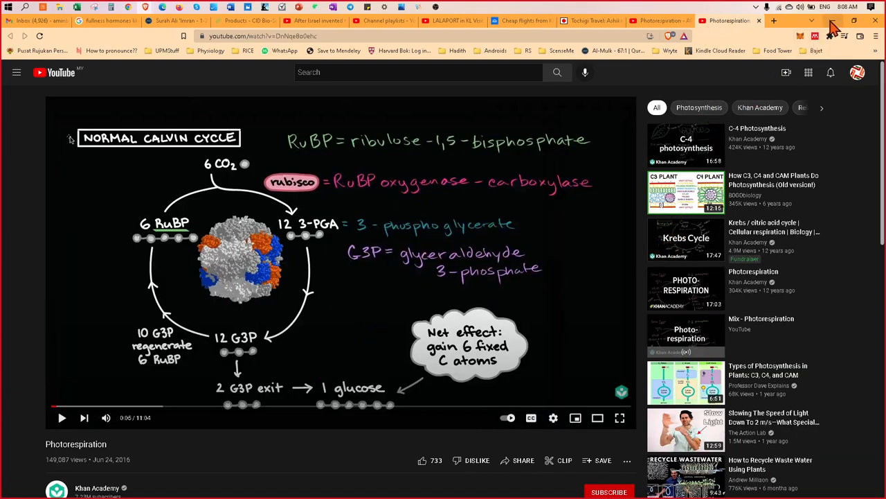
{"action": "mouse_move", "coordinate": [464, 407]}
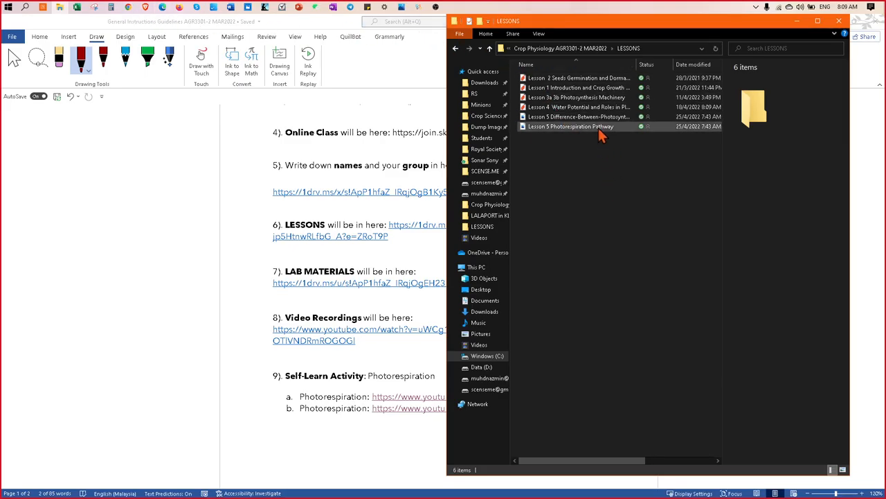
Step: Open the Lesson 5 Difference-Between-Photosynthesis-and-Photorespiration JPG in Photos
{"action": "left_click", "coordinate": [578, 117]}
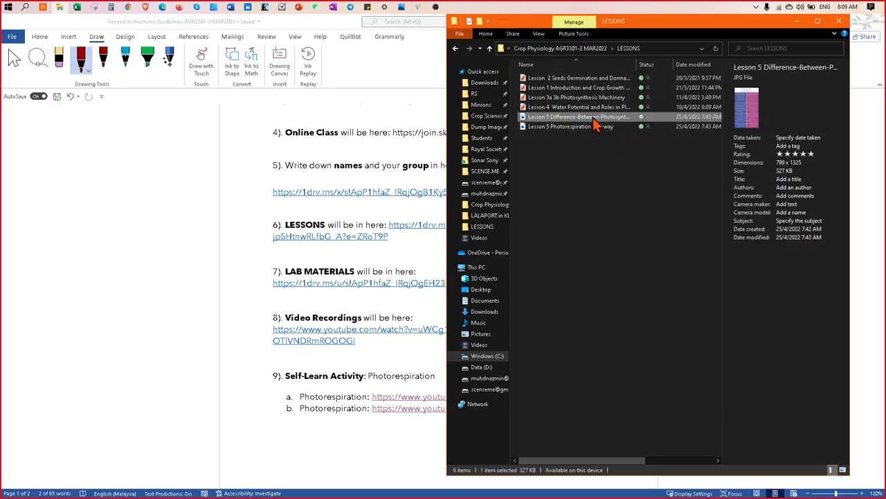
{"action": "double_click", "coordinate": [578, 116]}
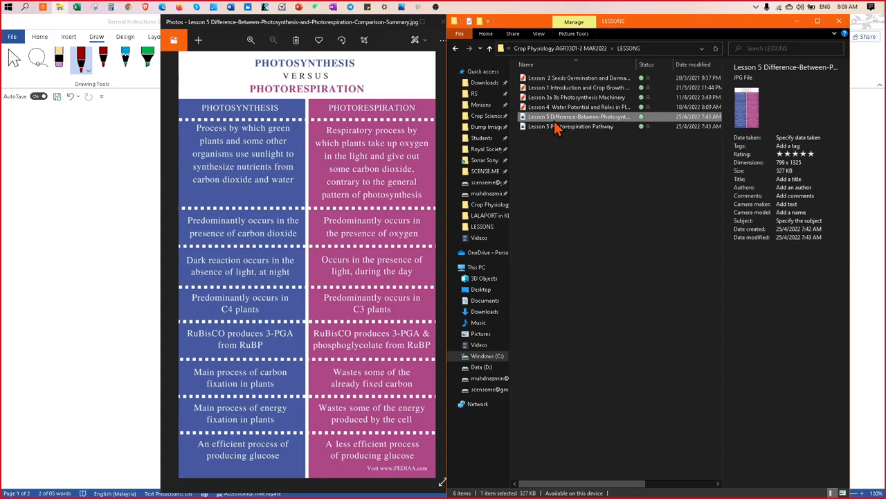
{"action": "left_click", "coordinate": [571, 126]}
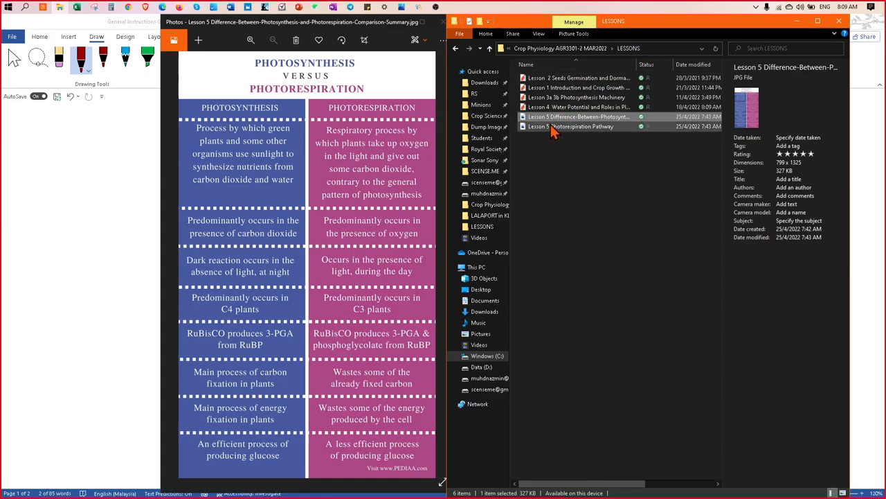
{"action": "left_click", "coordinate": [572, 126]}
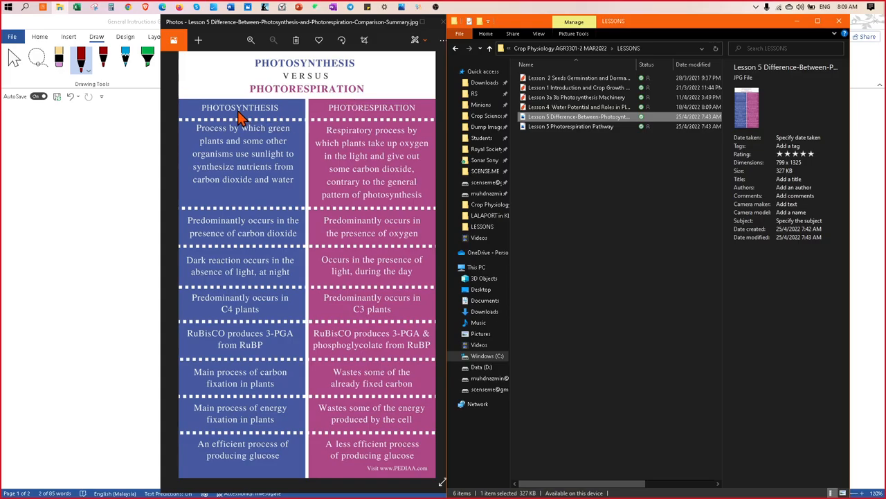
{"action": "mouse_move", "coordinate": [267, 94]}
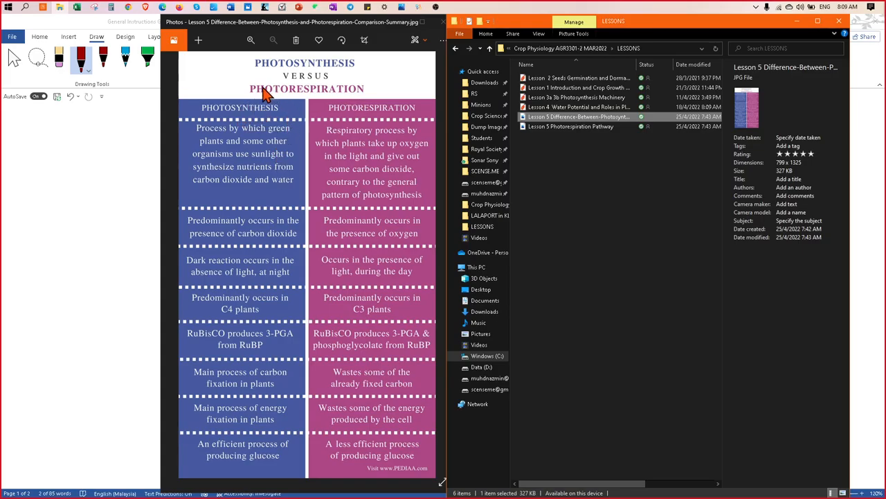
{"action": "mouse_move", "coordinate": [249, 126]}
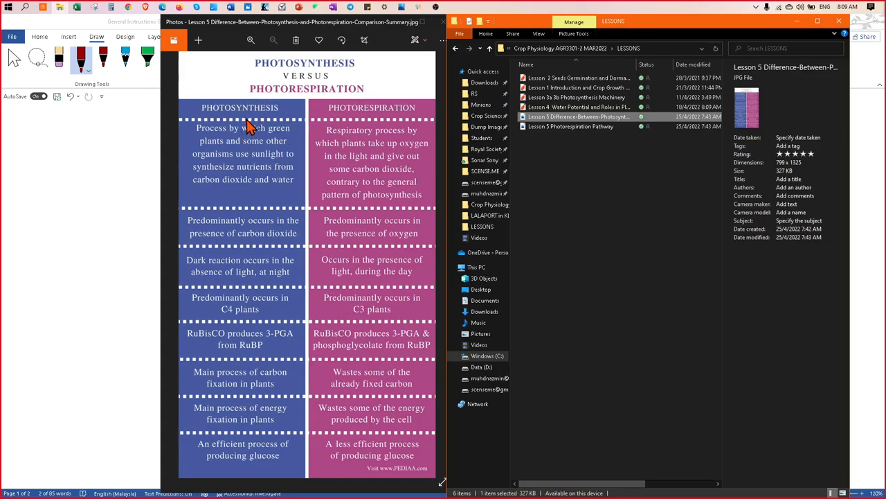
{"action": "mouse_move", "coordinate": [228, 131]}
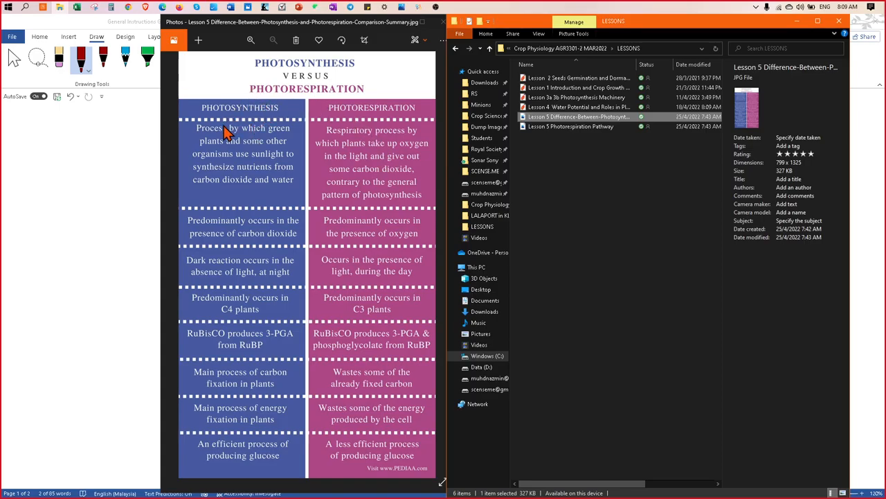
{"action": "mouse_move", "coordinate": [277, 122]}
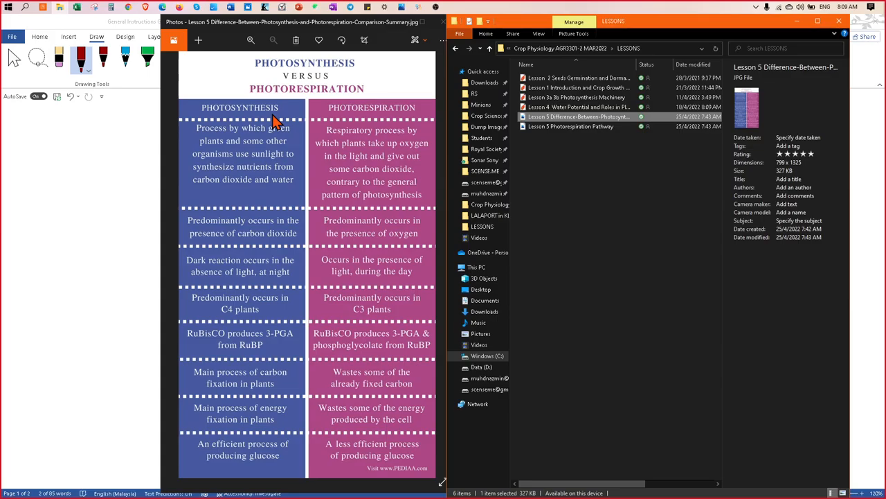
{"action": "mouse_move", "coordinate": [272, 239]}
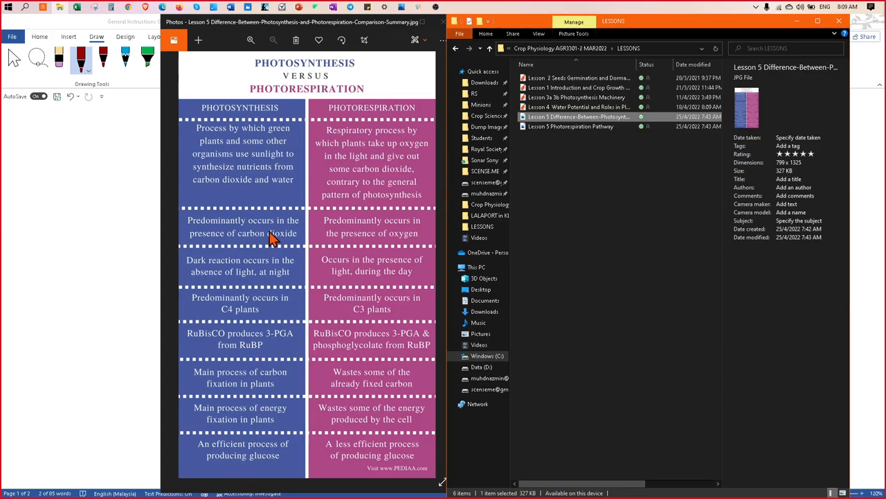
{"action": "mouse_move", "coordinate": [325, 163]}
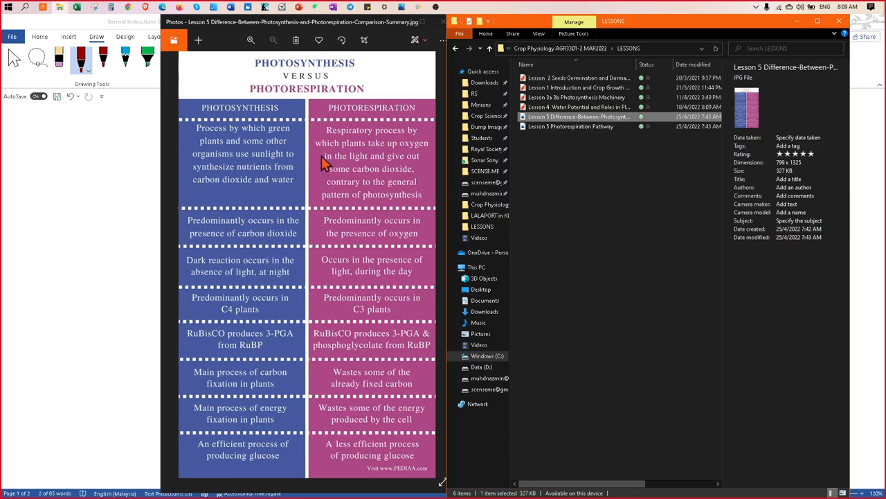
{"action": "mouse_move", "coordinate": [261, 175]}
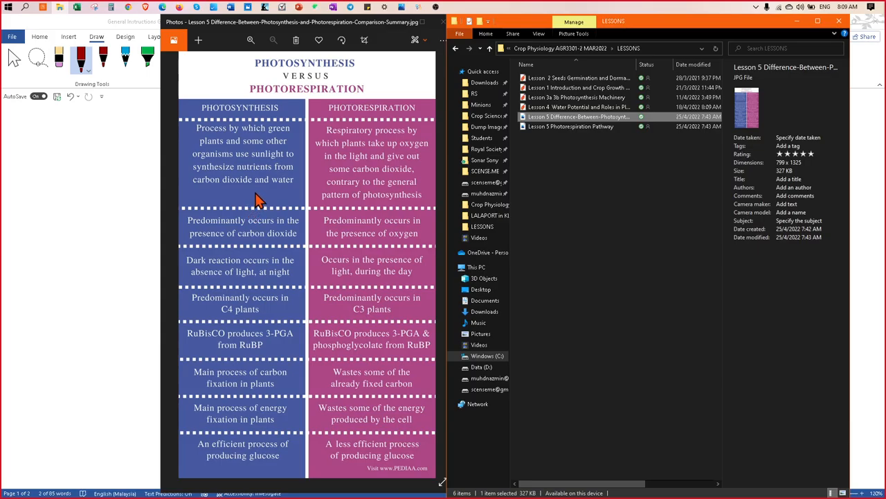
{"action": "mouse_move", "coordinate": [260, 197]}
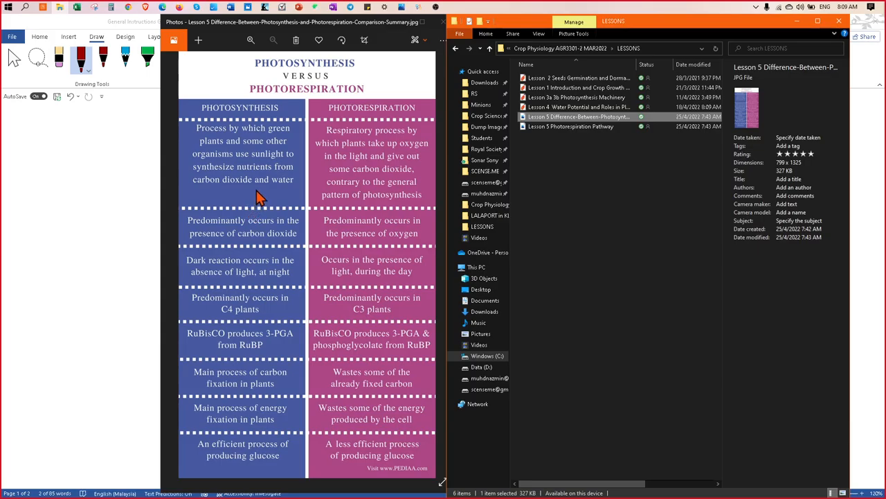
{"action": "mouse_move", "coordinate": [400, 123]}
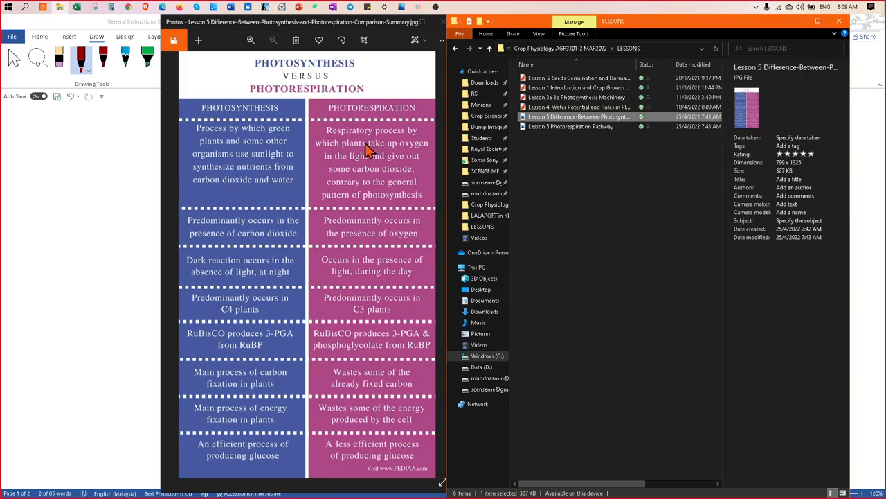
{"action": "mouse_move", "coordinate": [346, 142]}
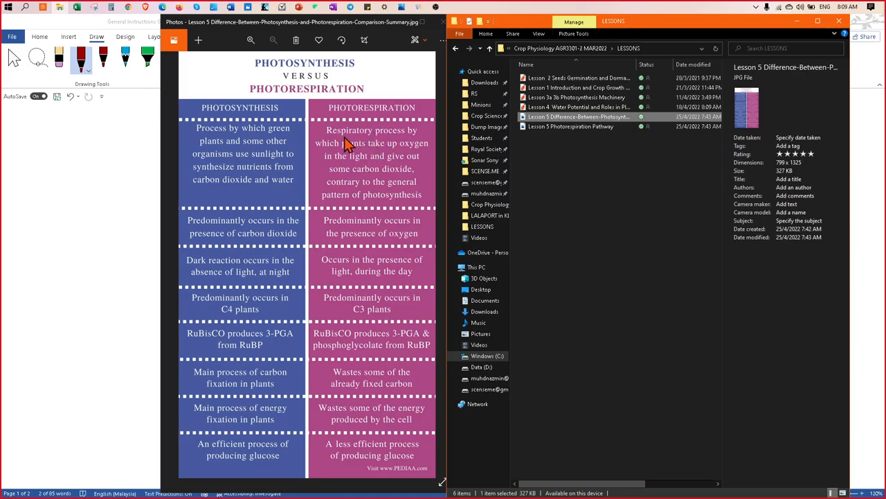
{"action": "mouse_move", "coordinate": [384, 130]}
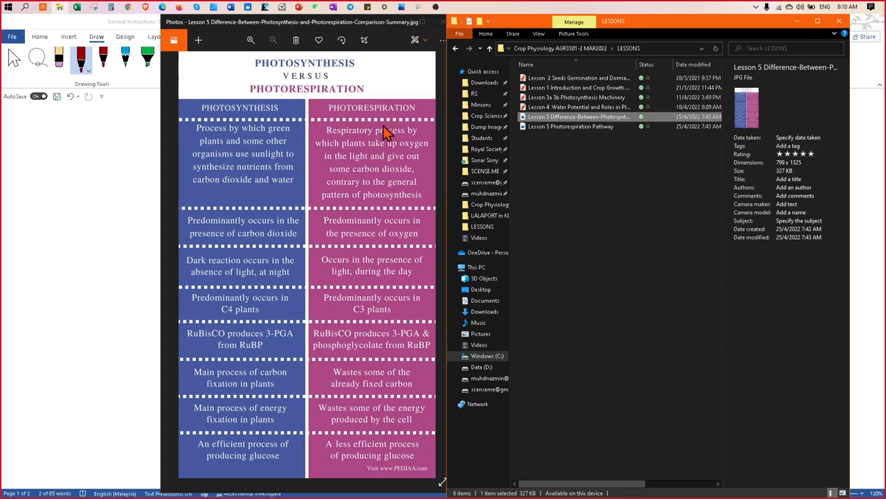
{"action": "mouse_move", "coordinate": [277, 8]}
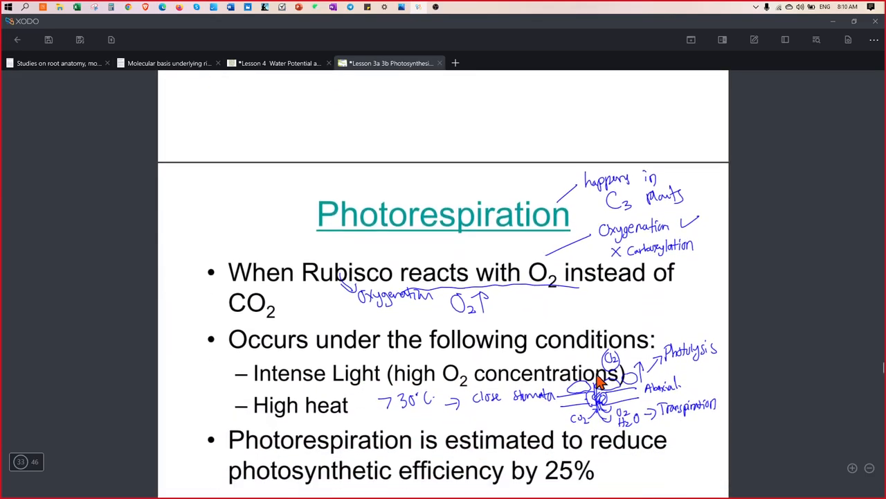
Step: Handwrite 'Respiration:' under the 25% bullet, branching to Photorespiration and Cellular Respiration
{"action": "scroll", "scroll_direction": "down", "scroll_amount": 3}
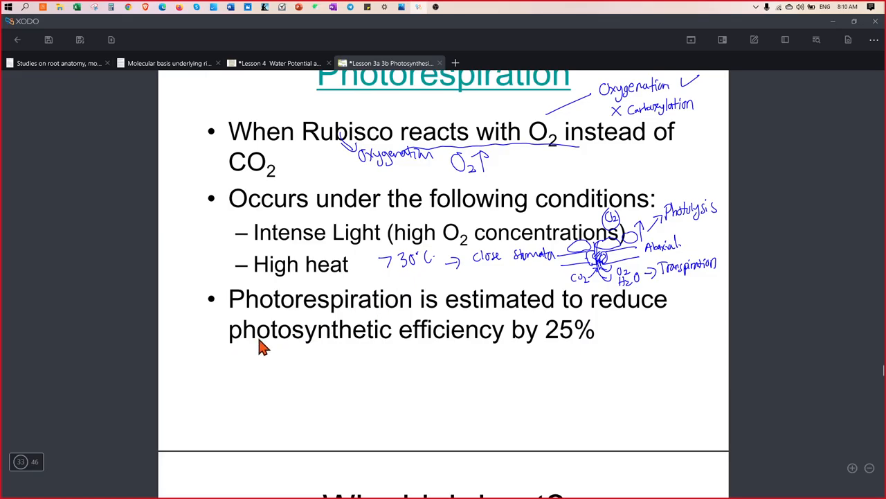
{"action": "left_click_drag", "start_coordinate": [275, 377], "coordinate": [294, 405]}
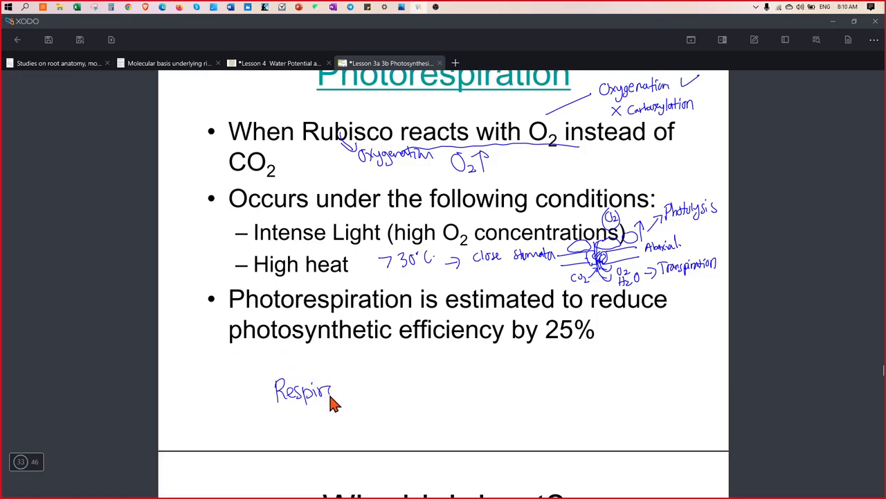
{"action": "left_click_drag", "start_coordinate": [332, 392], "coordinate": [374, 391]}
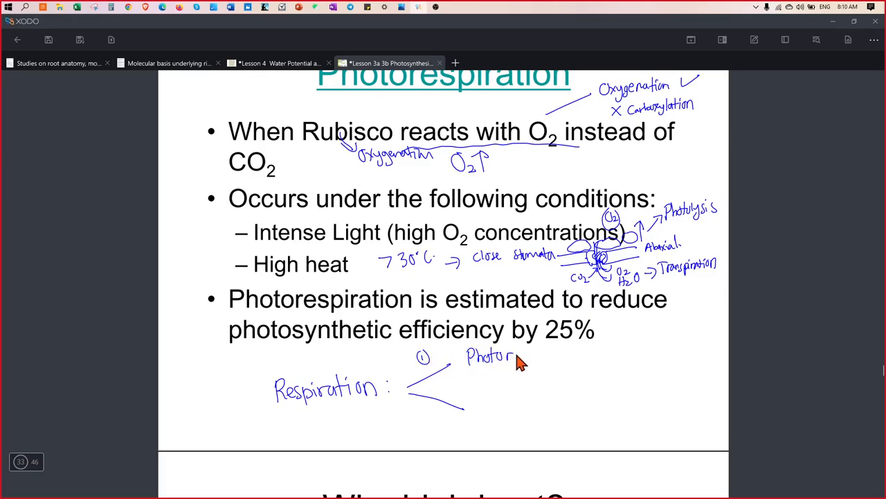
{"action": "type", "text": "spira"}
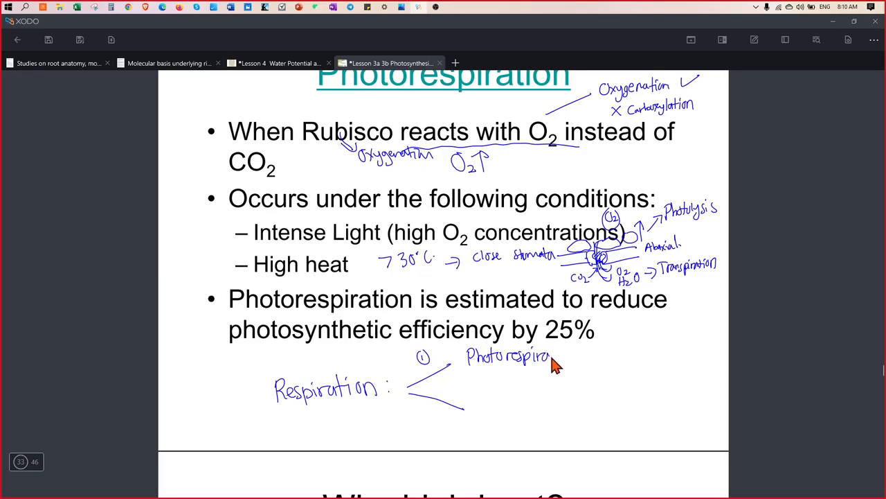
{"action": "mouse_move", "coordinate": [520, 363]}
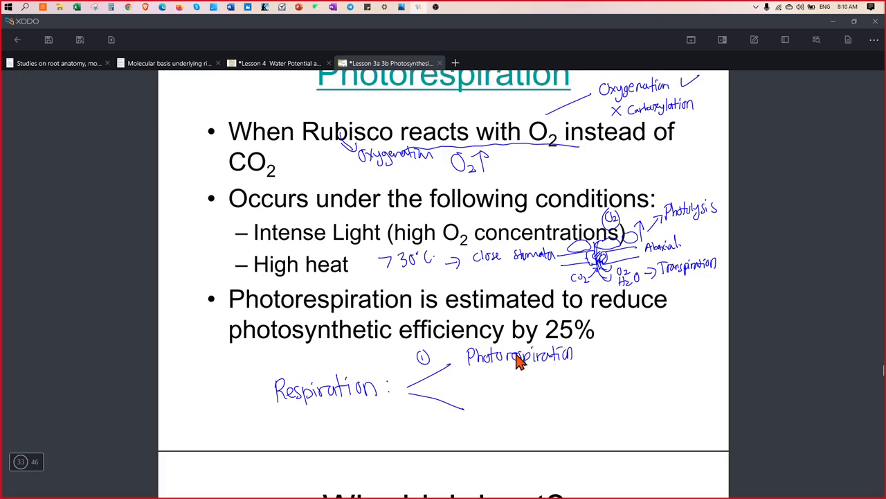
{"action": "mouse_move", "coordinate": [429, 389]}
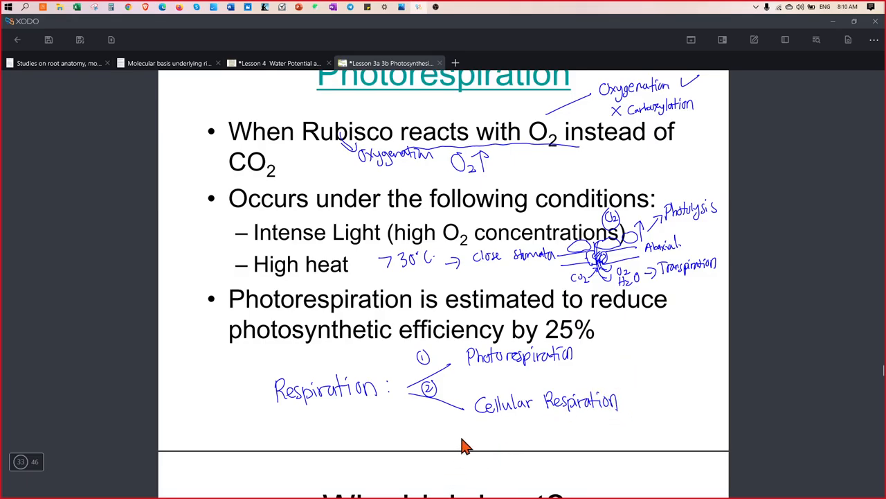
{"action": "mouse_move", "coordinate": [582, 360]}
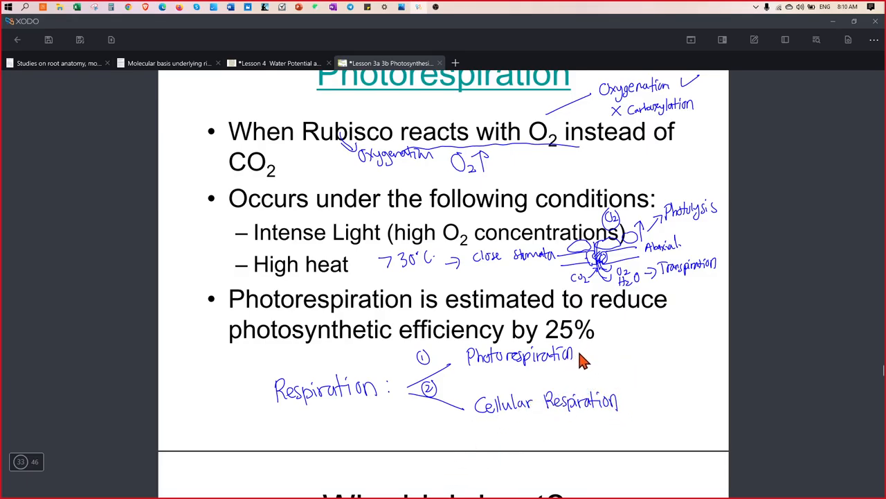
{"action": "mouse_move", "coordinate": [630, 361]}
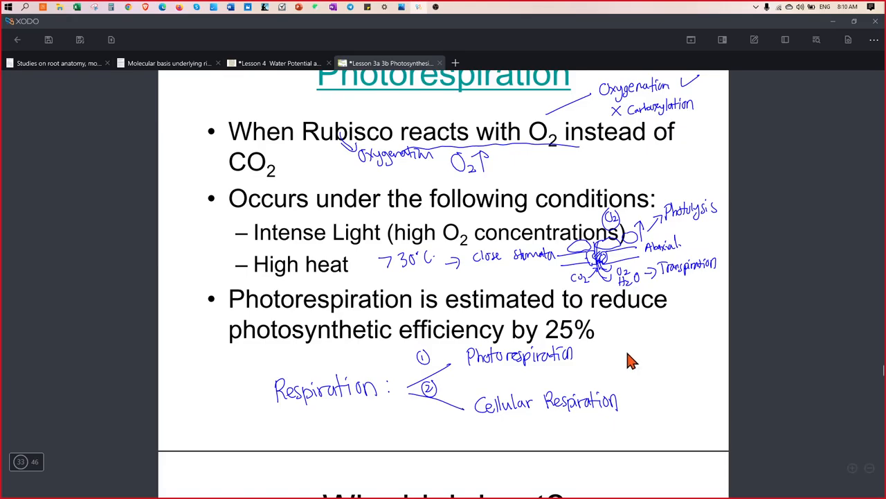
{"action": "mouse_move", "coordinate": [507, 397]}
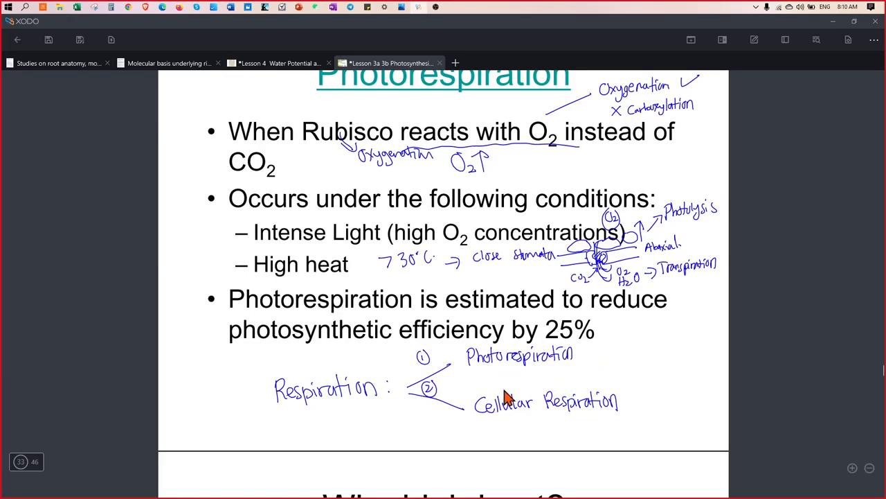
{"action": "mouse_move", "coordinate": [523, 400]}
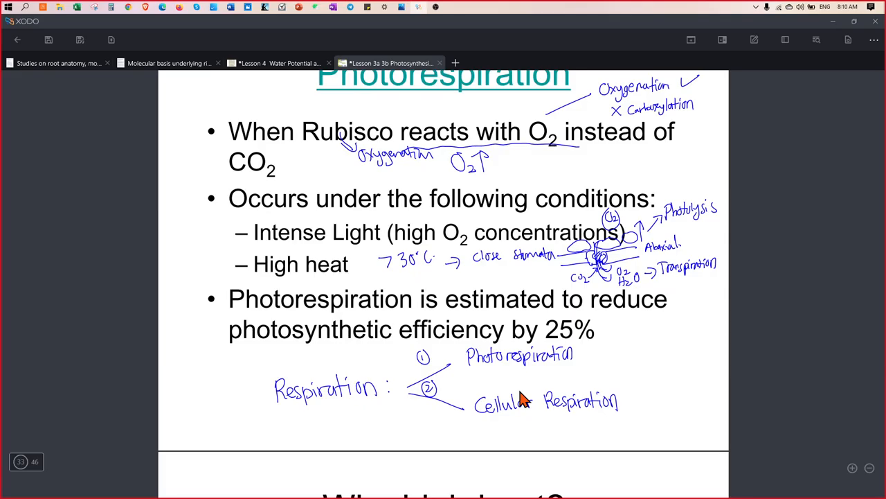
{"action": "mouse_move", "coordinate": [526, 349]}
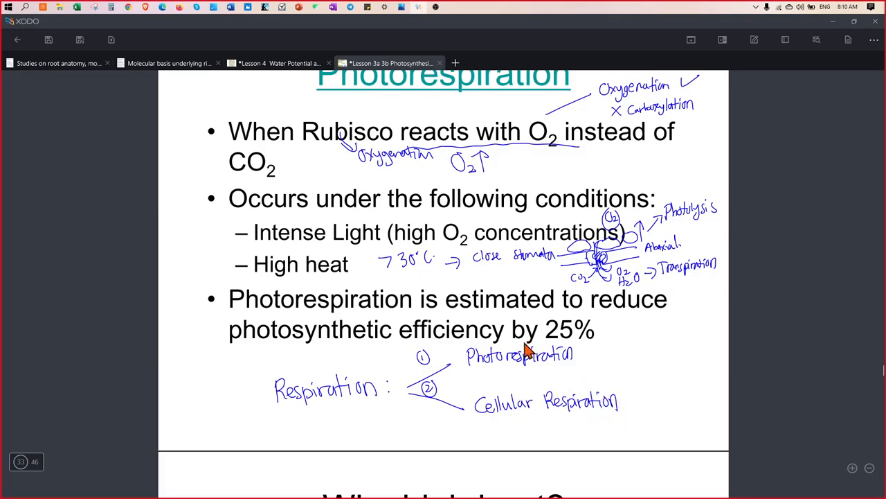
{"action": "mouse_move", "coordinate": [512, 376]}
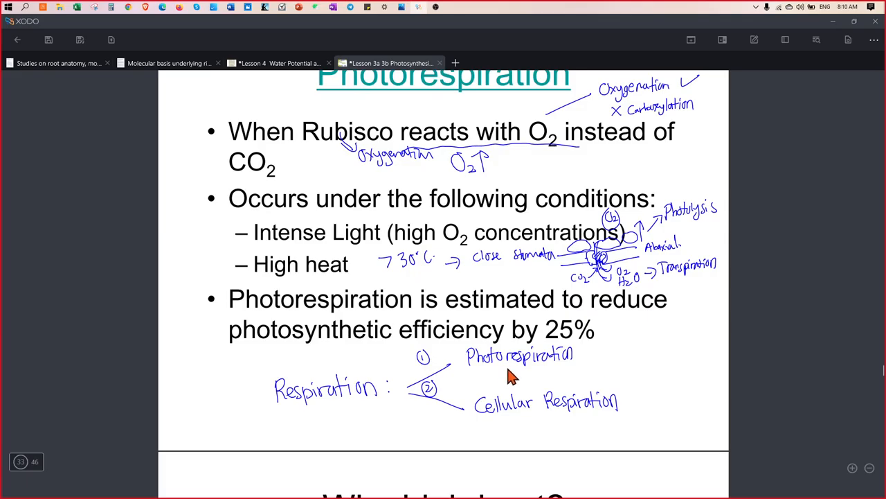
{"action": "mouse_move", "coordinate": [473, 426]}
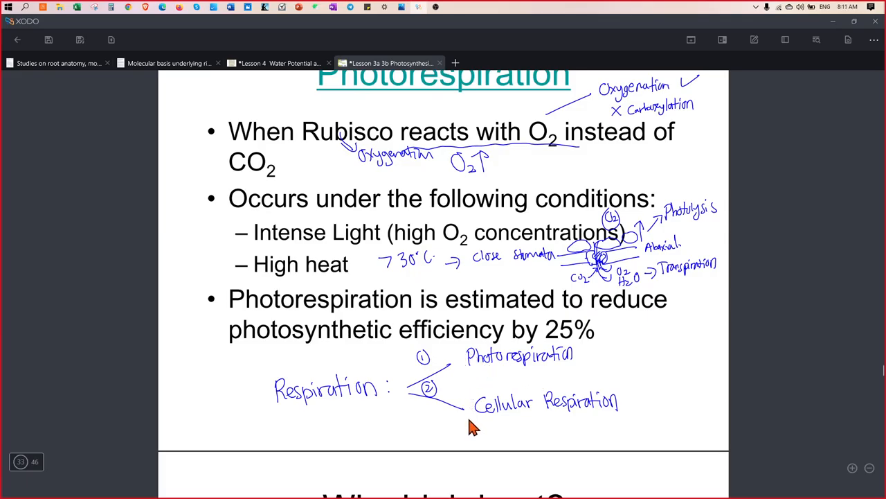
{"action": "mouse_move", "coordinate": [585, 360]}
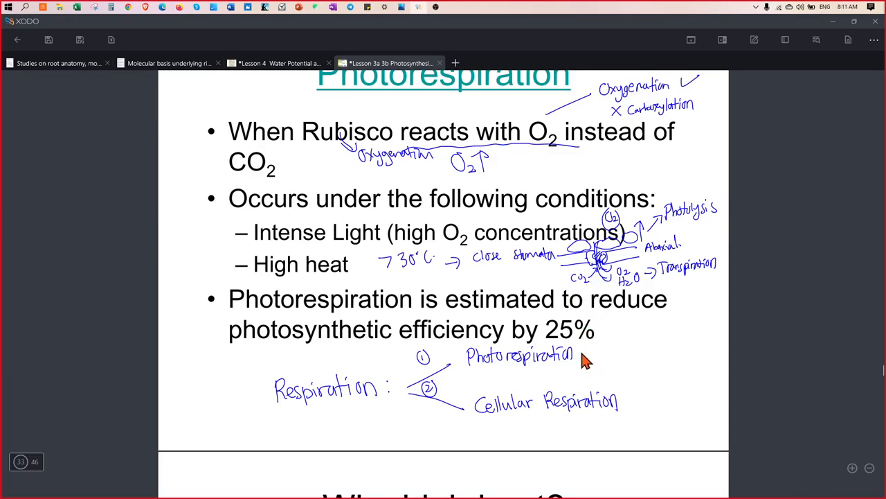
{"action": "left_click_drag", "start_coordinate": [588, 353], "coordinate": [594, 364]}
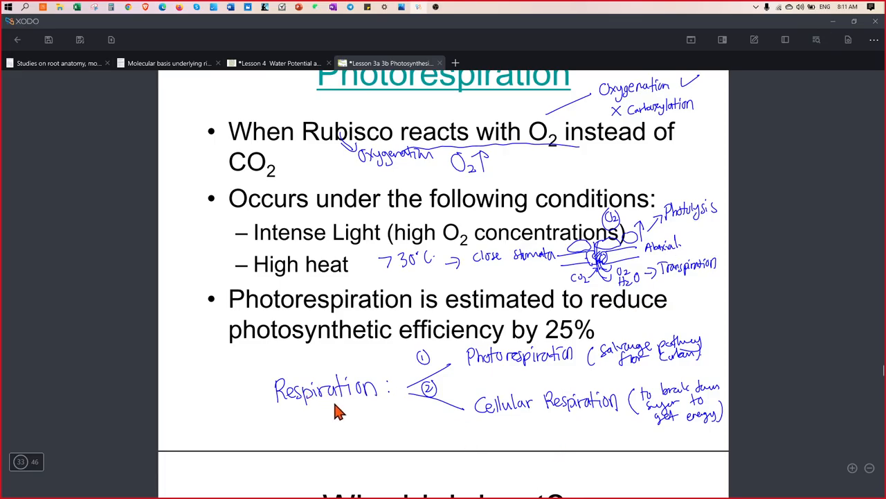
{"action": "mouse_move", "coordinate": [341, 406]}
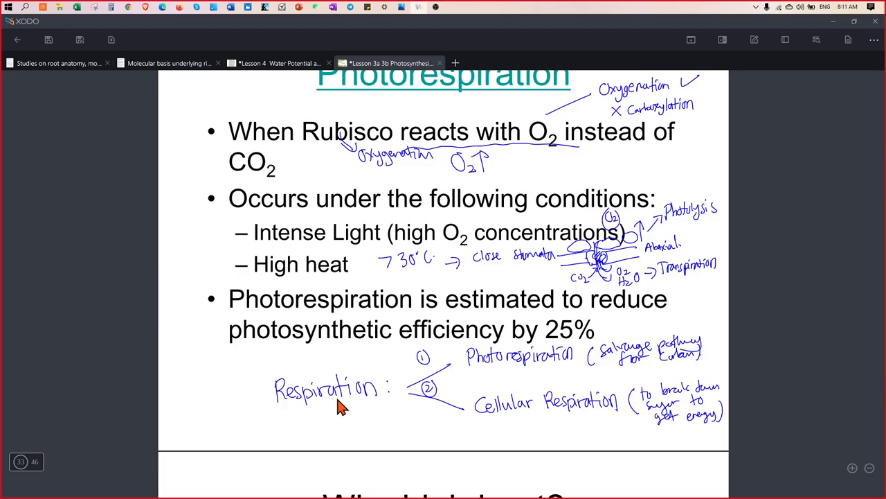
{"action": "mouse_move", "coordinate": [539, 378]}
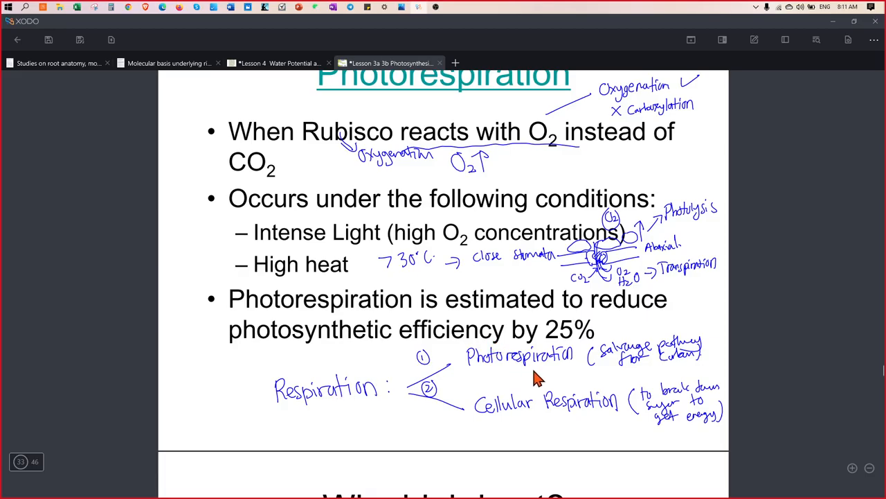
{"action": "mouse_move", "coordinate": [549, 426]}
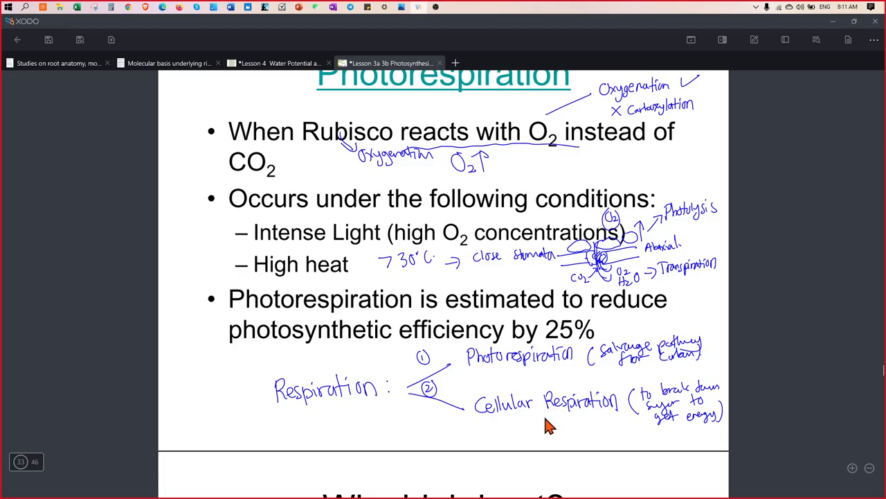
{"action": "mouse_move", "coordinate": [339, 8]}
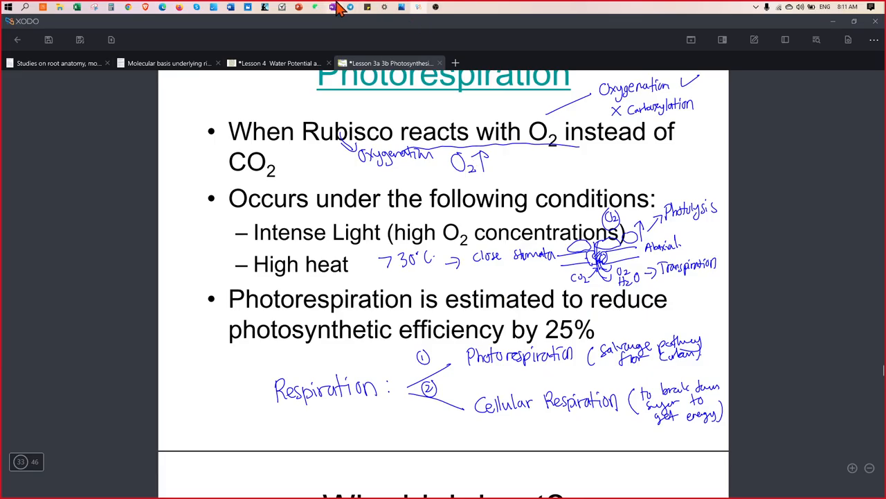
{"action": "mouse_move", "coordinate": [405, 27]}
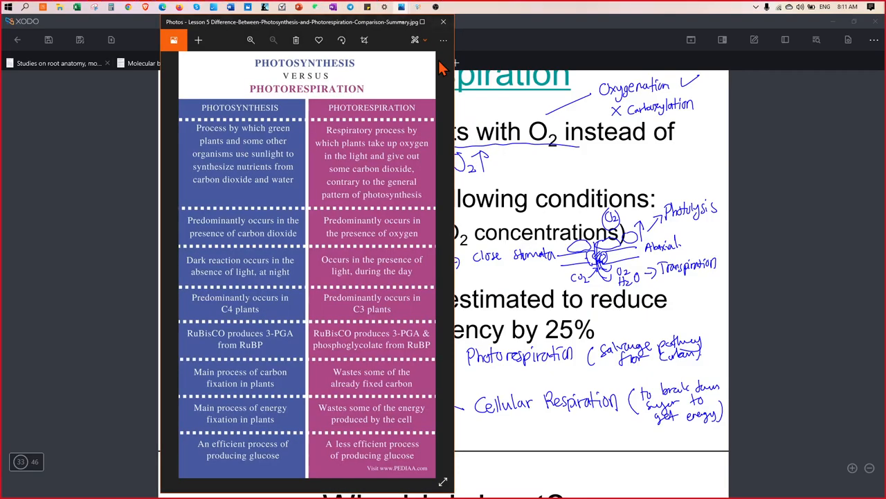
{"action": "mouse_move", "coordinate": [345, 239]}
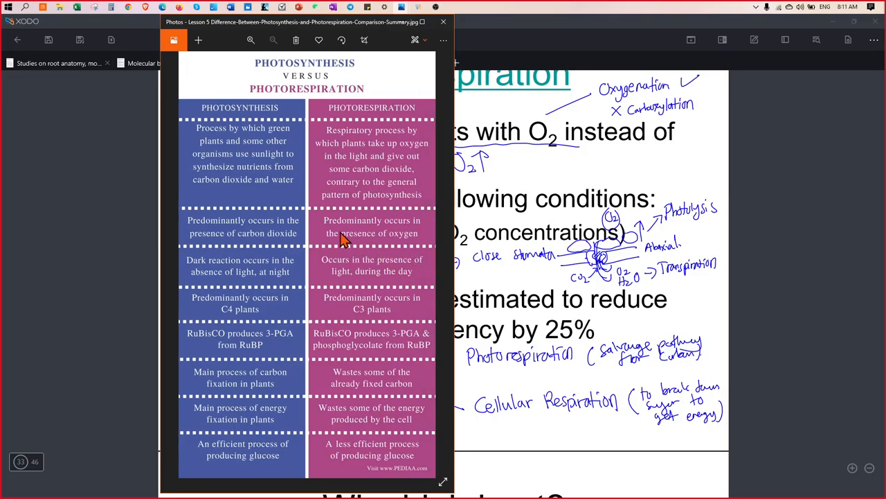
{"action": "mouse_move", "coordinate": [404, 246]}
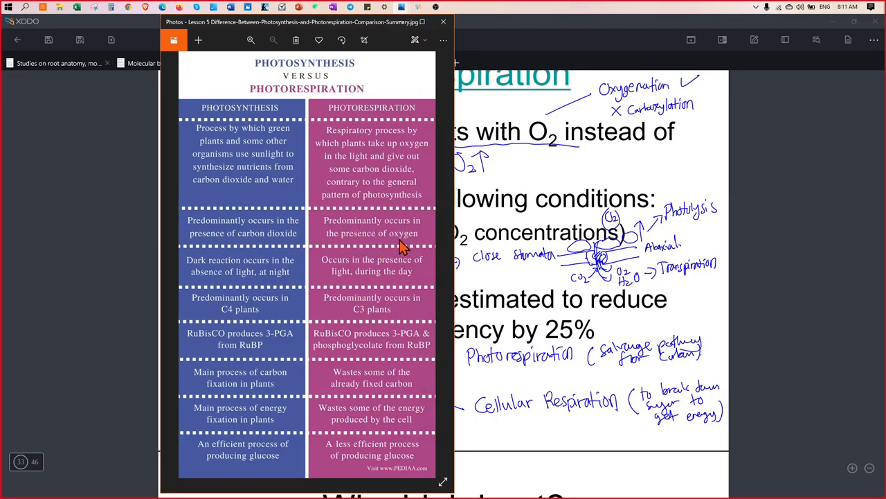
{"action": "mouse_move", "coordinate": [380, 238]}
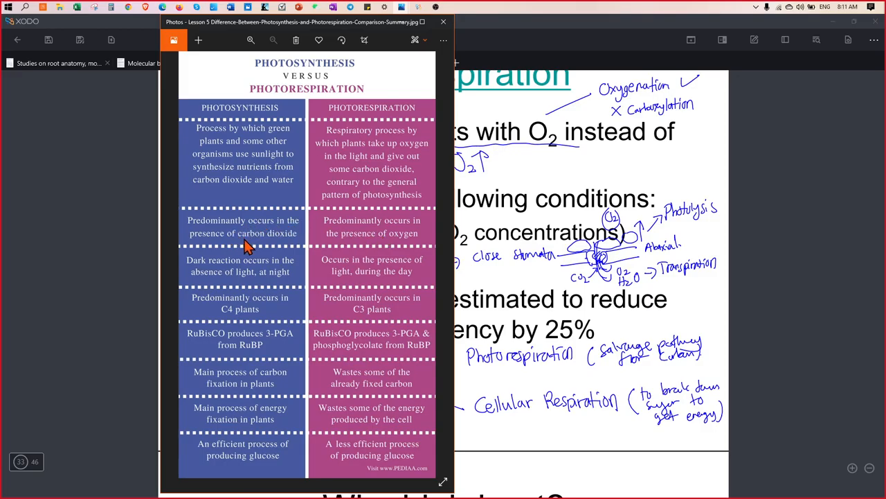
{"action": "mouse_move", "coordinate": [257, 235]}
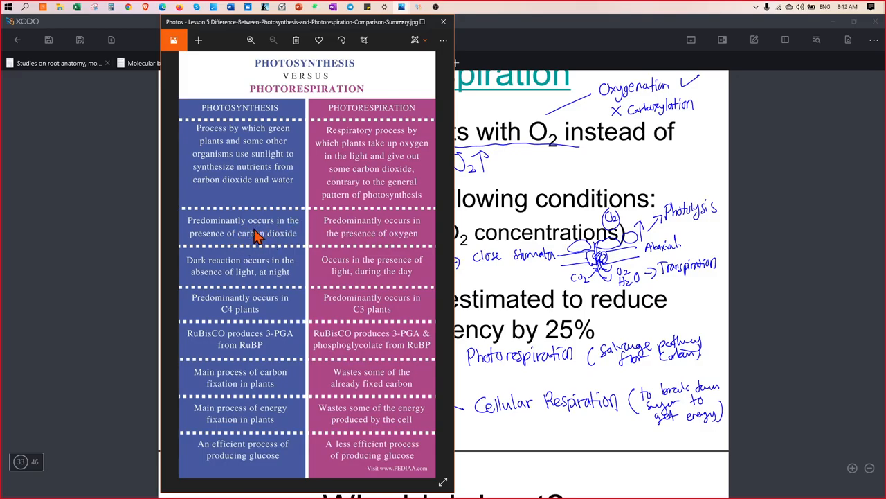
{"action": "mouse_move", "coordinate": [389, 277]}
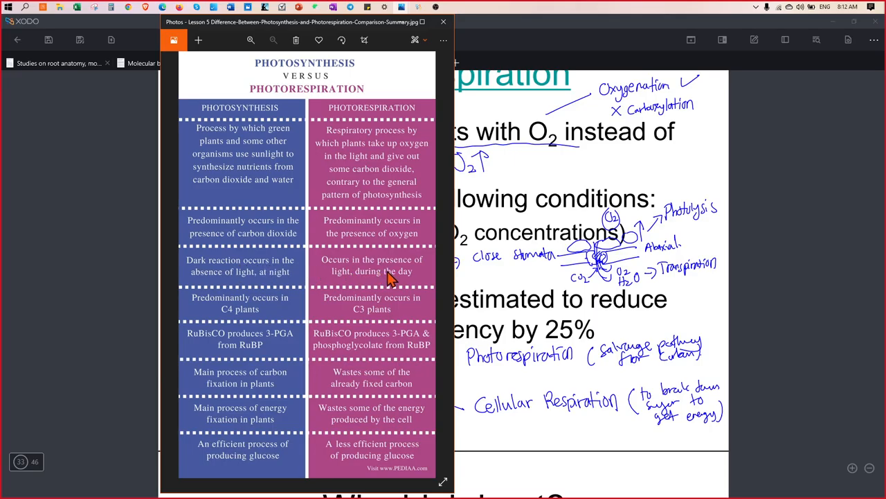
{"action": "mouse_move", "coordinate": [407, 284]}
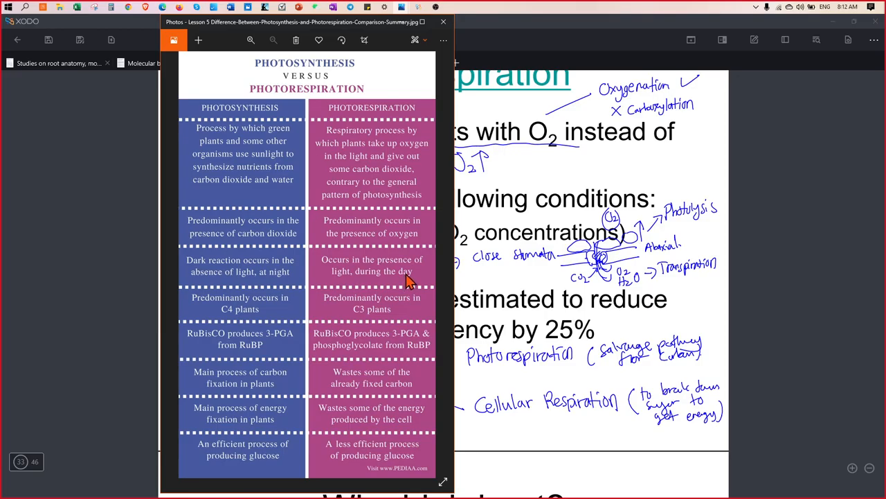
{"action": "mouse_move", "coordinate": [408, 315]}
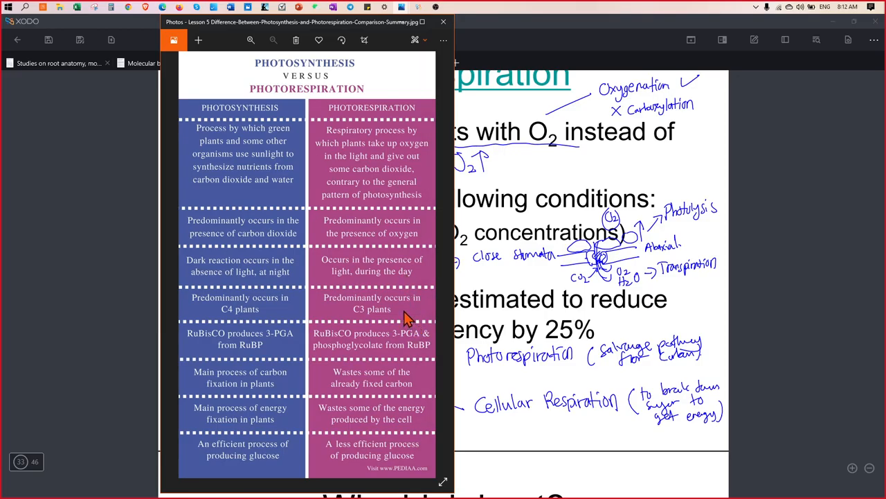
{"action": "mouse_move", "coordinate": [340, 350]}
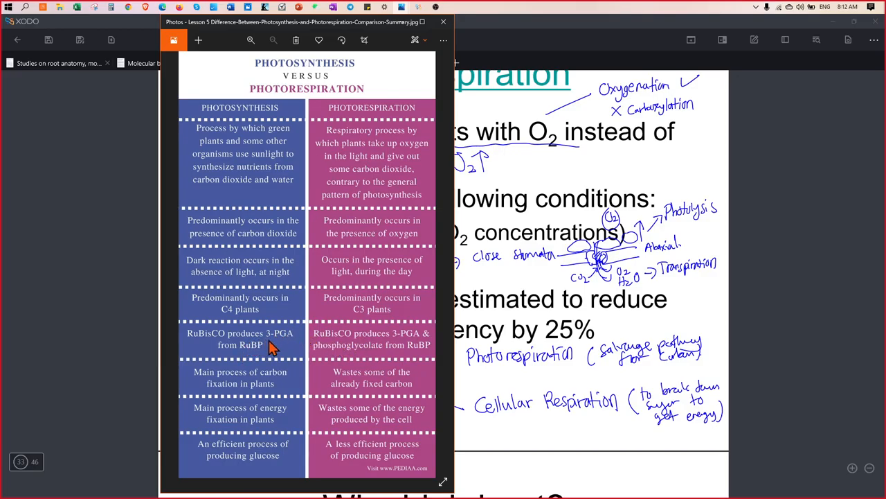
{"action": "mouse_move", "coordinate": [281, 352]}
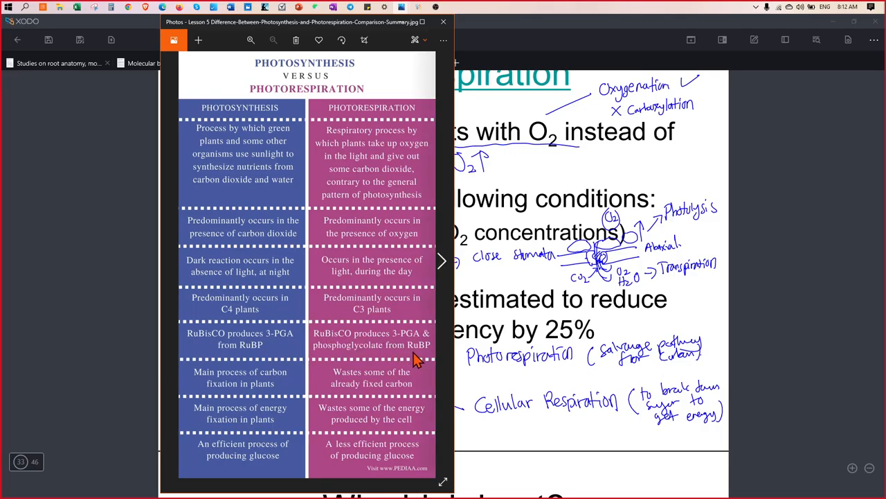
{"action": "mouse_move", "coordinate": [416, 360]}
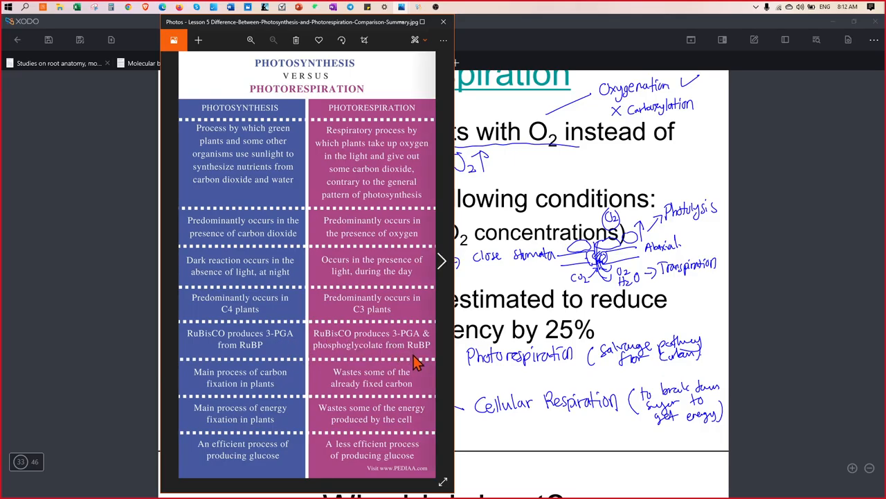
{"action": "mouse_move", "coordinate": [315, 356]}
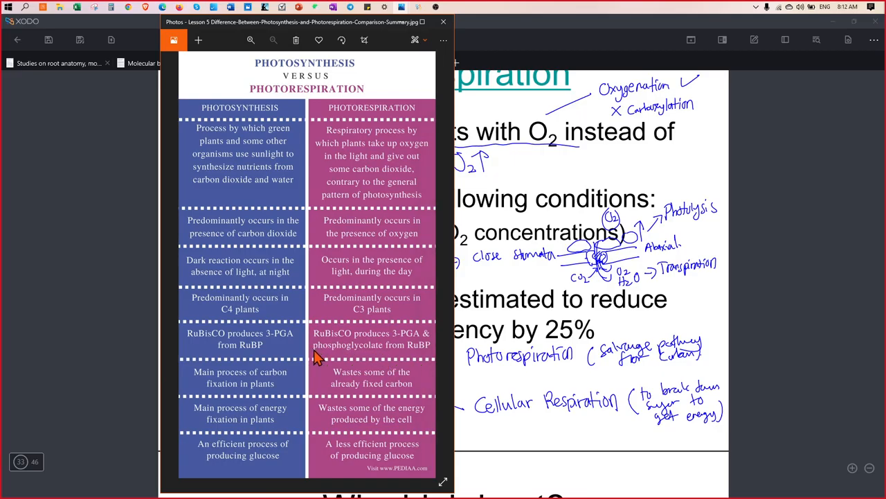
{"action": "mouse_move", "coordinate": [374, 358]}
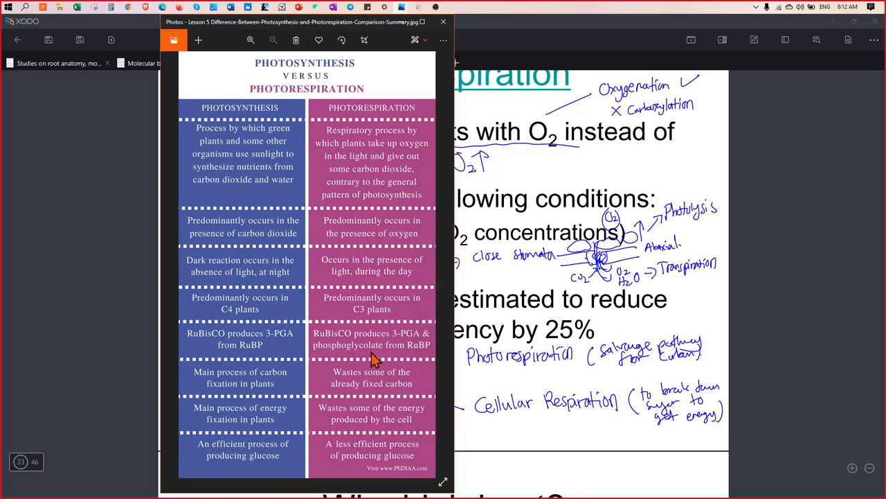
{"action": "mouse_move", "coordinate": [379, 352]}
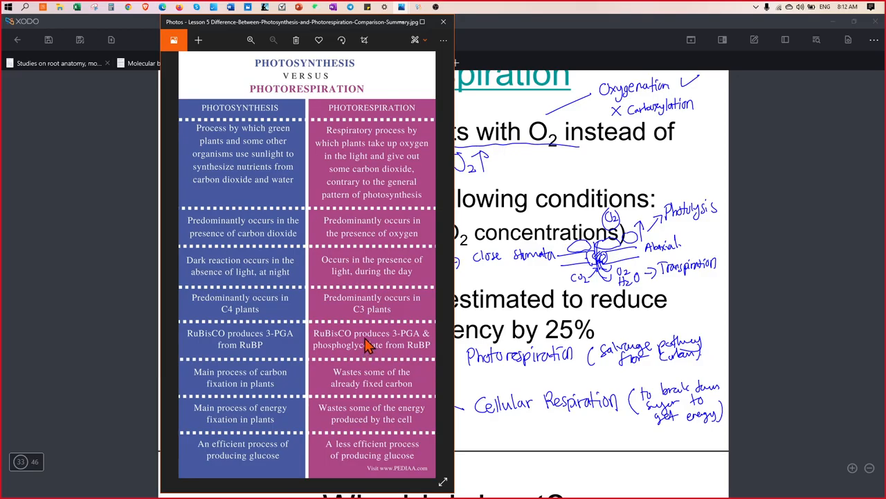
{"action": "mouse_move", "coordinate": [378, 423]}
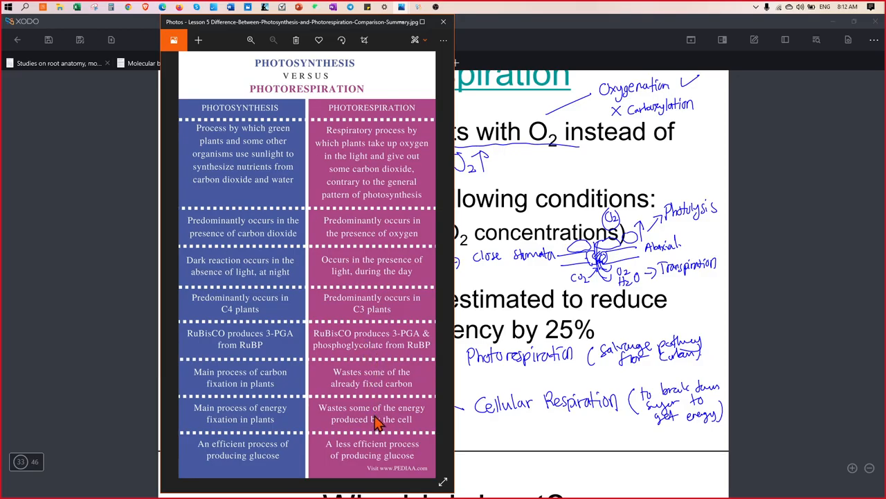
{"action": "mouse_move", "coordinate": [357, 395]}
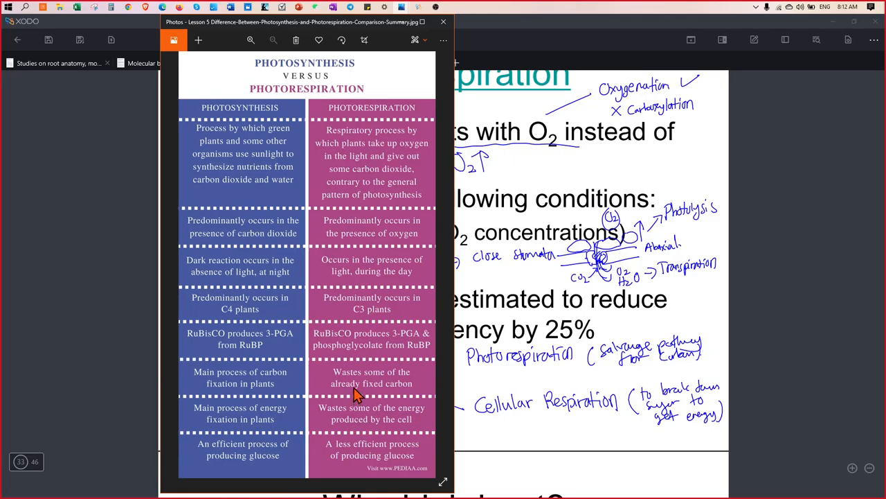
{"action": "mouse_move", "coordinate": [395, 394]}
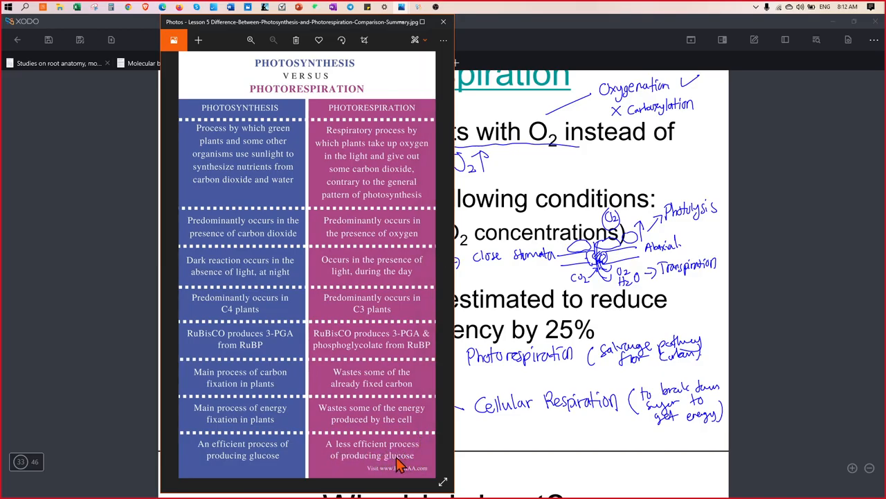
{"action": "mouse_move", "coordinate": [402, 471]}
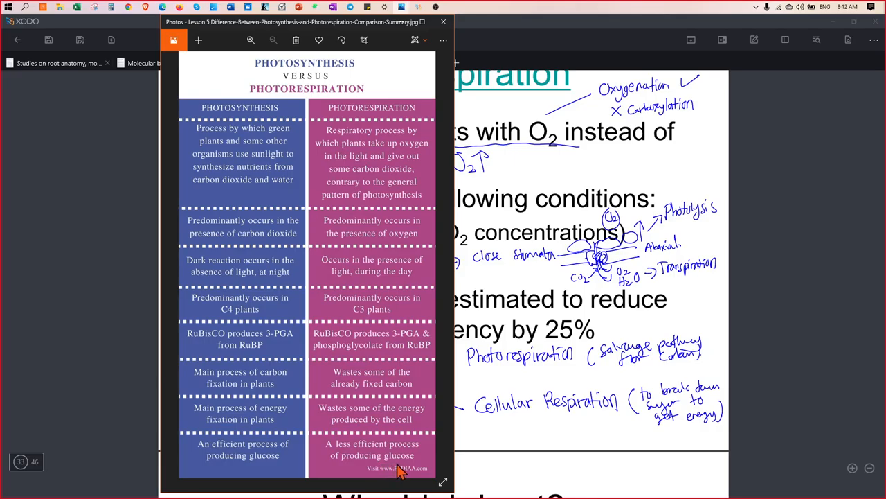
{"action": "mouse_move", "coordinate": [387, 469]}
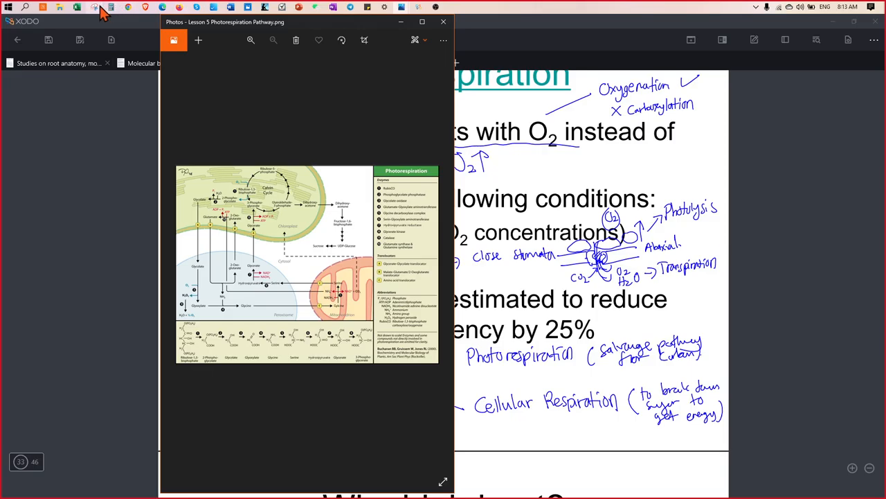
Step: Expand the Lesson 5 Photorespiration Pathway diagram to fill the screen
{"action": "left_click", "coordinate": [91, 7]}
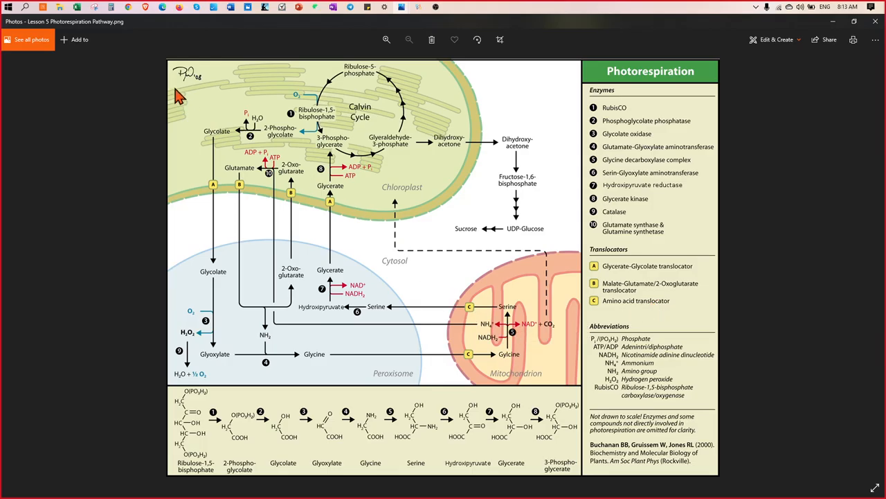
{"action": "mouse_move", "coordinate": [595, 329]}
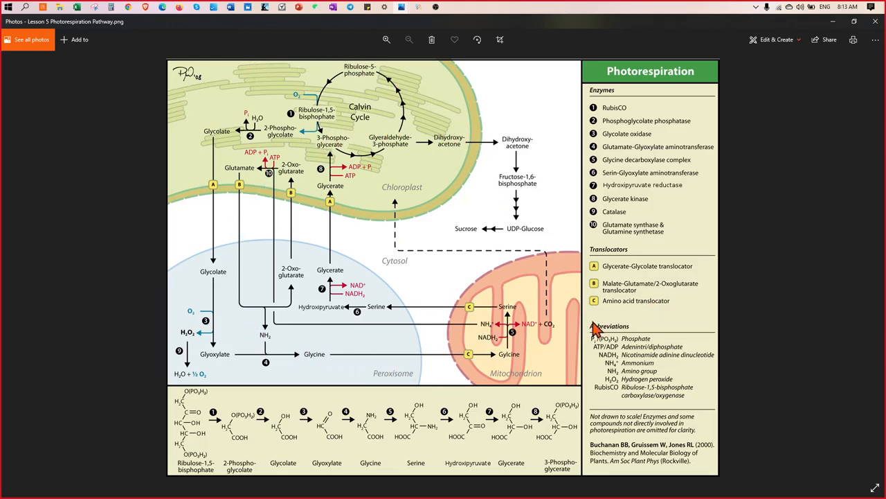
{"action": "mouse_move", "coordinate": [386, 425]}
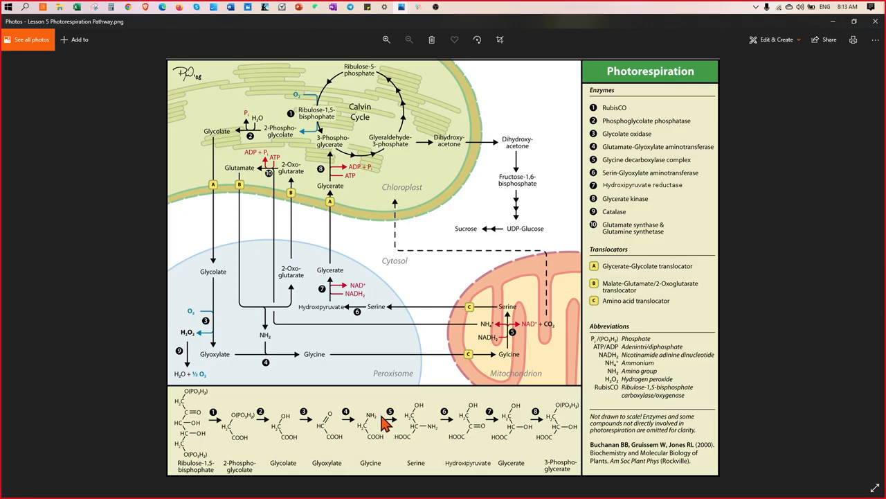
{"action": "mouse_move", "coordinate": [412, 151]}
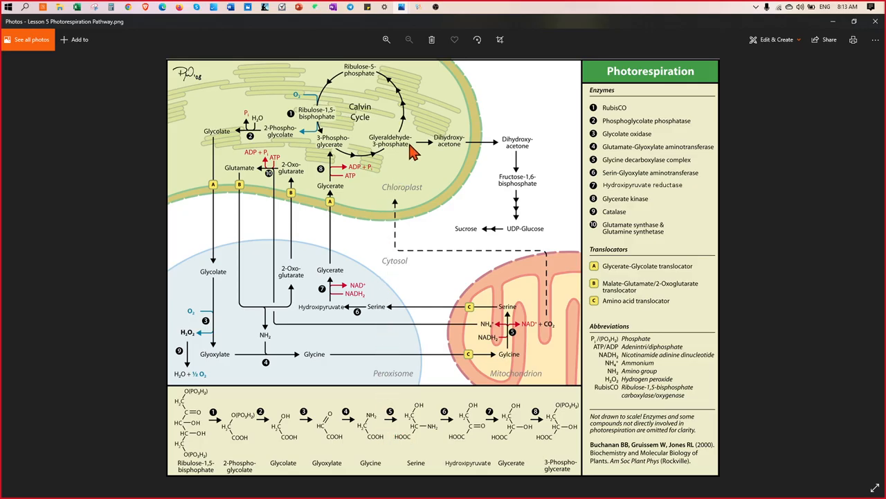
{"action": "mouse_move", "coordinate": [450, 290]}
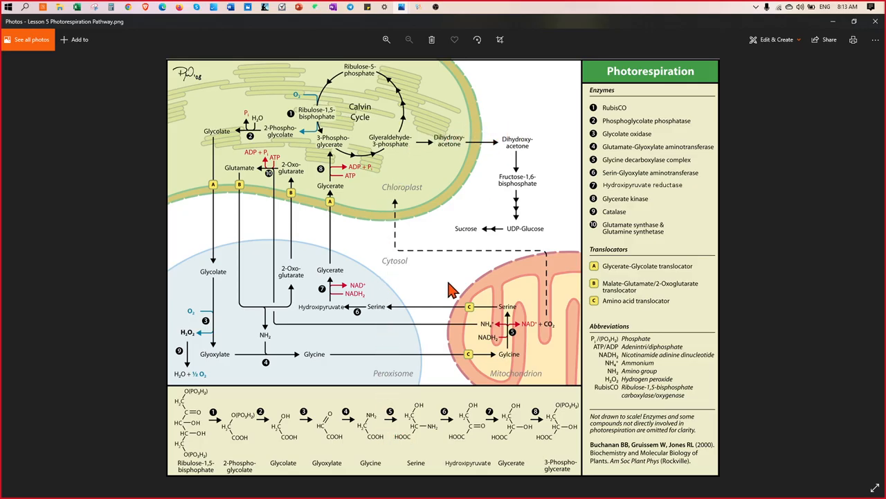
{"action": "mouse_move", "coordinate": [403, 269]}
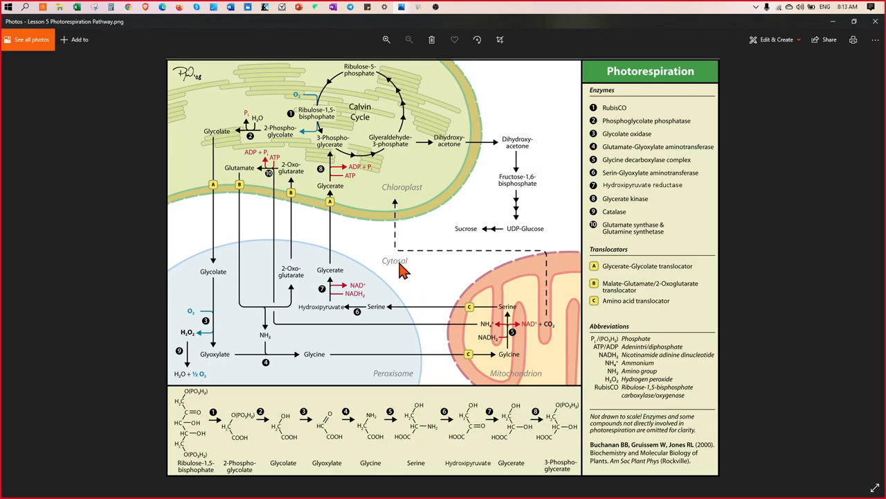
{"action": "mouse_move", "coordinate": [263, 75]}
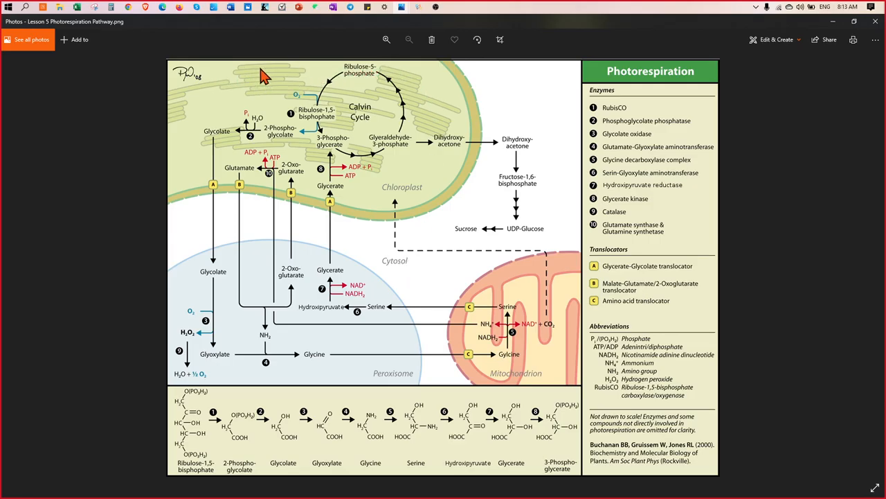
{"action": "mouse_move", "coordinate": [253, 88]}
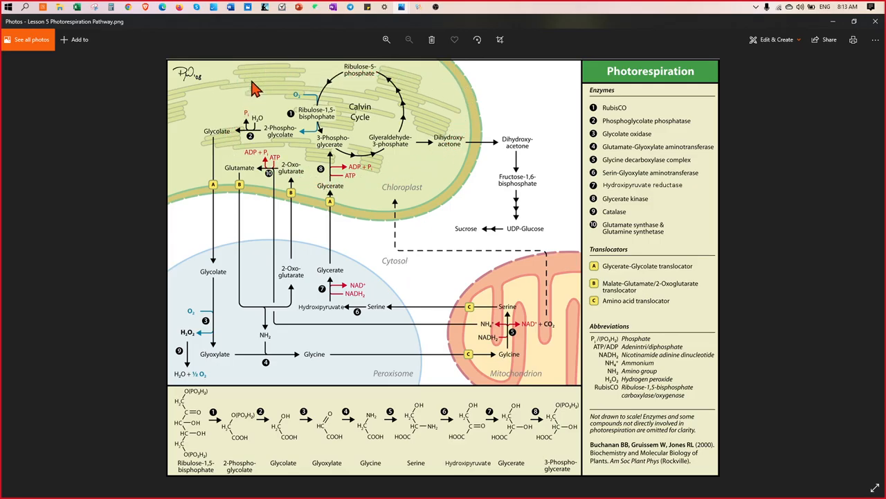
{"action": "mouse_move", "coordinate": [377, 93]}
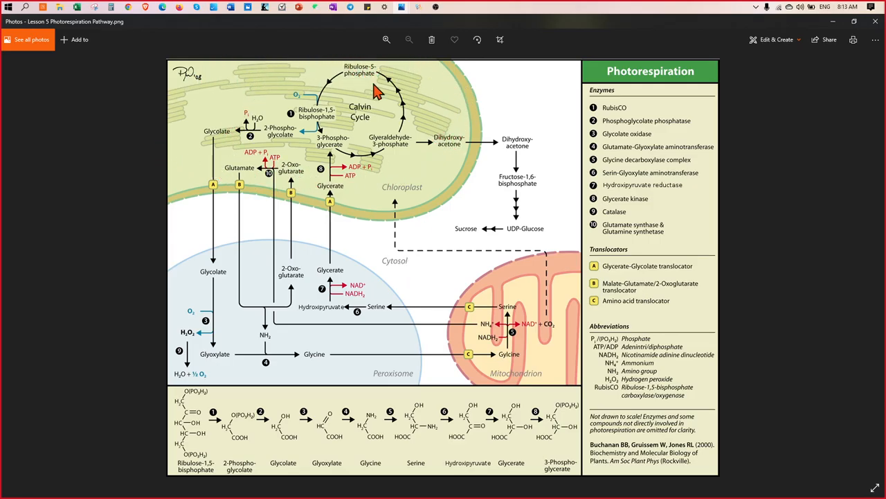
{"action": "mouse_move", "coordinate": [256, 160]}
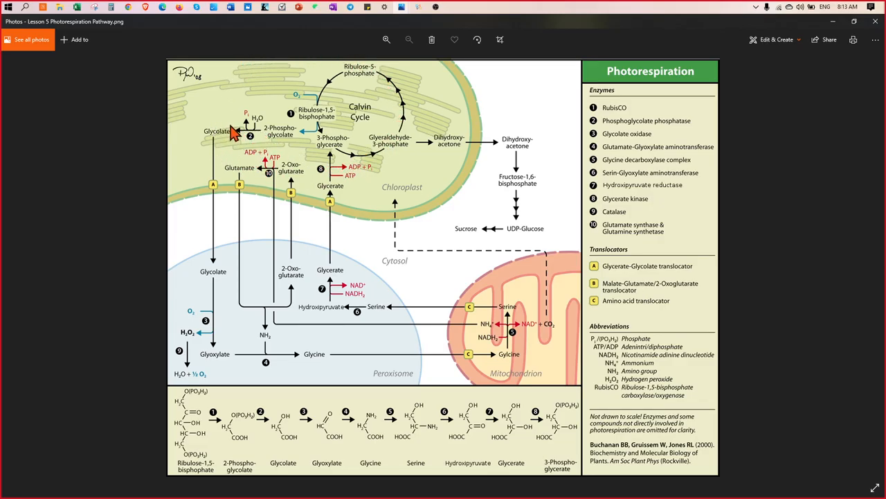
{"action": "mouse_move", "coordinate": [286, 87]}
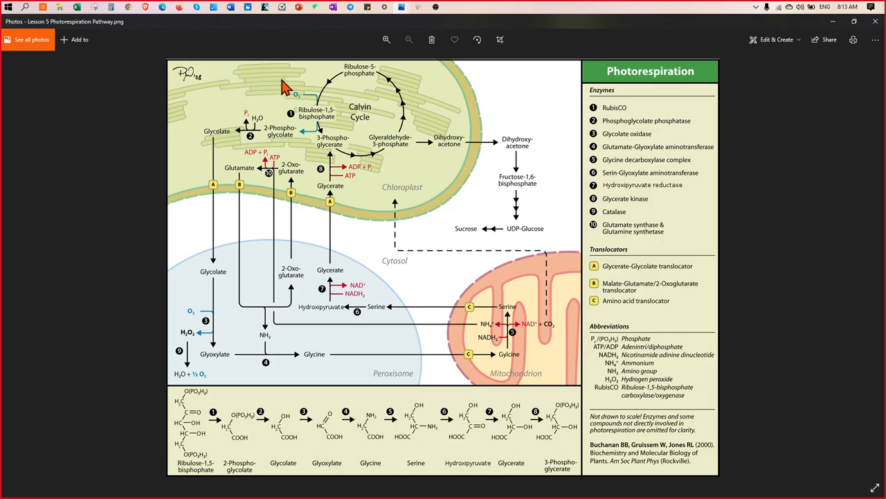
{"action": "mouse_move", "coordinate": [405, 149]}
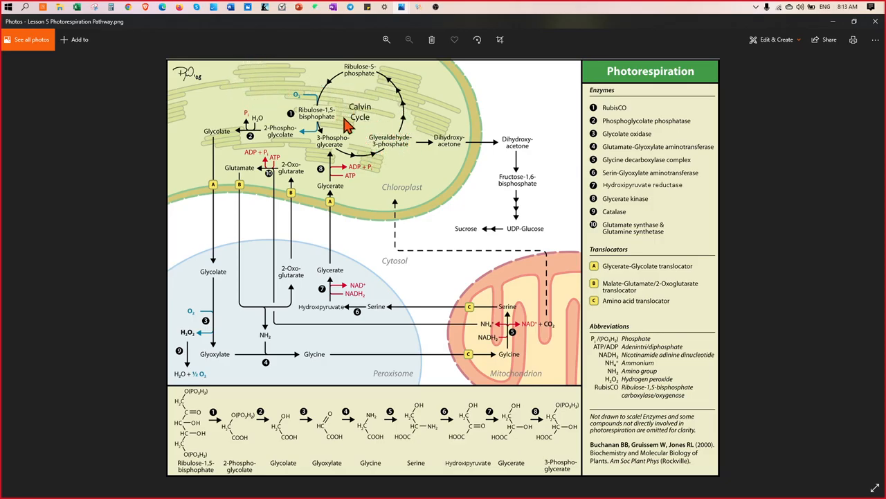
{"action": "mouse_move", "coordinate": [379, 170]}
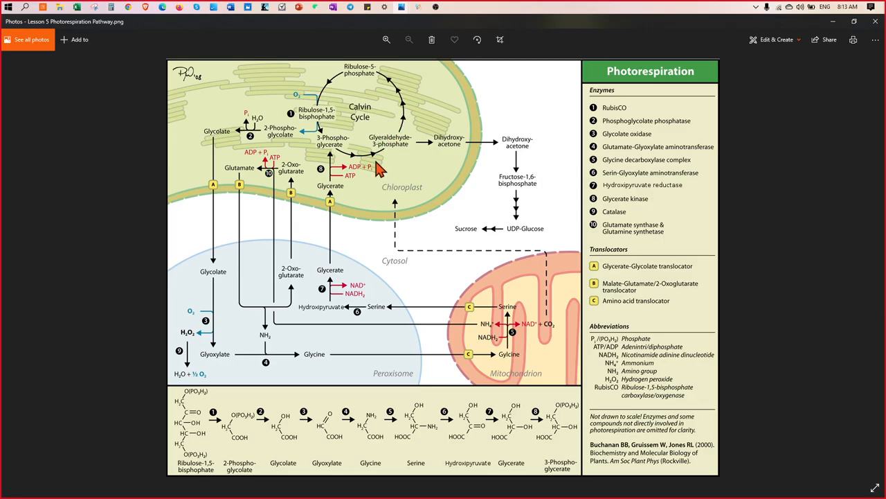
{"action": "mouse_move", "coordinate": [342, 113]}
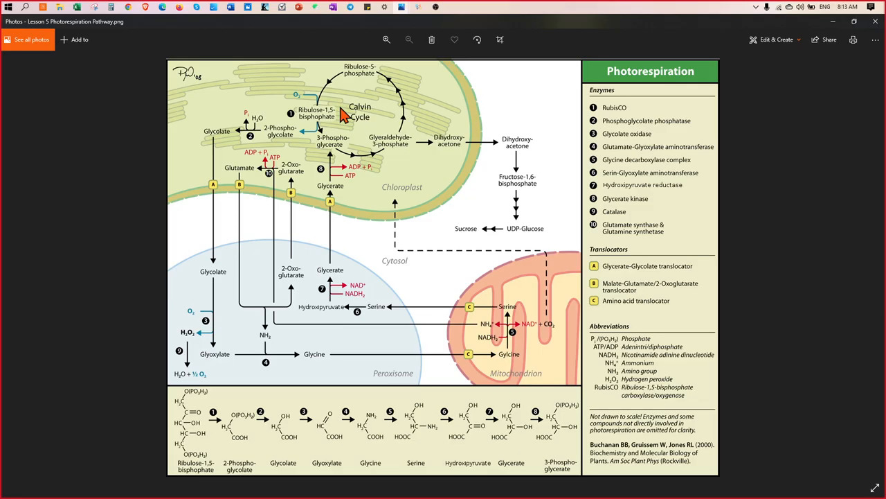
{"action": "mouse_move", "coordinate": [416, 191]}
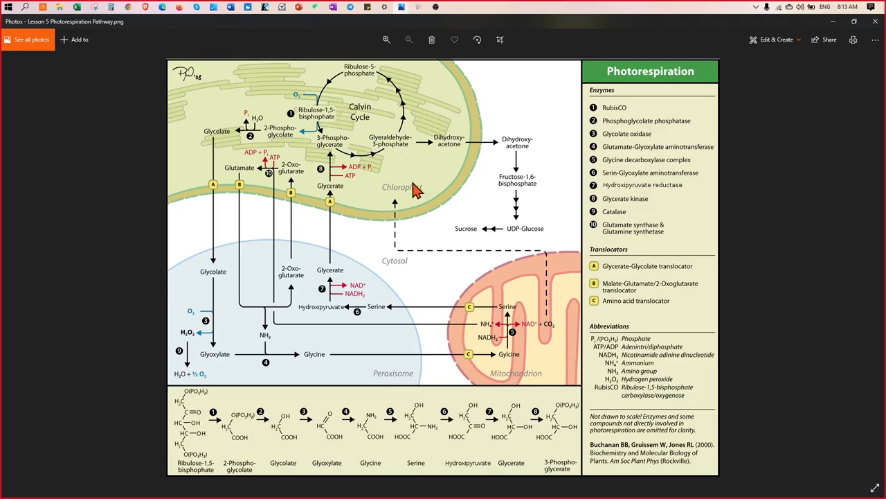
{"action": "mouse_move", "coordinate": [301, 197]}
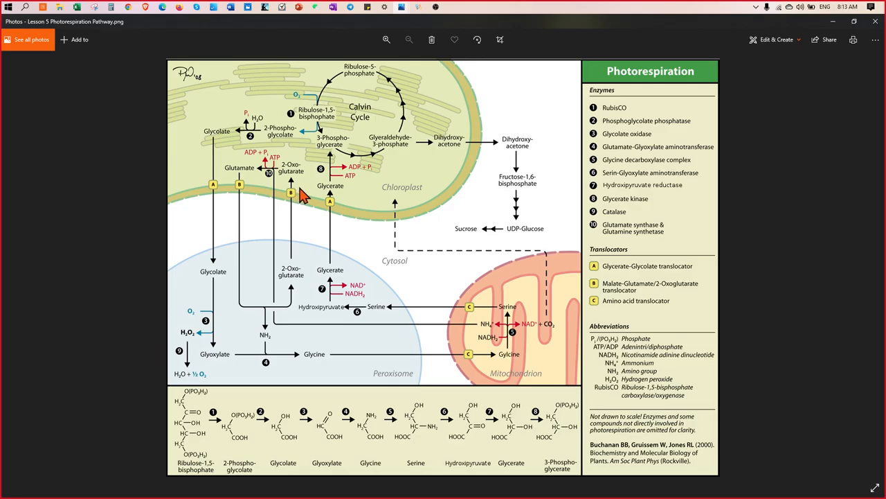
{"action": "mouse_move", "coordinate": [308, 196]}
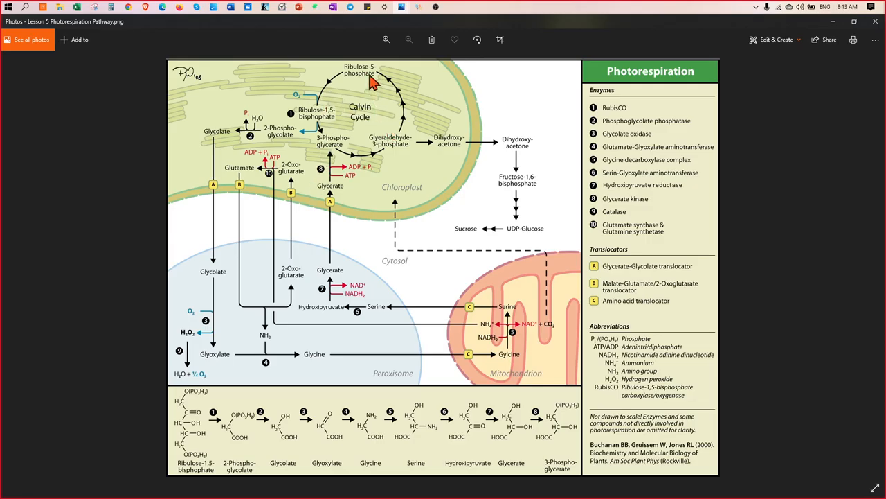
{"action": "mouse_move", "coordinate": [383, 113]}
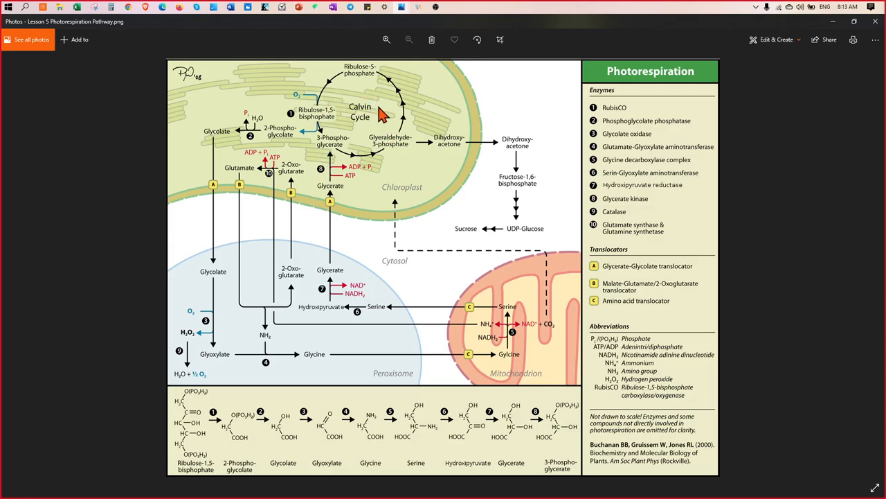
{"action": "mouse_move", "coordinate": [336, 108]}
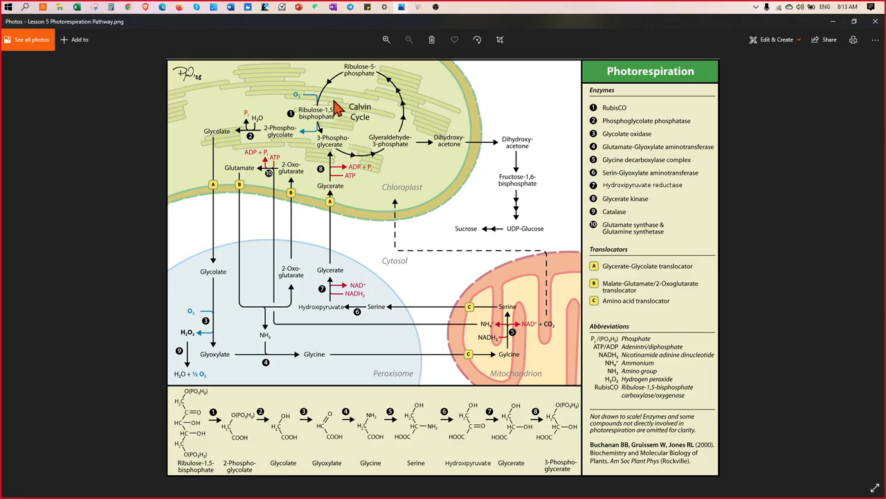
{"action": "mouse_move", "coordinate": [284, 118]}
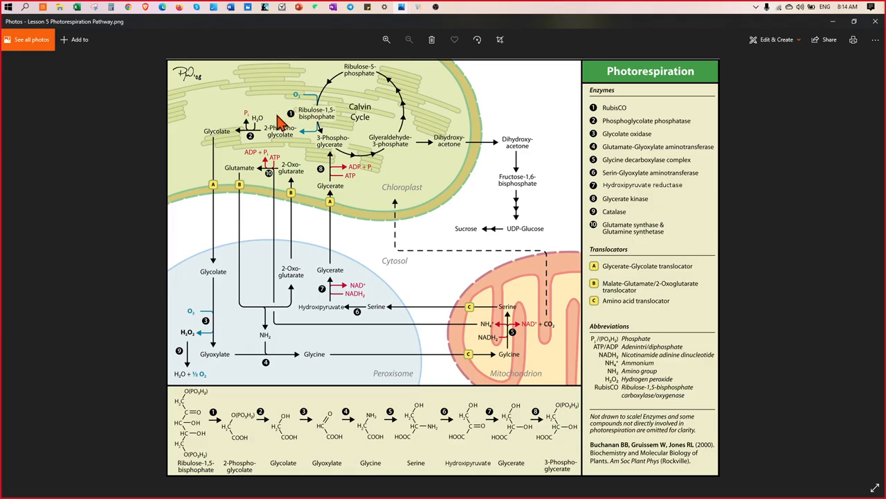
{"action": "mouse_move", "coordinate": [354, 154]}
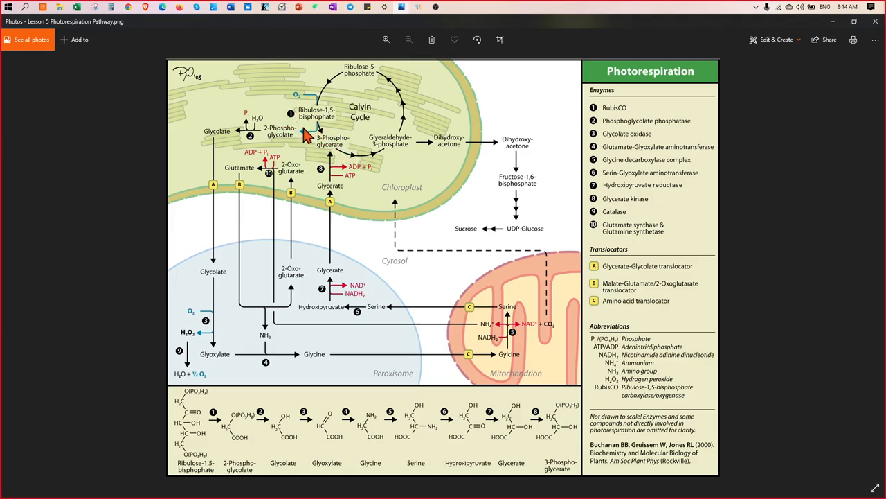
{"action": "mouse_move", "coordinate": [301, 128]}
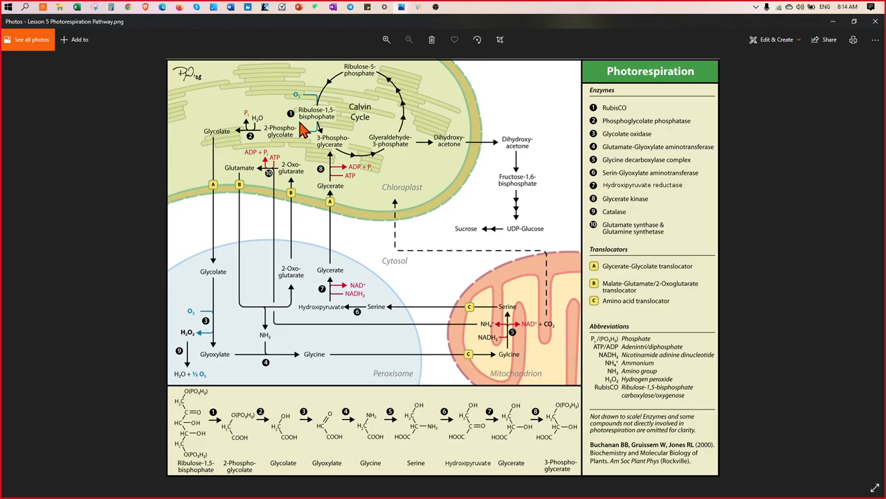
{"action": "mouse_move", "coordinate": [306, 128]}
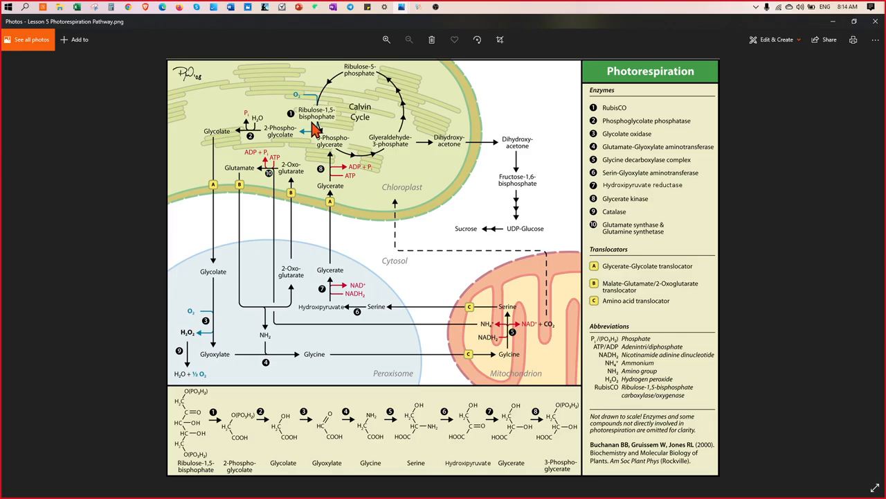
{"action": "mouse_move", "coordinate": [352, 163]}
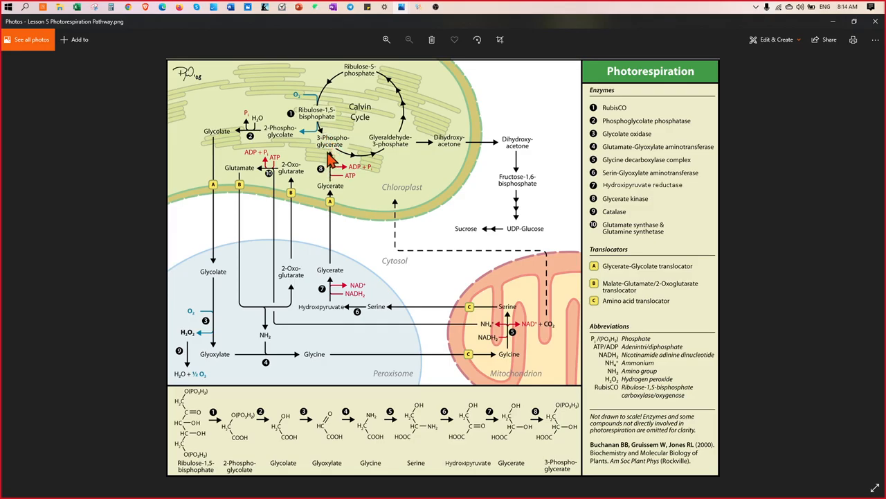
{"action": "mouse_move", "coordinate": [300, 172]}
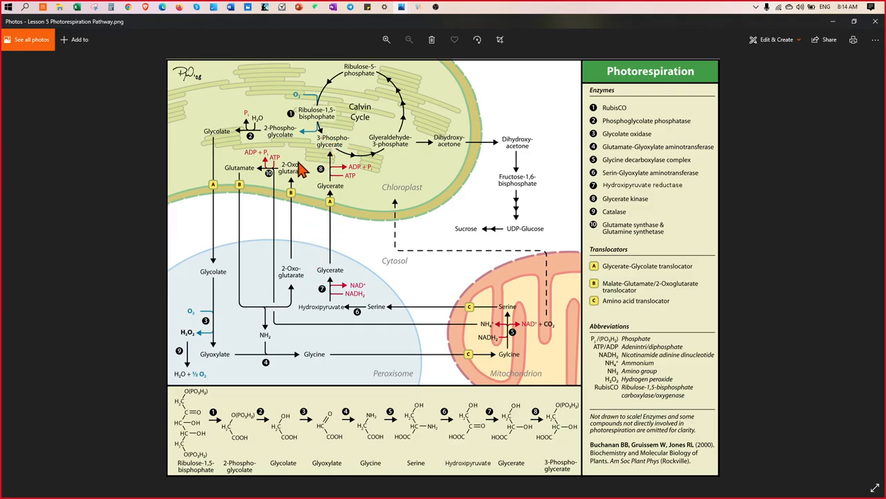
{"action": "mouse_move", "coordinate": [340, 151]}
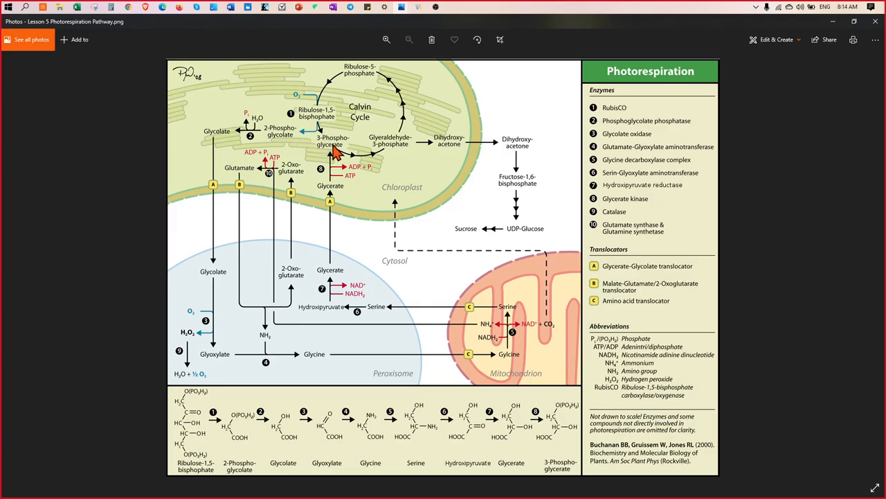
{"action": "mouse_move", "coordinate": [277, 142]}
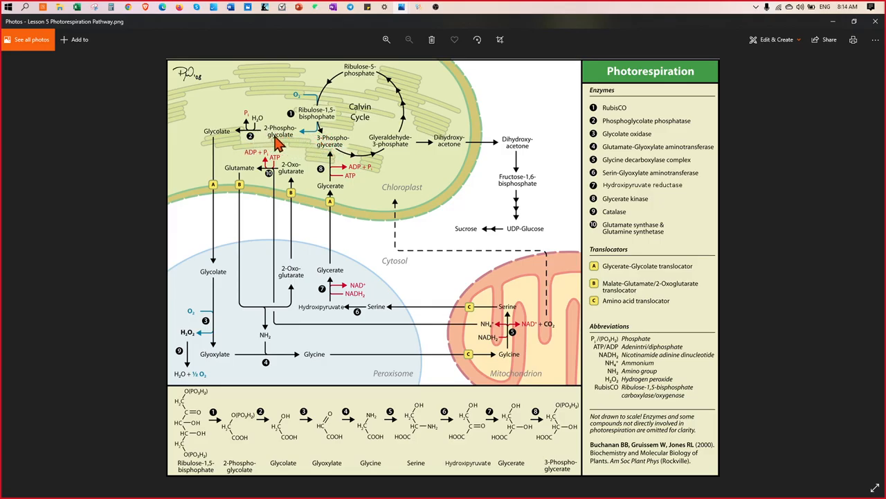
{"action": "mouse_move", "coordinate": [322, 132]}
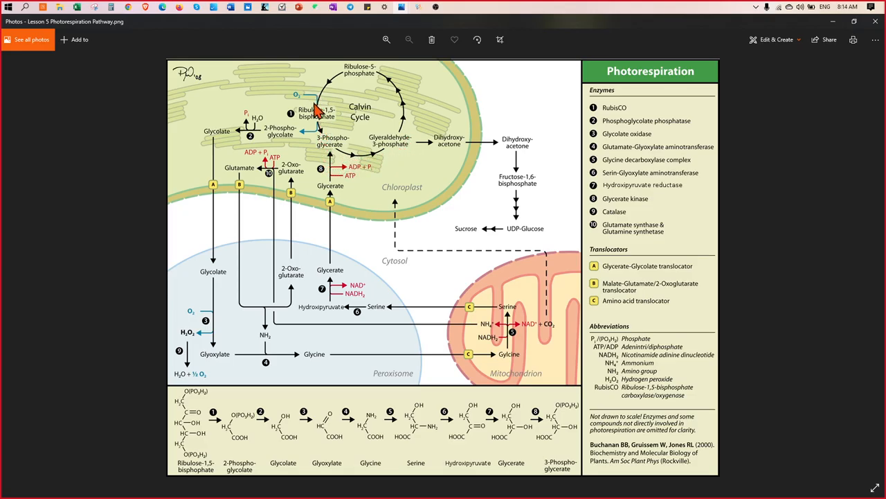
{"action": "mouse_move", "coordinate": [317, 133]}
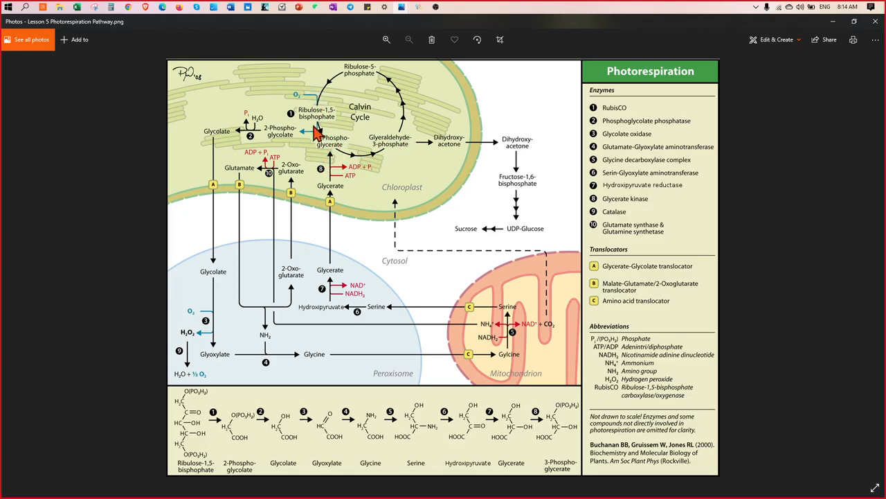
{"action": "mouse_move", "coordinate": [395, 147]}
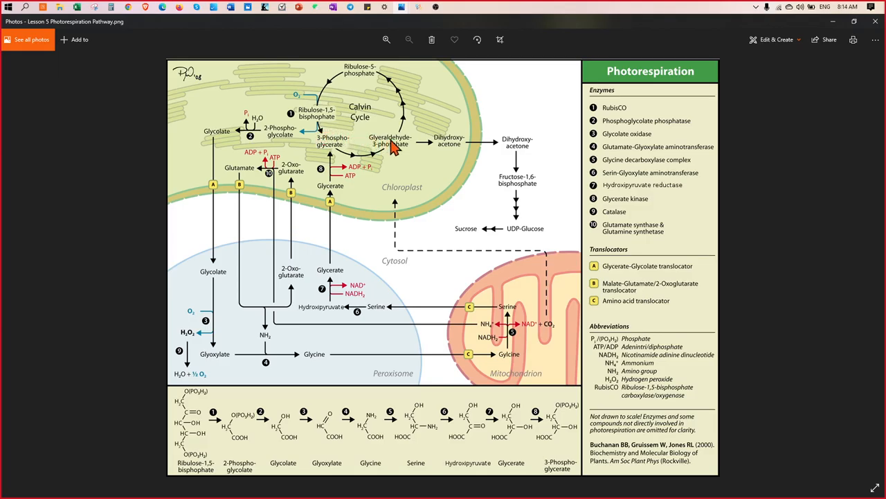
{"action": "mouse_move", "coordinate": [303, 149]}
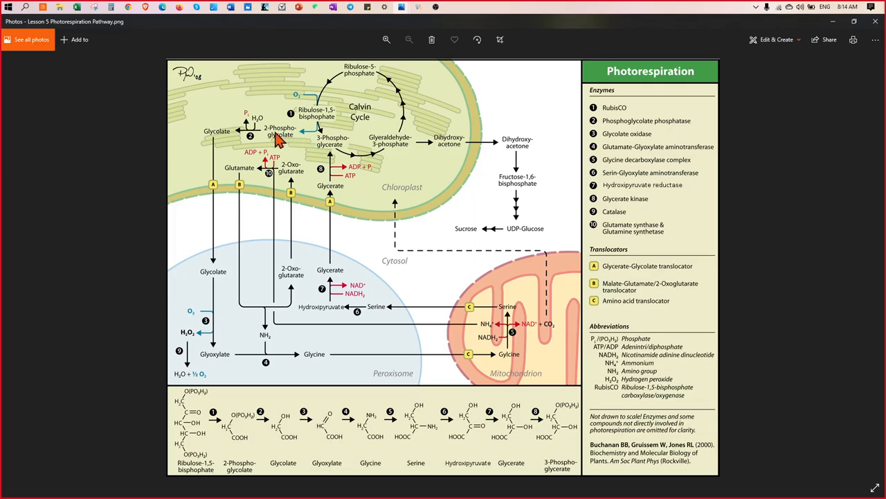
{"action": "mouse_move", "coordinate": [279, 155]}
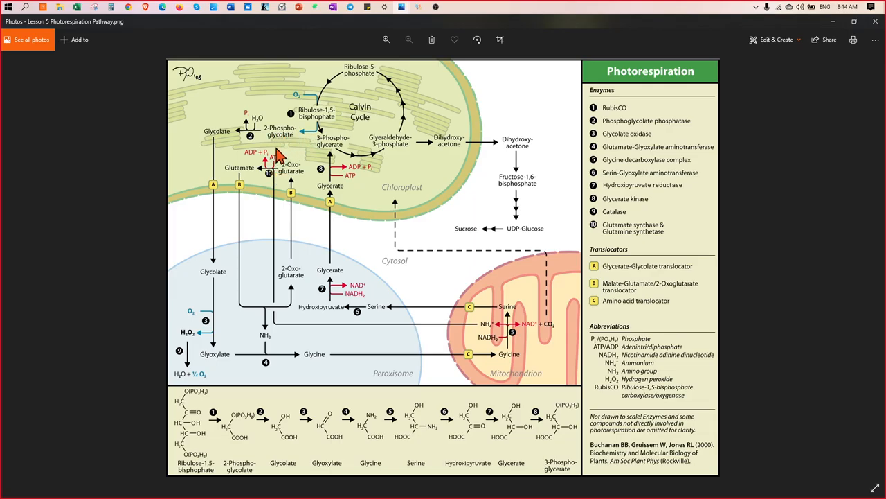
{"action": "mouse_move", "coordinate": [284, 142]}
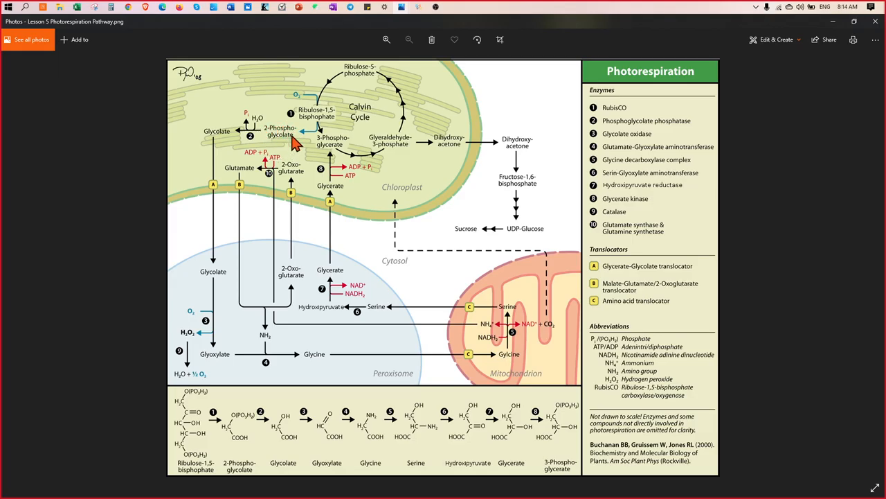
{"action": "mouse_move", "coordinate": [291, 144]}
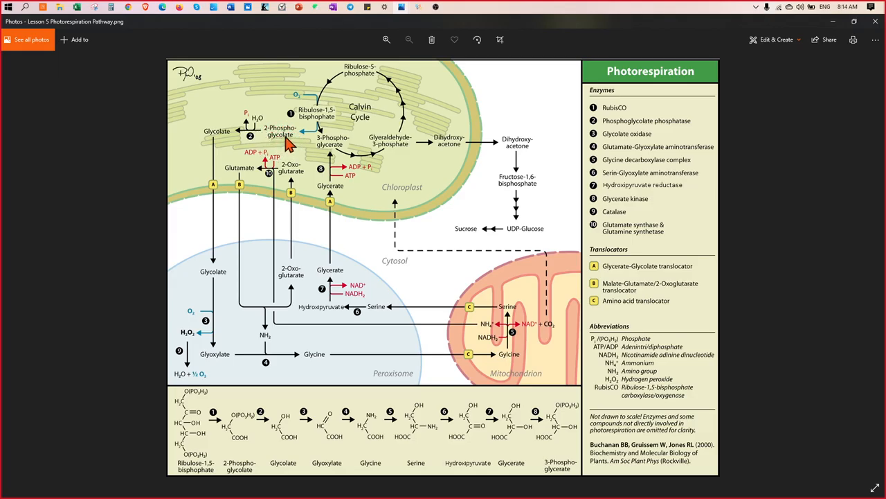
{"action": "mouse_move", "coordinate": [287, 144]}
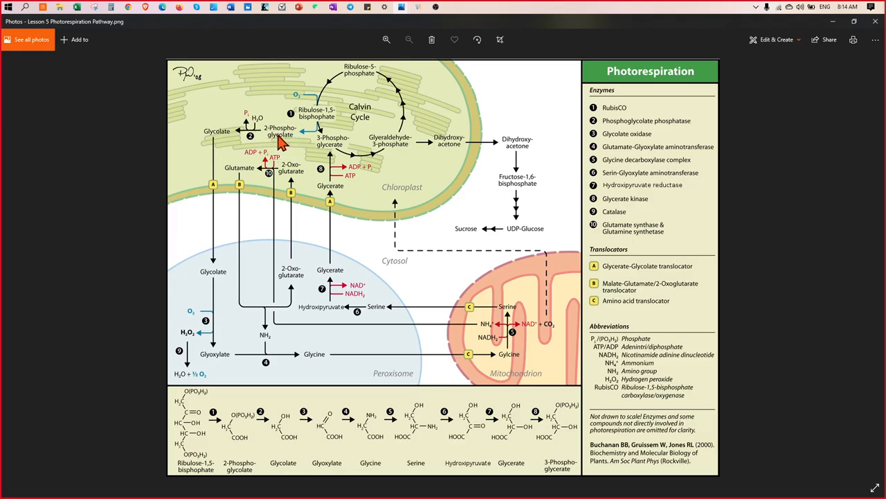
{"action": "mouse_move", "coordinate": [270, 145]}
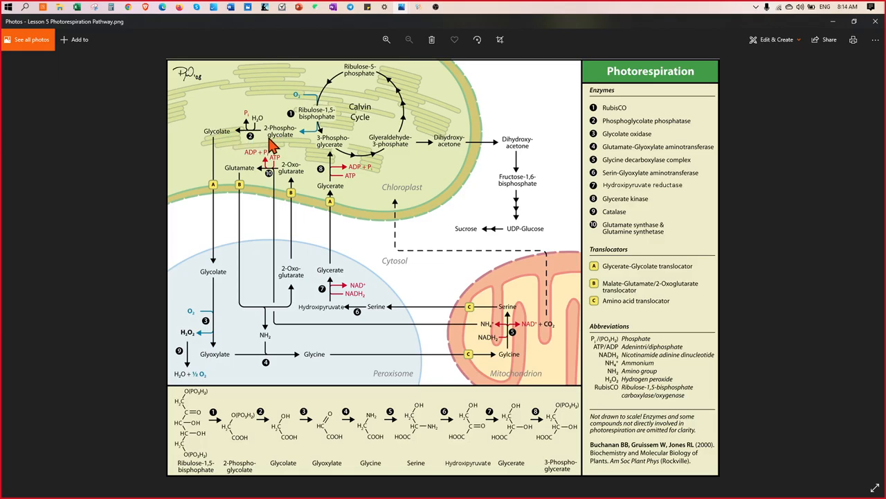
{"action": "mouse_move", "coordinate": [238, 381]}
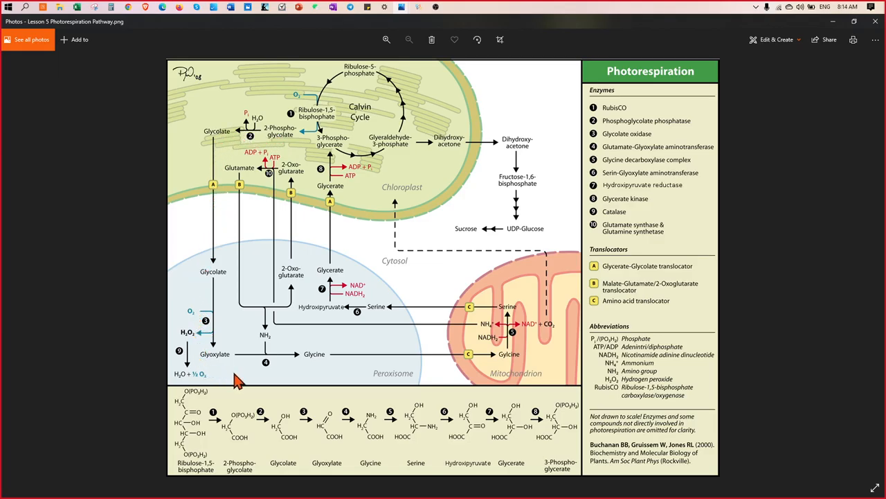
{"action": "mouse_move", "coordinate": [400, 200]}
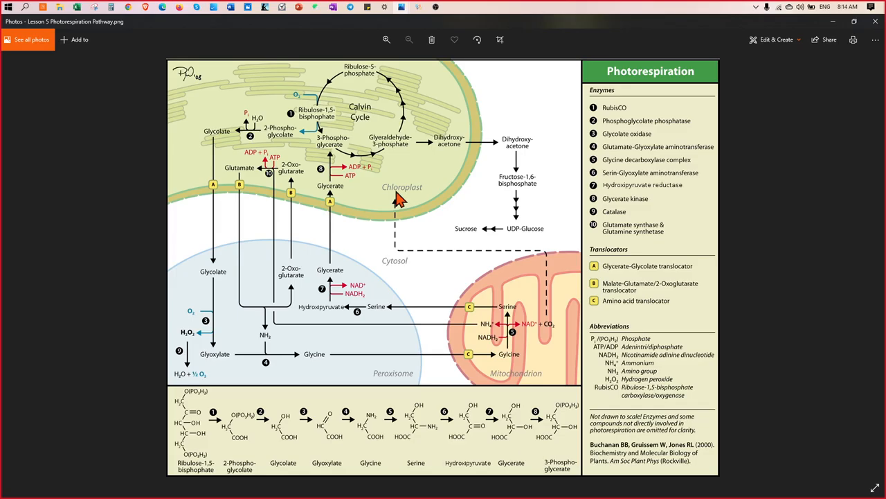
{"action": "mouse_move", "coordinate": [269, 287]}
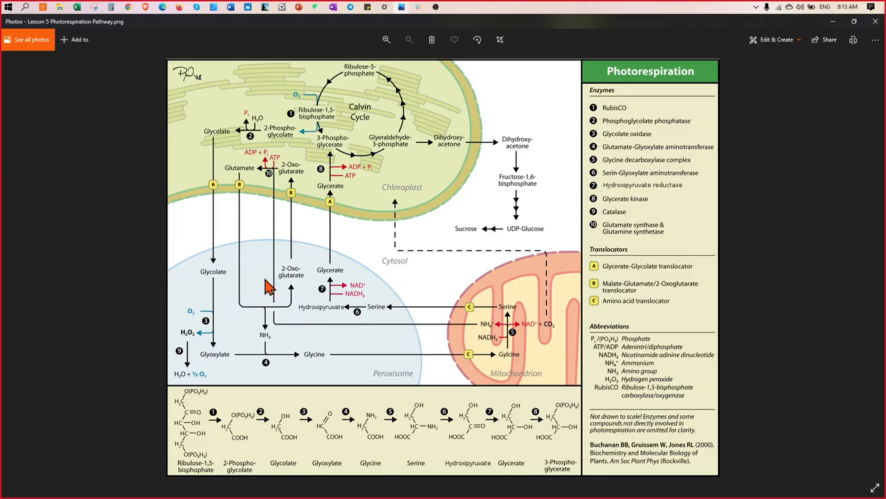
{"action": "mouse_move", "coordinate": [378, 138]}
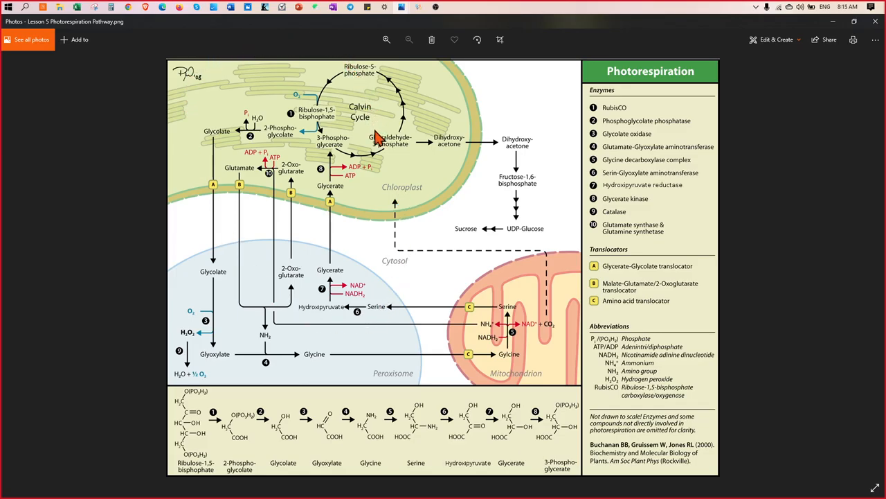
{"action": "mouse_move", "coordinate": [301, 259]}
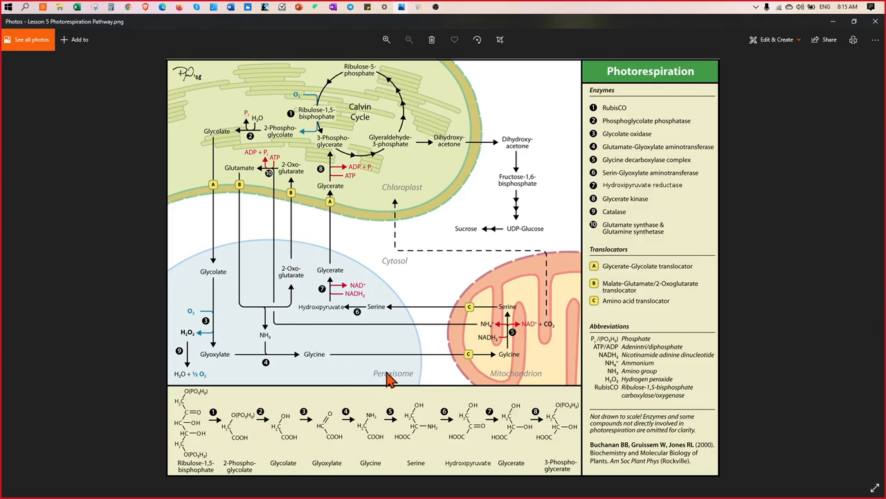
{"action": "mouse_move", "coordinate": [234, 334]}
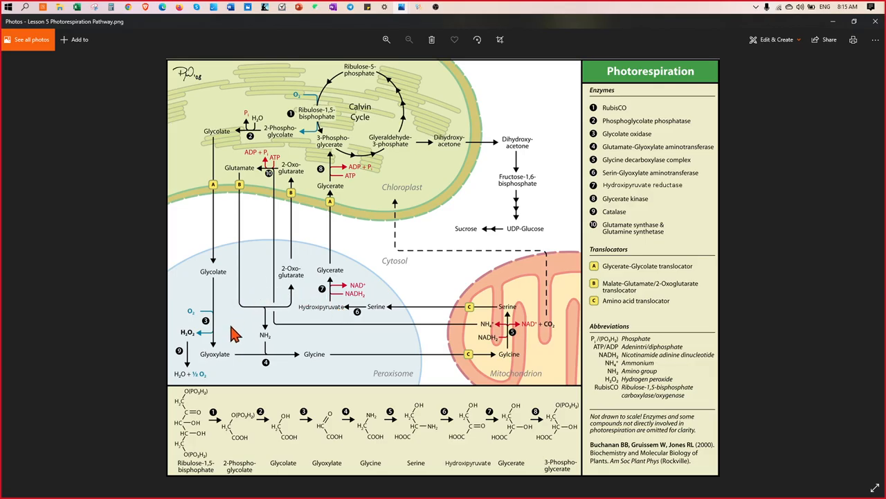
{"action": "mouse_move", "coordinate": [277, 277]}
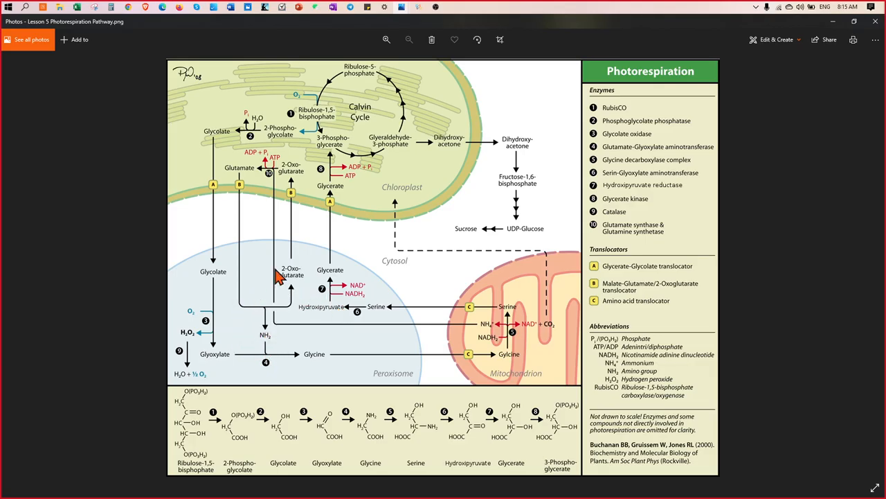
{"action": "mouse_move", "coordinate": [541, 367]}
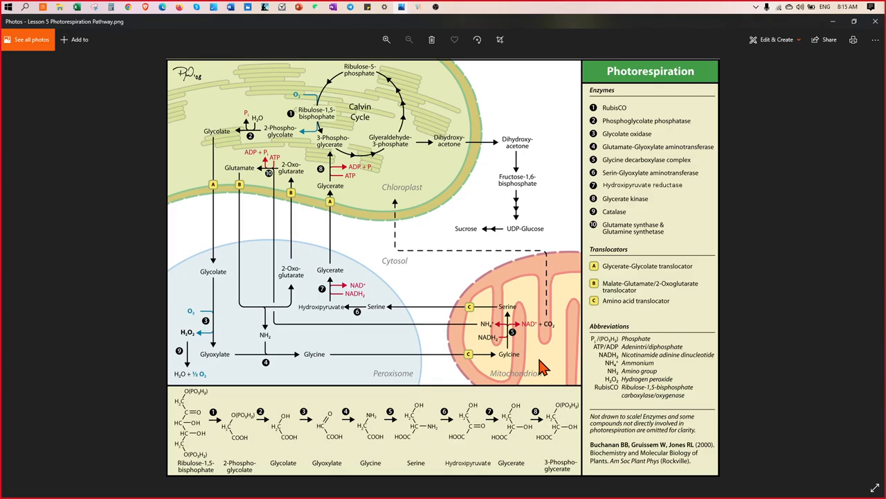
{"action": "mouse_move", "coordinate": [568, 461]}
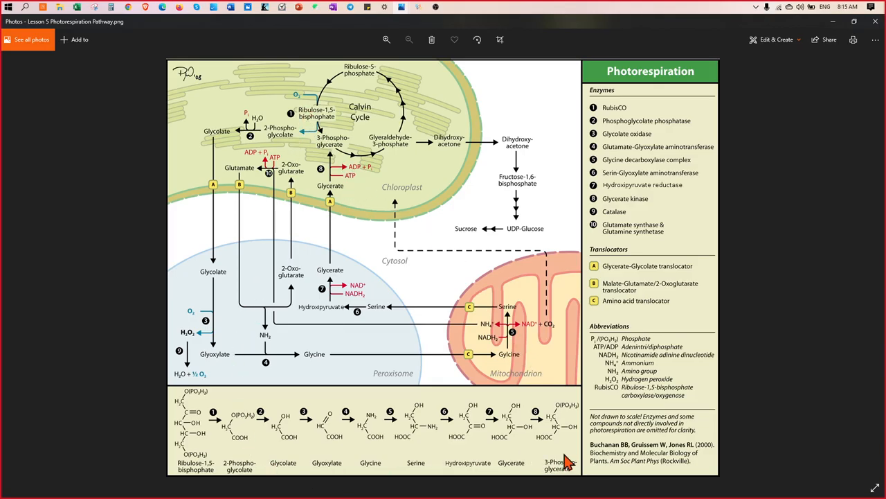
{"action": "mouse_move", "coordinate": [658, 125]}
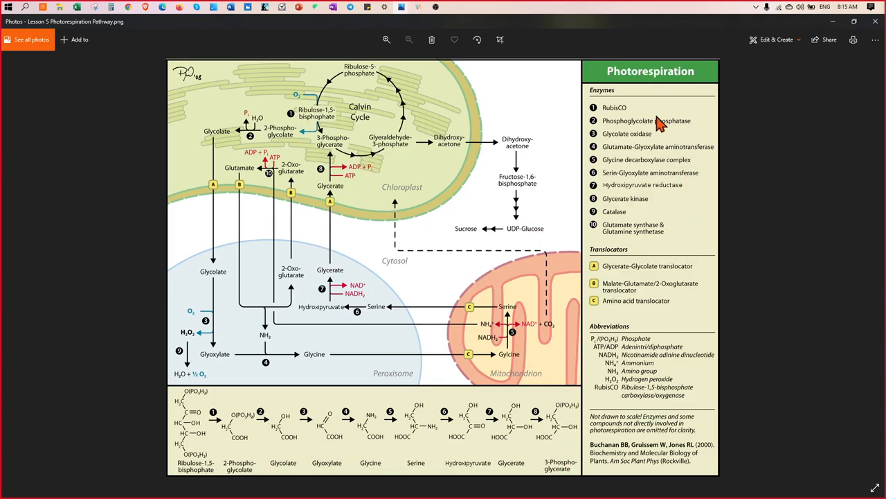
{"action": "mouse_move", "coordinate": [616, 115]}
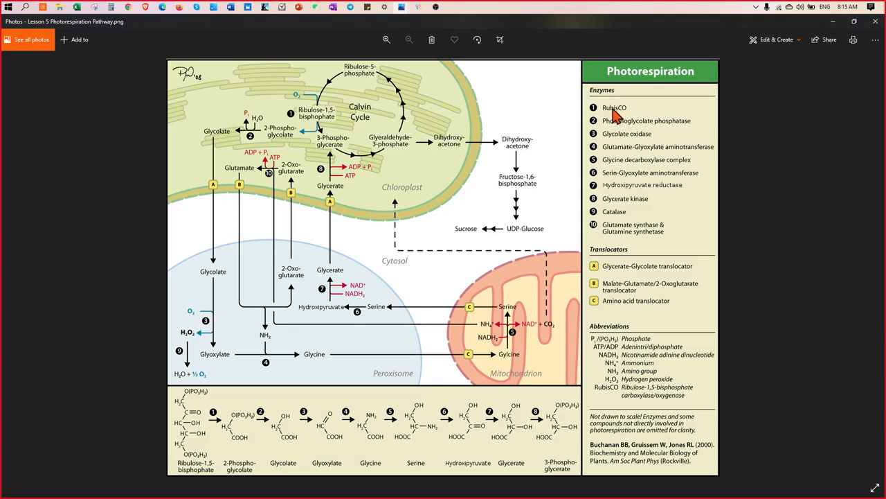
{"action": "mouse_move", "coordinate": [587, 177]}
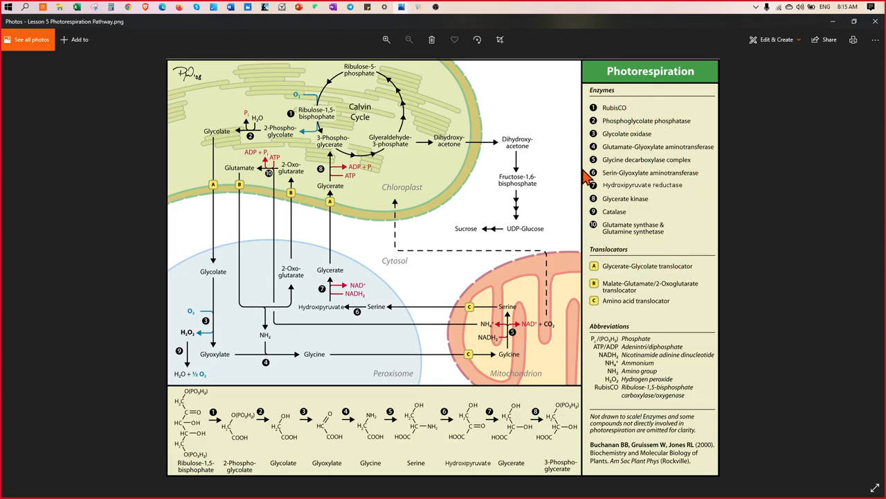
{"action": "mouse_move", "coordinate": [658, 215]}
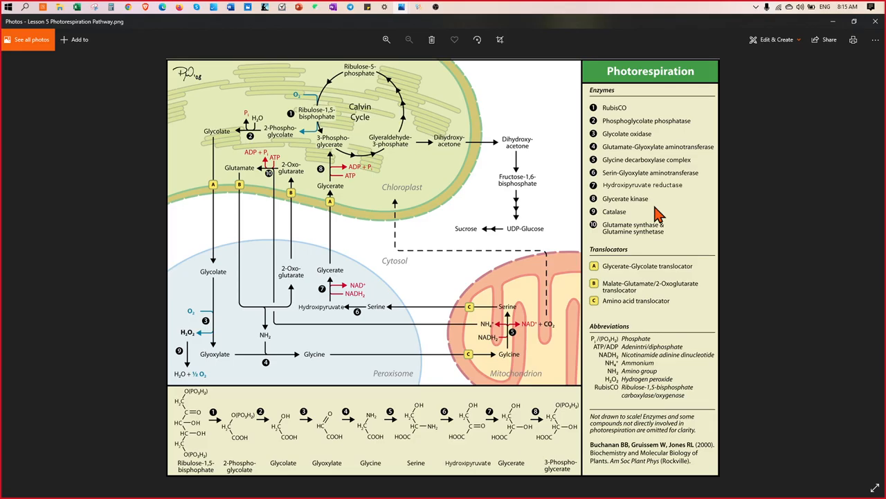
{"action": "mouse_move", "coordinate": [269, 211]}
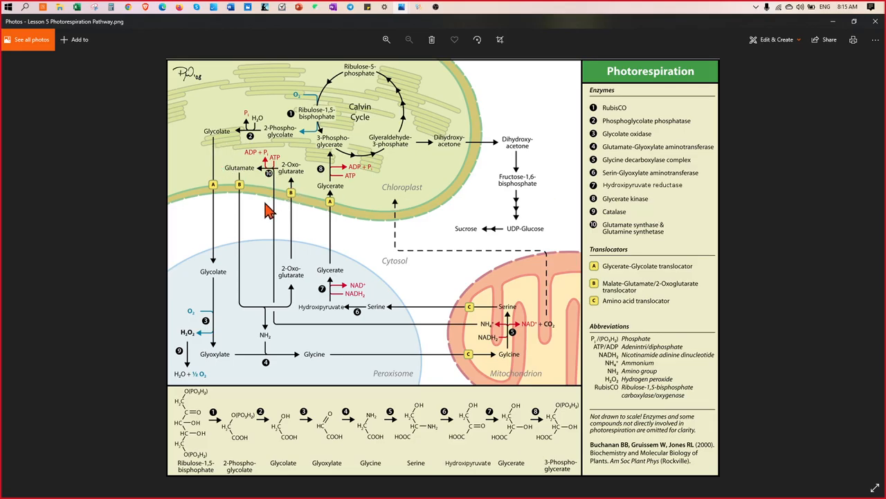
{"action": "mouse_move", "coordinate": [269, 136]}
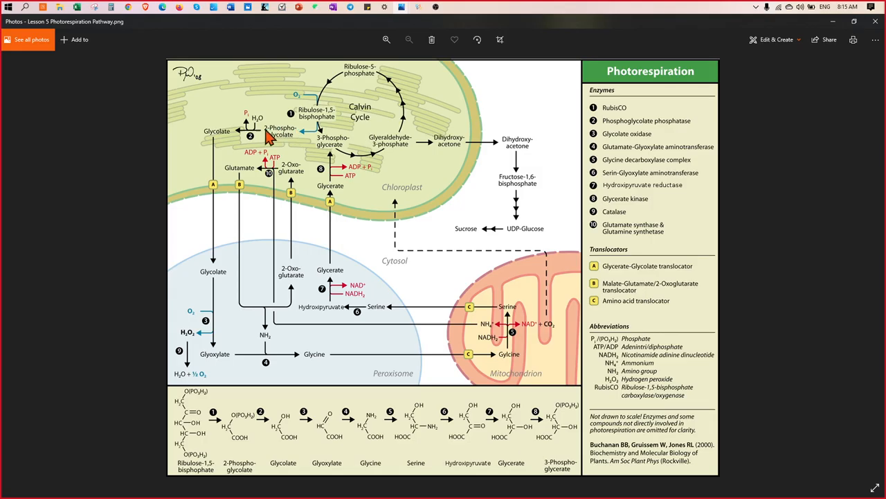
{"action": "mouse_move", "coordinate": [287, 142]}
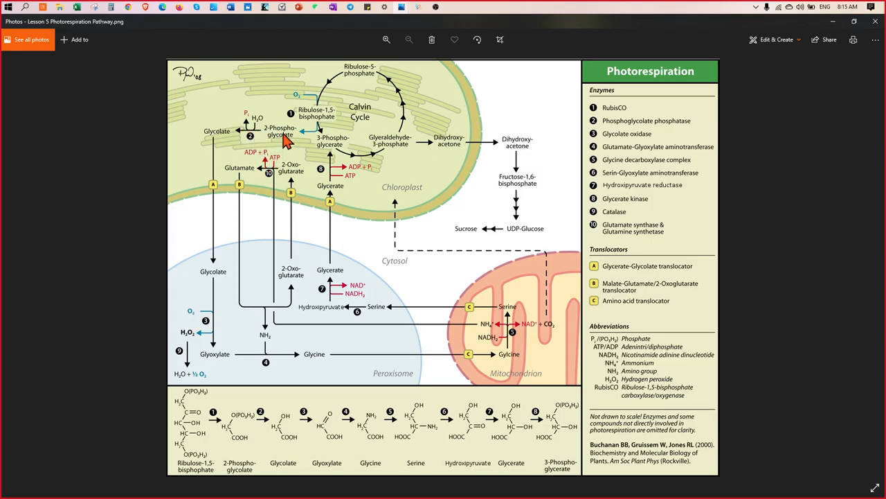
{"action": "mouse_move", "coordinate": [301, 125]}
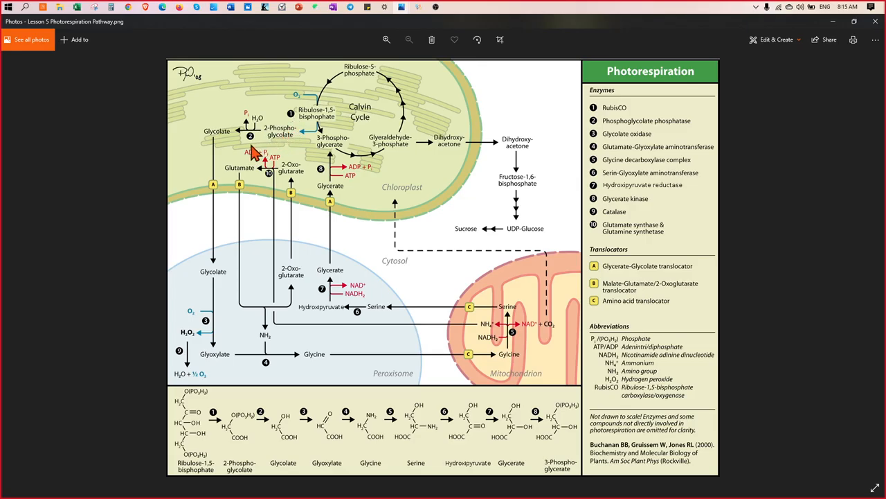
{"action": "mouse_move", "coordinate": [650, 136]}
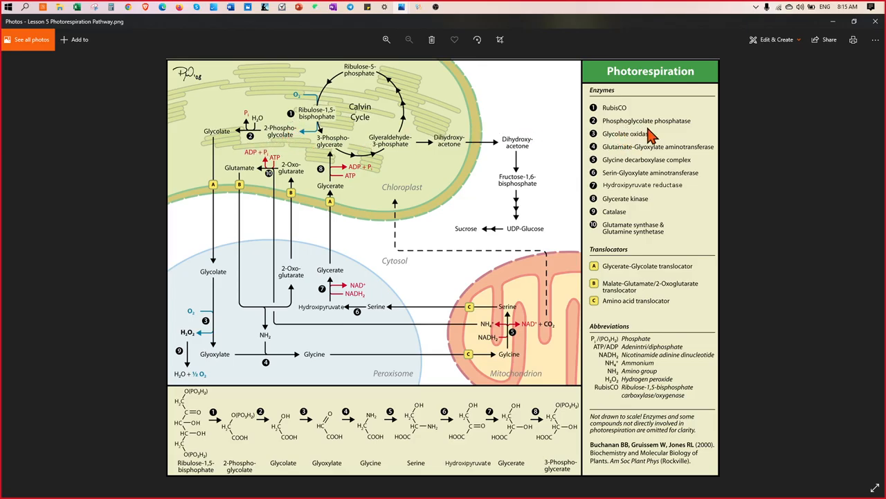
{"action": "mouse_move", "coordinate": [268, 148]}
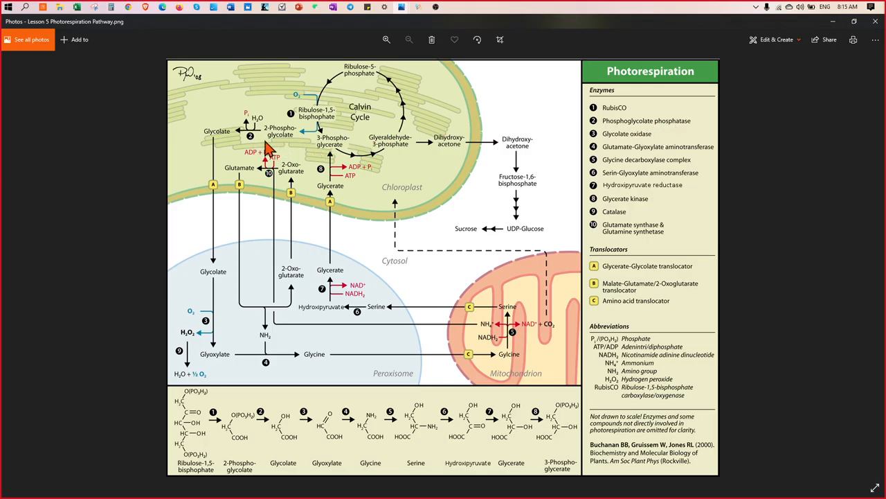
{"action": "mouse_move", "coordinate": [219, 143]}
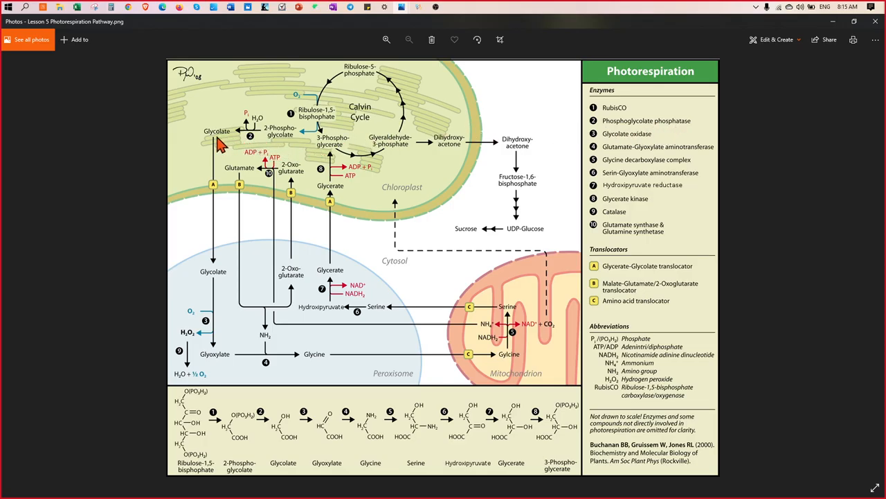
{"action": "mouse_move", "coordinate": [219, 146]}
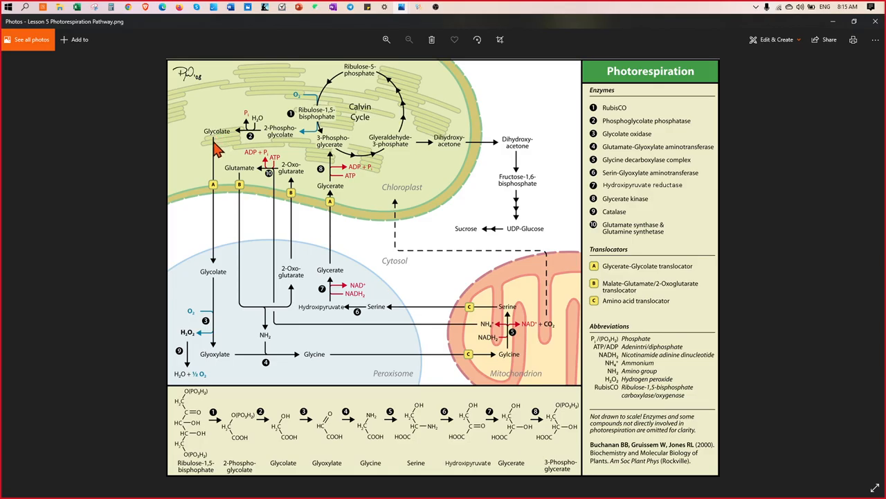
{"action": "mouse_move", "coordinate": [221, 365]}
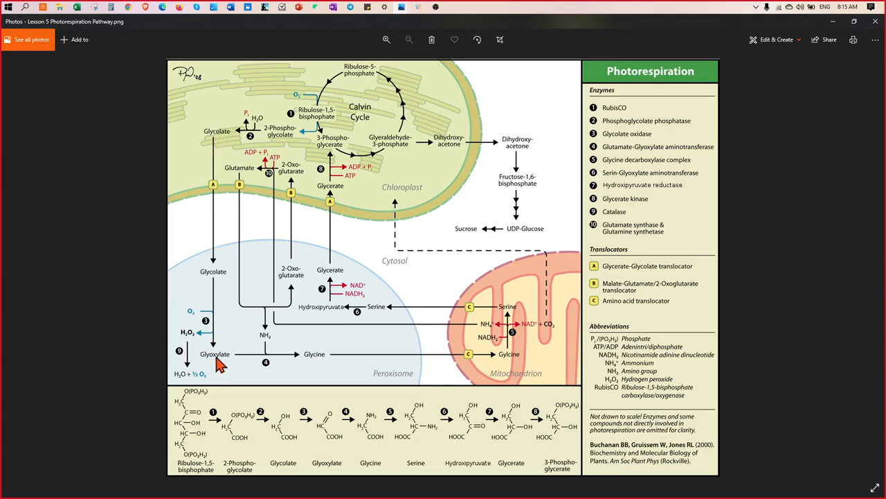
{"action": "mouse_move", "coordinate": [218, 201]}
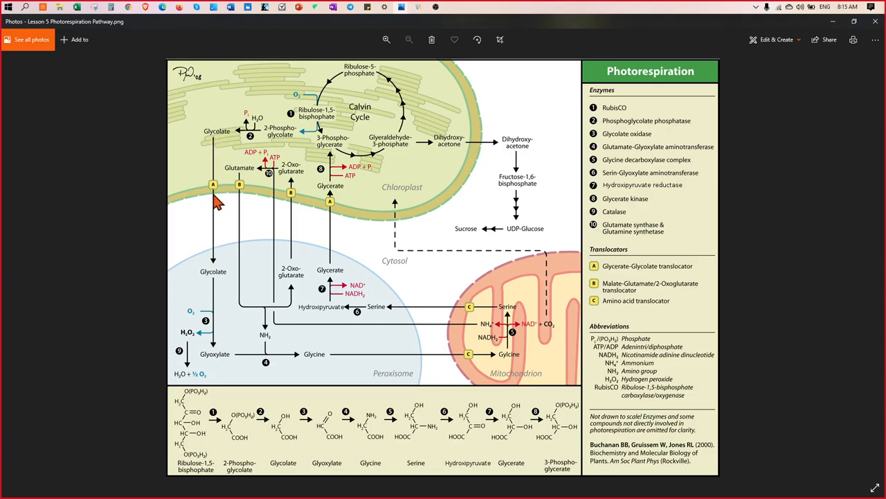
{"action": "mouse_move", "coordinate": [218, 192]}
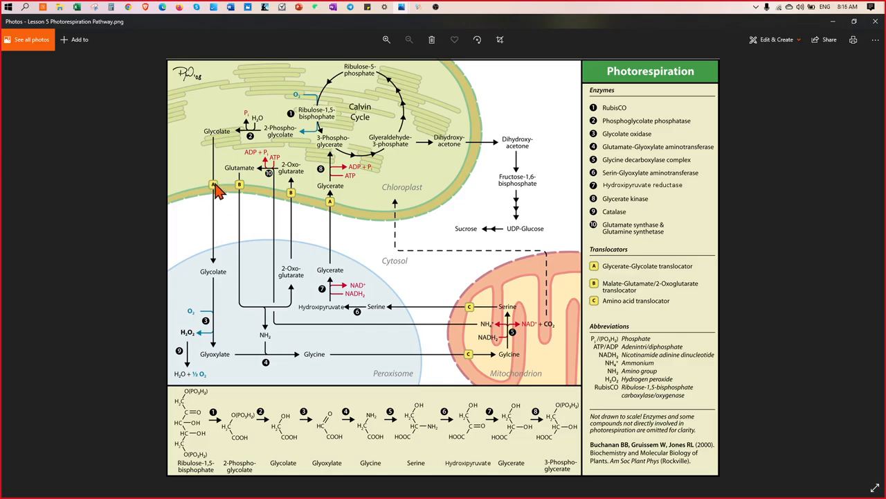
{"action": "mouse_move", "coordinate": [296, 207]}
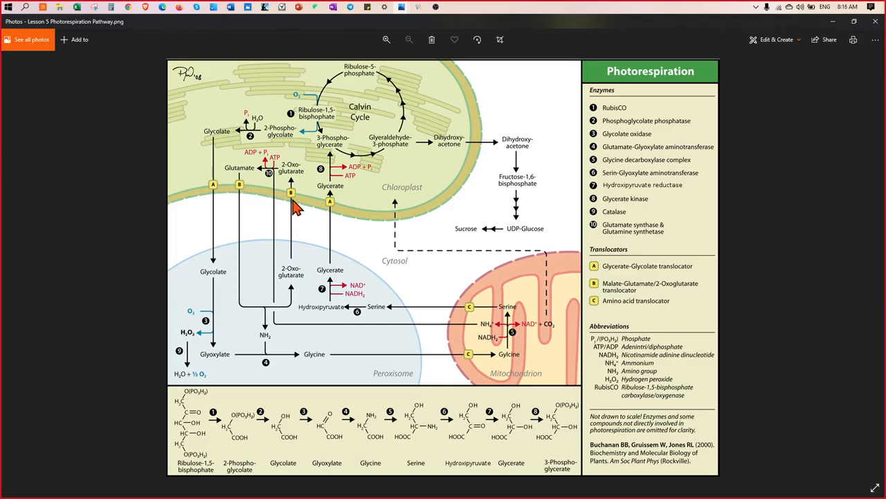
{"action": "mouse_move", "coordinate": [305, 207]}
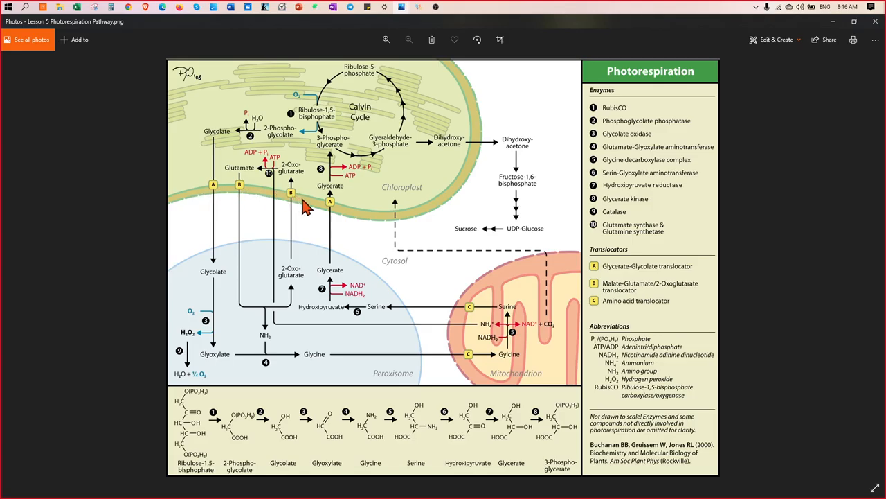
{"action": "mouse_move", "coordinate": [219, 194]}
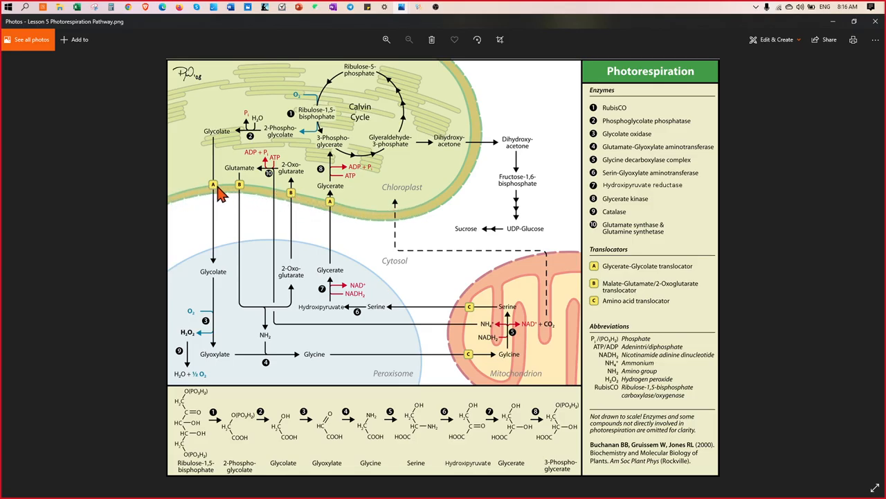
{"action": "mouse_move", "coordinate": [259, 151]}
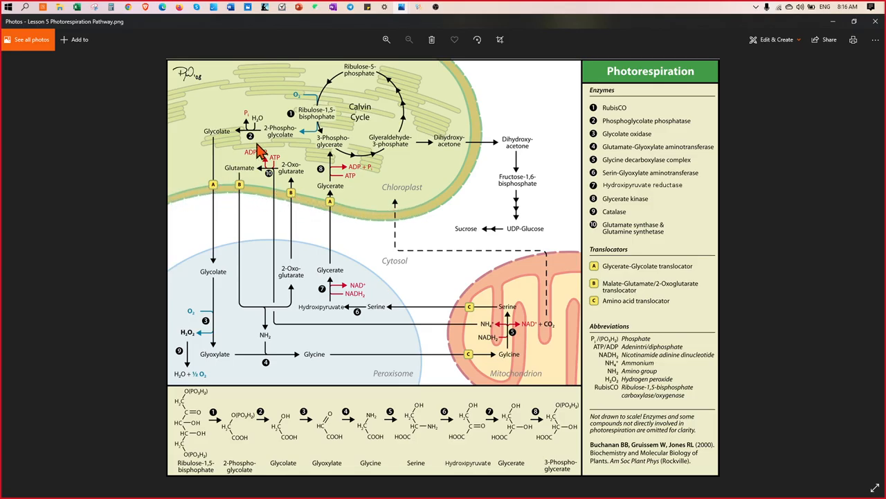
{"action": "mouse_move", "coordinate": [616, 284]}
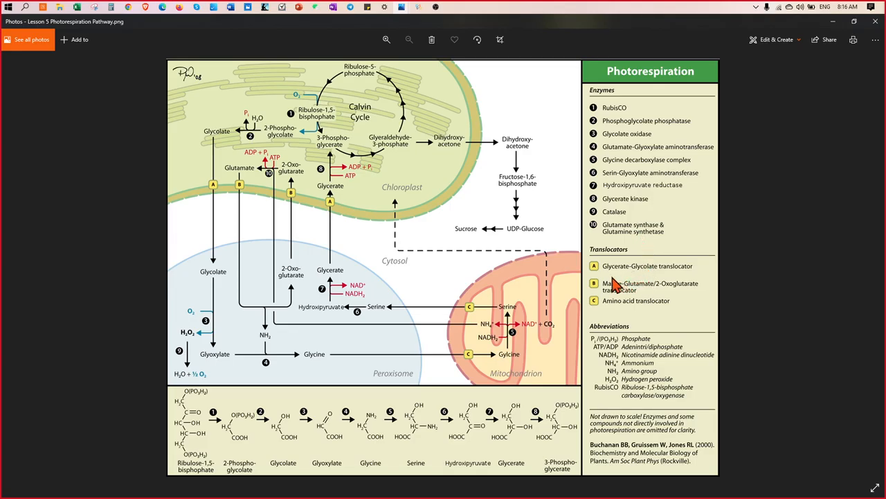
{"action": "mouse_move", "coordinate": [636, 290]}
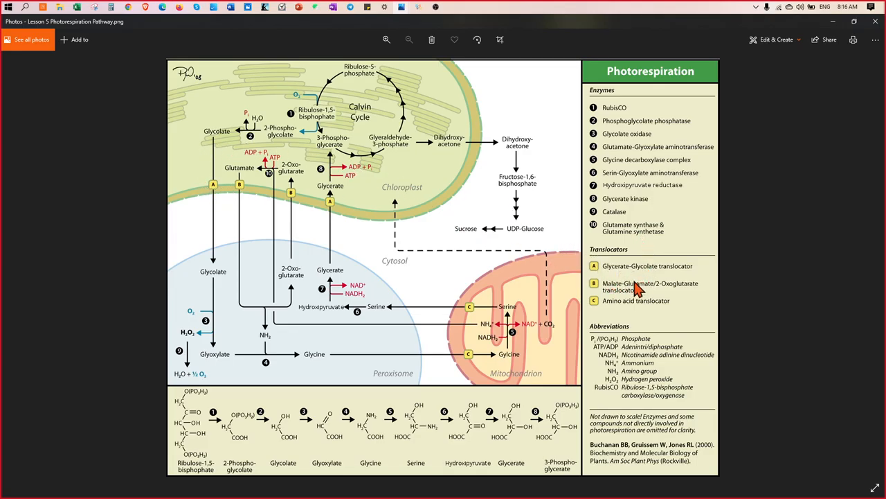
{"action": "mouse_move", "coordinate": [623, 281]}
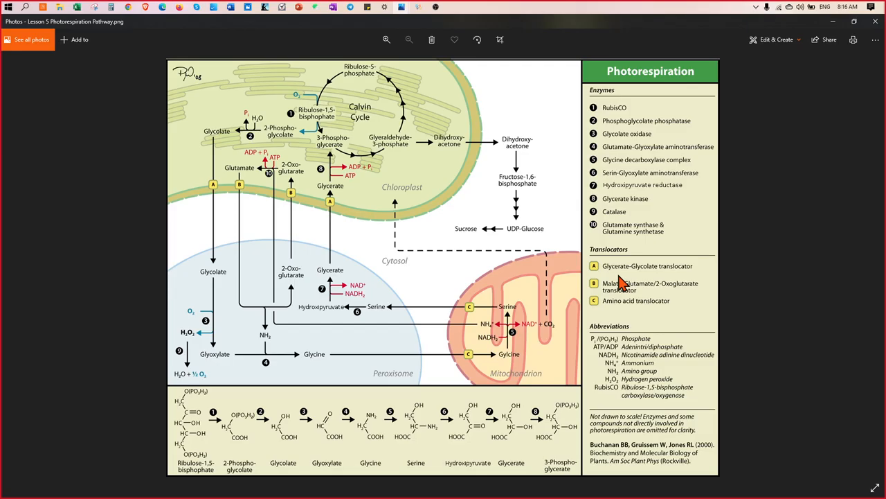
{"action": "mouse_move", "coordinate": [668, 283]}
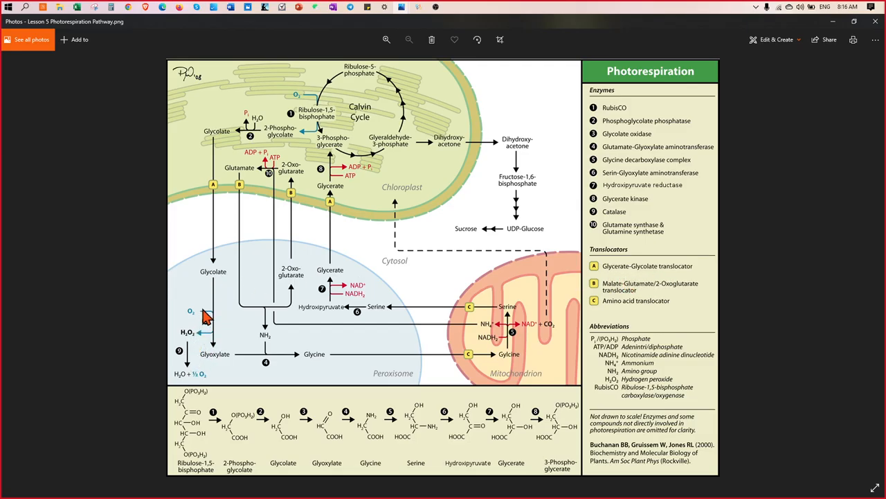
{"action": "mouse_move", "coordinate": [211, 346]}
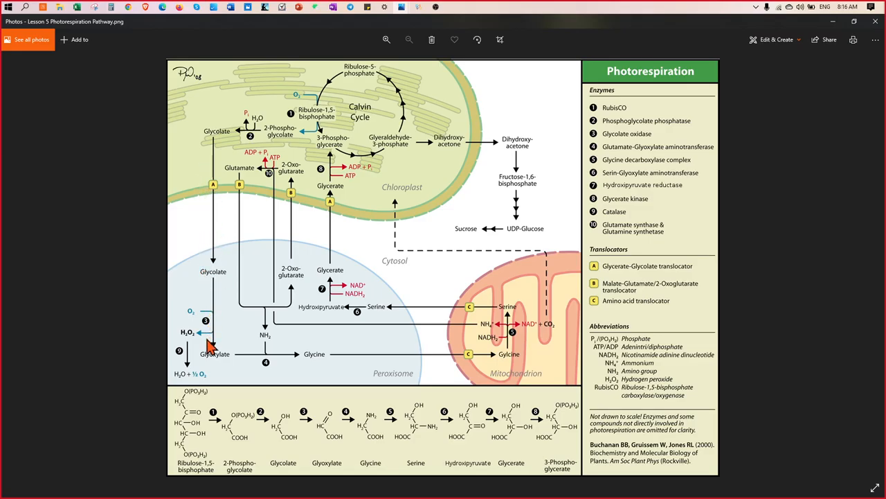
{"action": "mouse_move", "coordinate": [221, 360]}
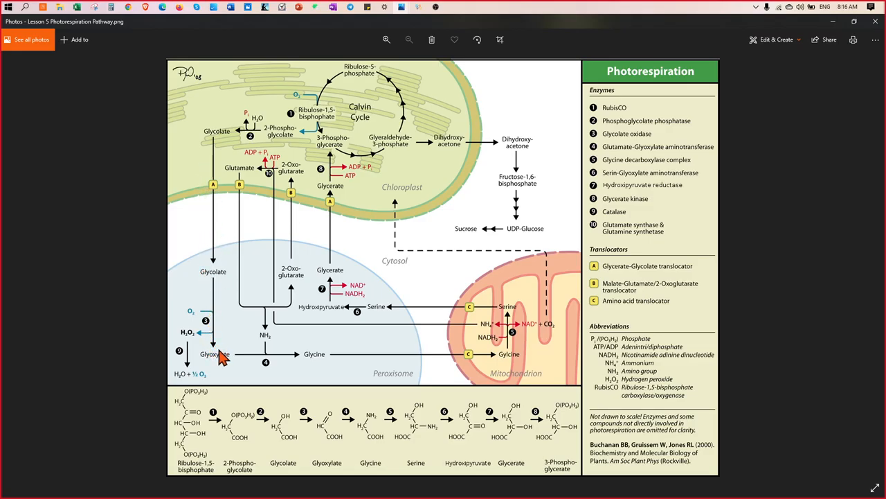
{"action": "mouse_move", "coordinate": [295, 353]}
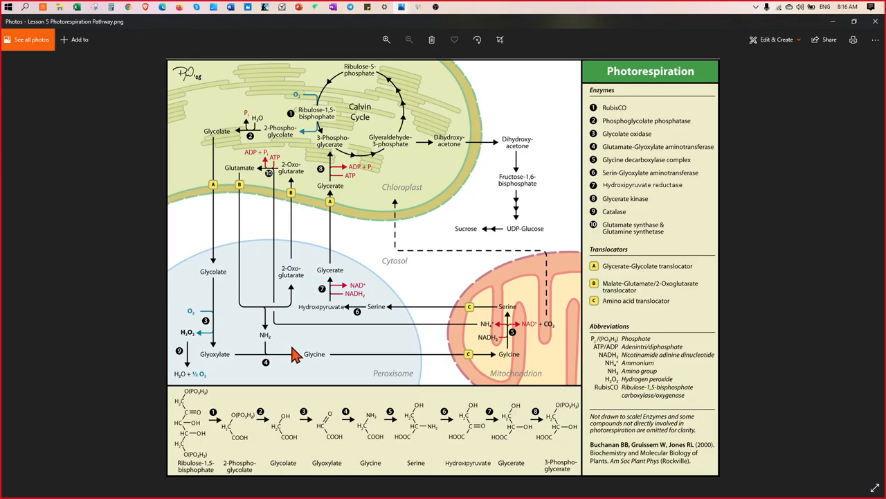
{"action": "mouse_move", "coordinate": [316, 352]}
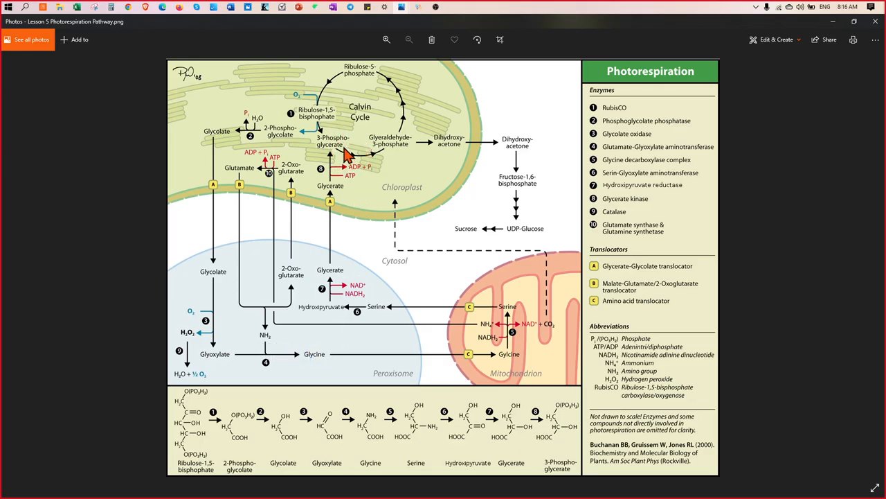
{"action": "mouse_move", "coordinate": [374, 365]}
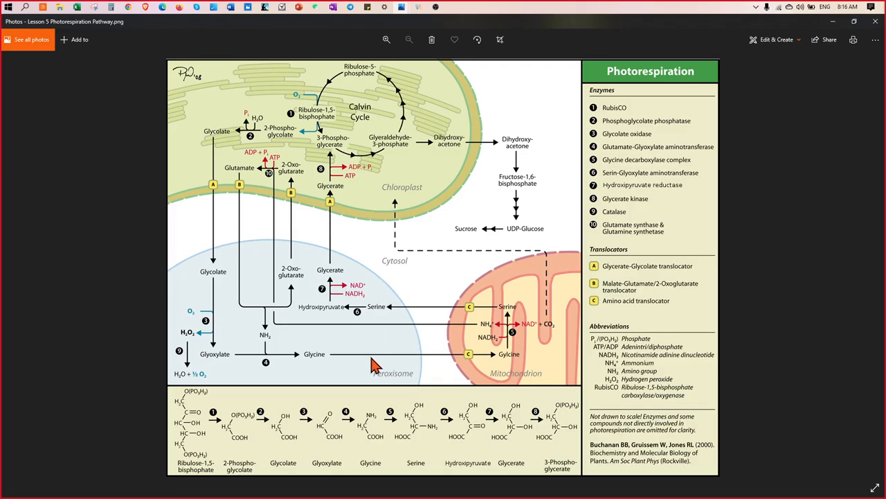
{"action": "mouse_move", "coordinate": [587, 339]}
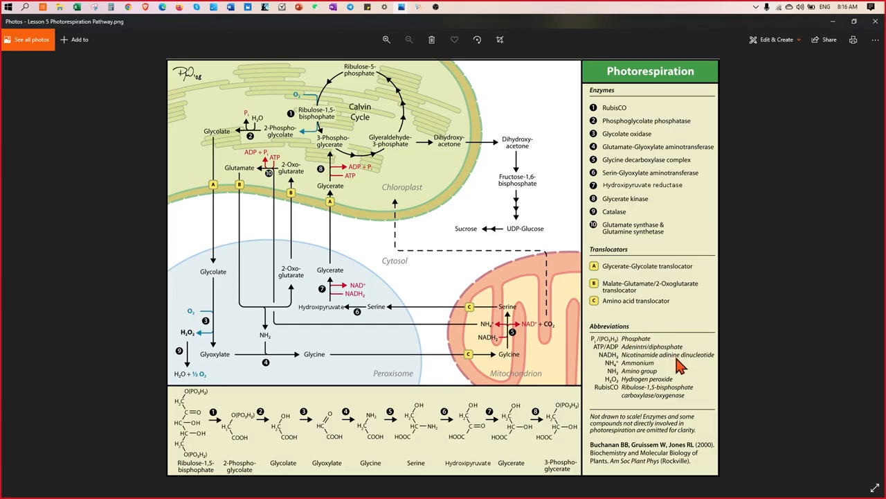
{"action": "mouse_move", "coordinate": [493, 350]}
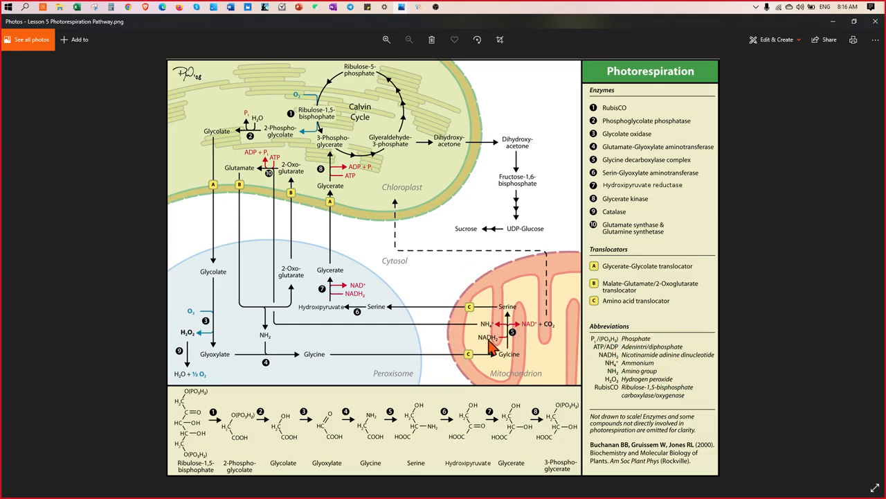
{"action": "mouse_move", "coordinate": [516, 328]}
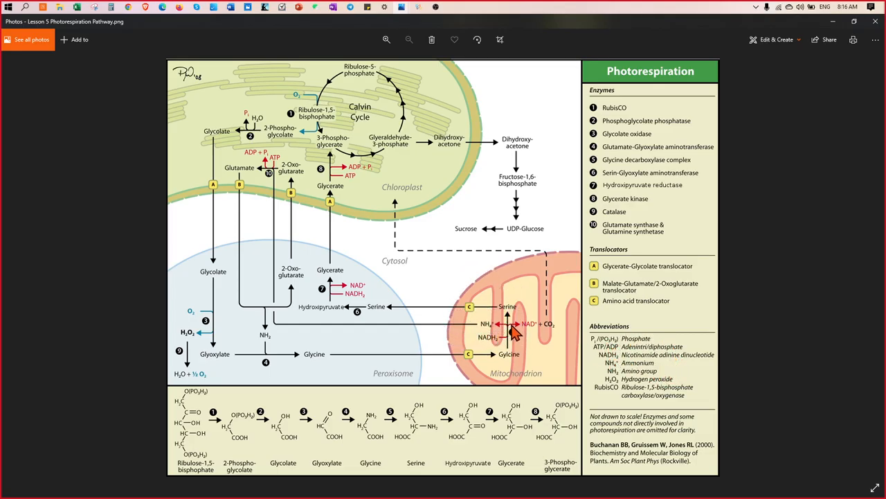
{"action": "mouse_move", "coordinate": [385, 319]}
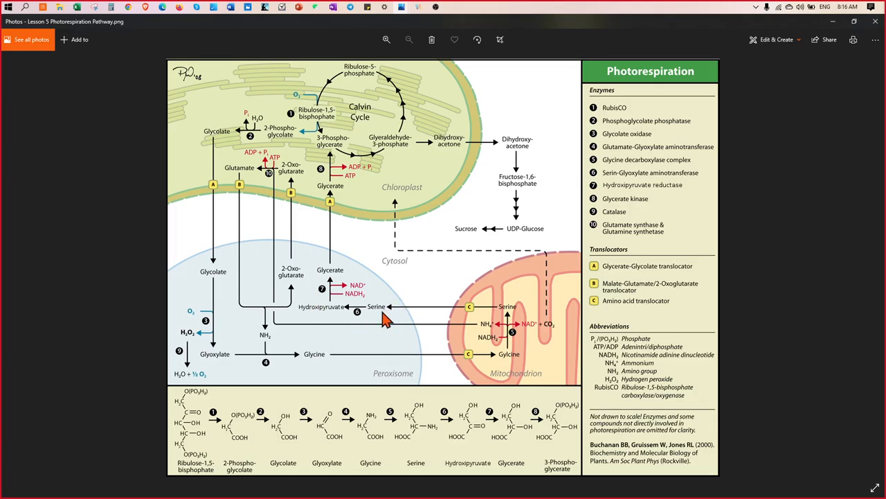
{"action": "mouse_move", "coordinate": [536, 369]}
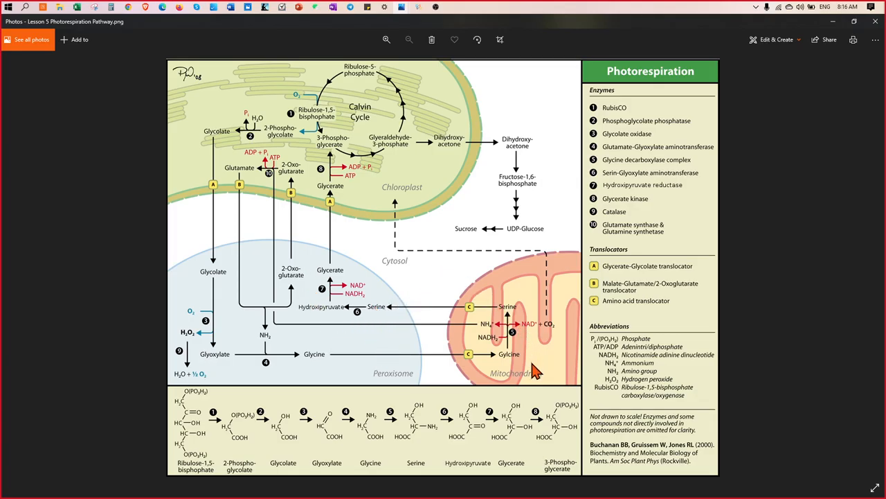
{"action": "mouse_move", "coordinate": [537, 329]}
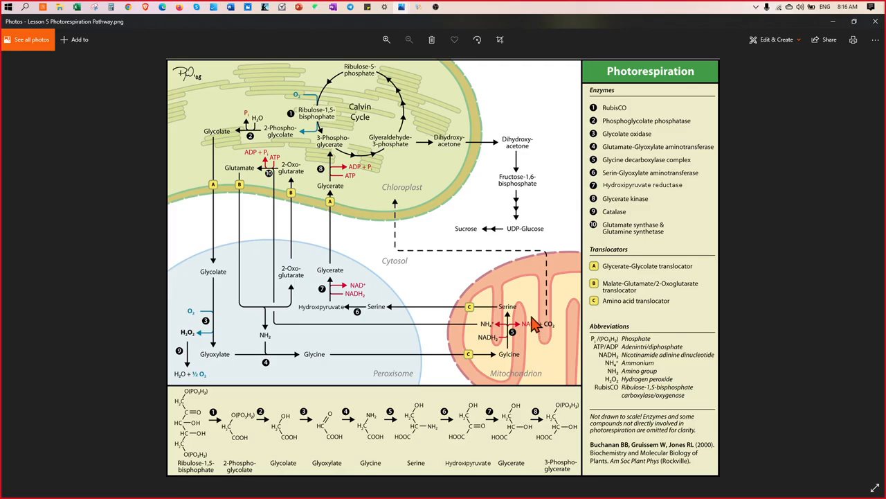
{"action": "mouse_move", "coordinate": [554, 339]}
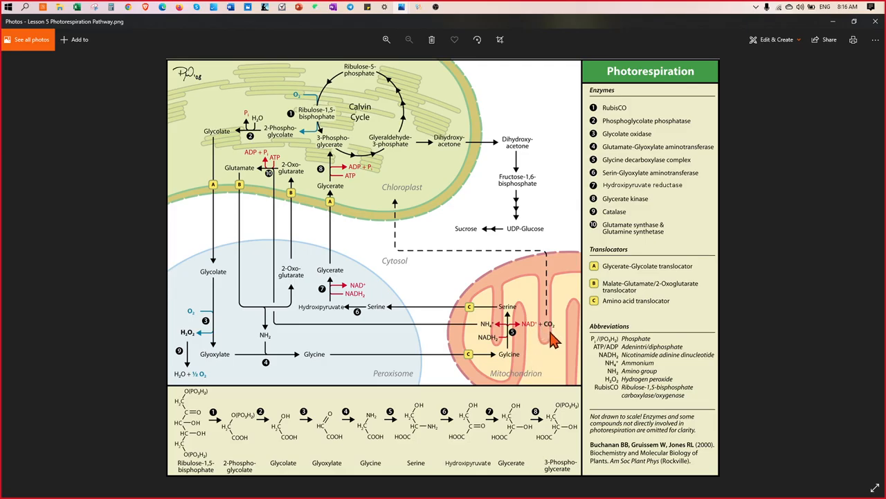
{"action": "mouse_move", "coordinate": [508, 344]}
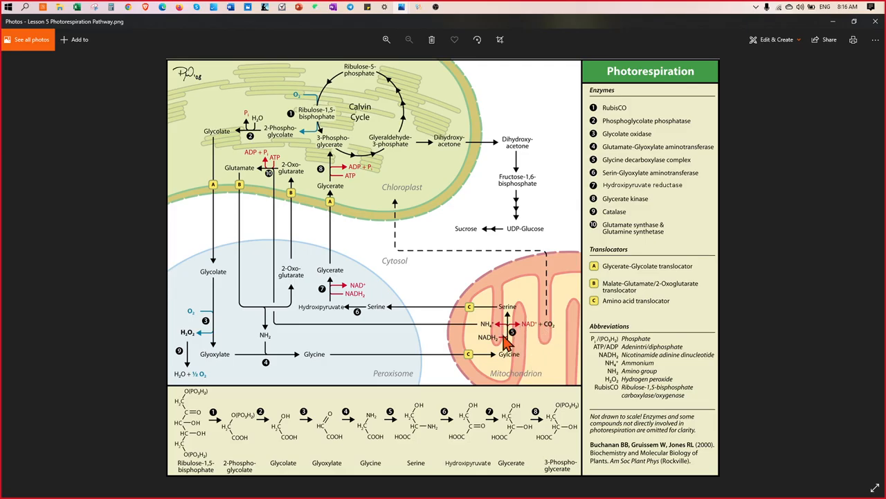
{"action": "mouse_move", "coordinate": [537, 325]}
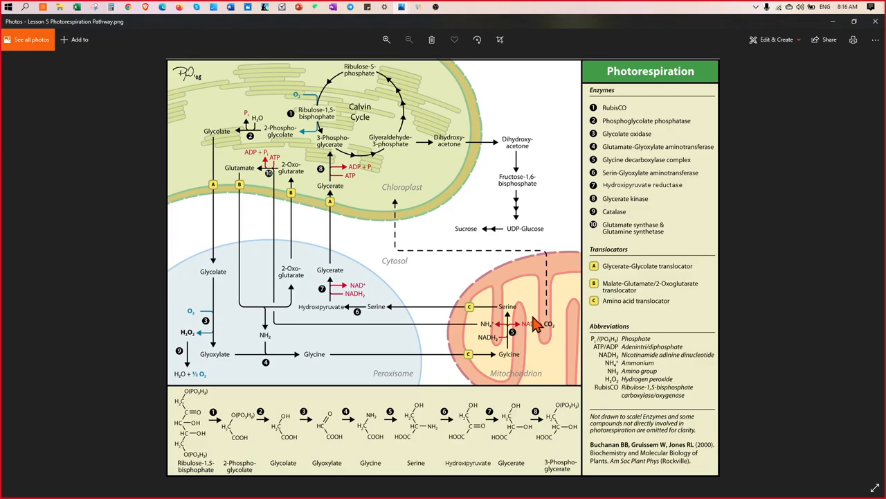
{"action": "mouse_move", "coordinate": [443, 85]}
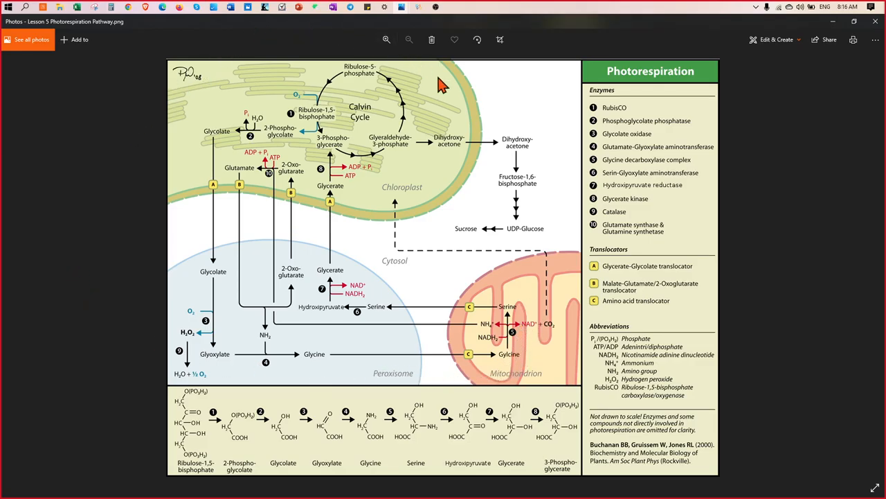
{"action": "mouse_move", "coordinate": [521, 355]}
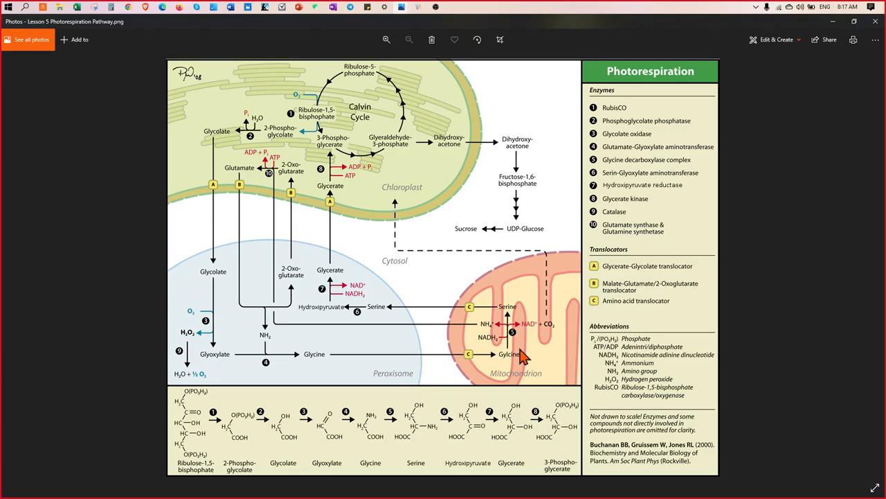
{"action": "mouse_move", "coordinate": [384, 368]}
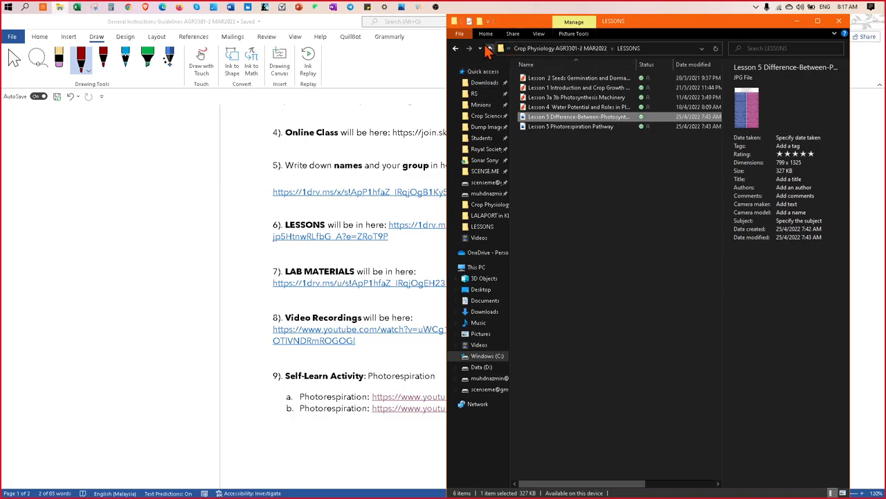
Step: Go up from LESSONS to the course folder and open CLASS ACTIVITY SUBMISSION
{"action": "left_click", "coordinate": [456, 47]}
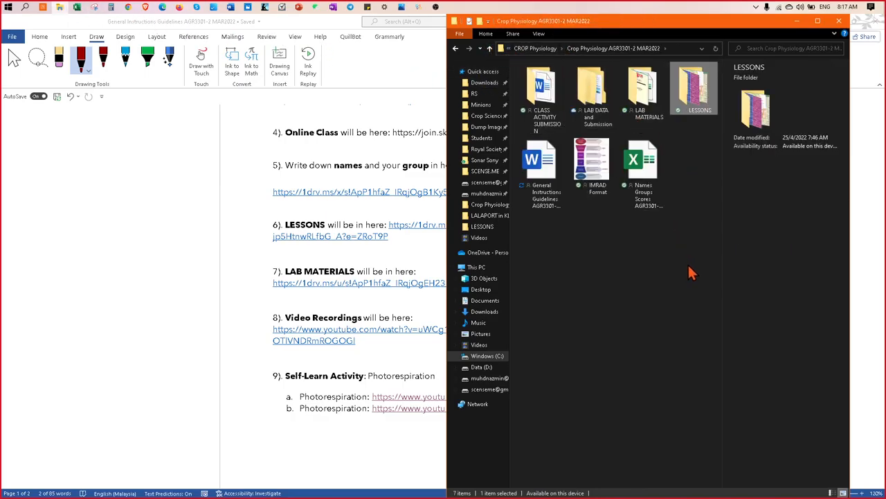
{"action": "left_click", "coordinate": [541, 90]}
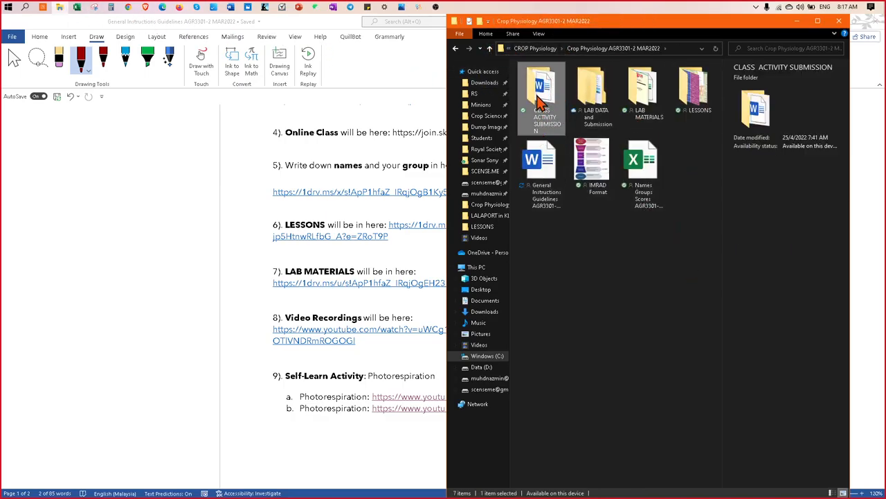
{"action": "mouse_move", "coordinate": [542, 93]}
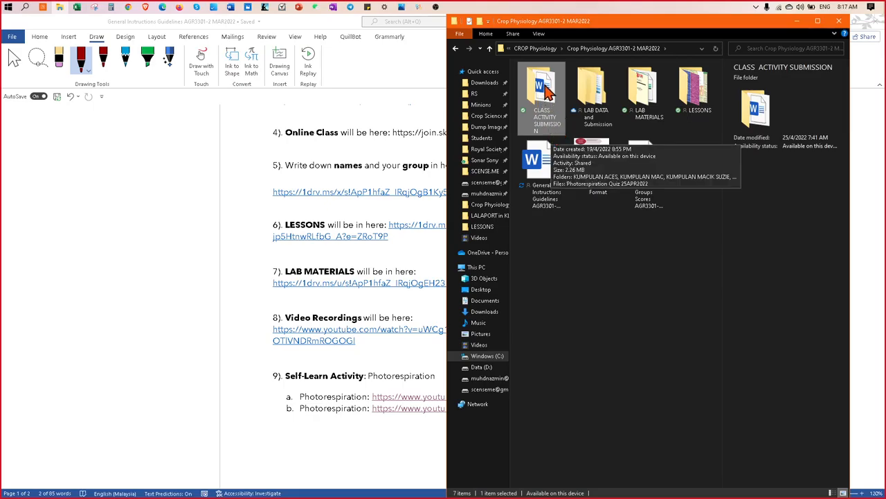
{"action": "double_click", "coordinate": [541, 97]}
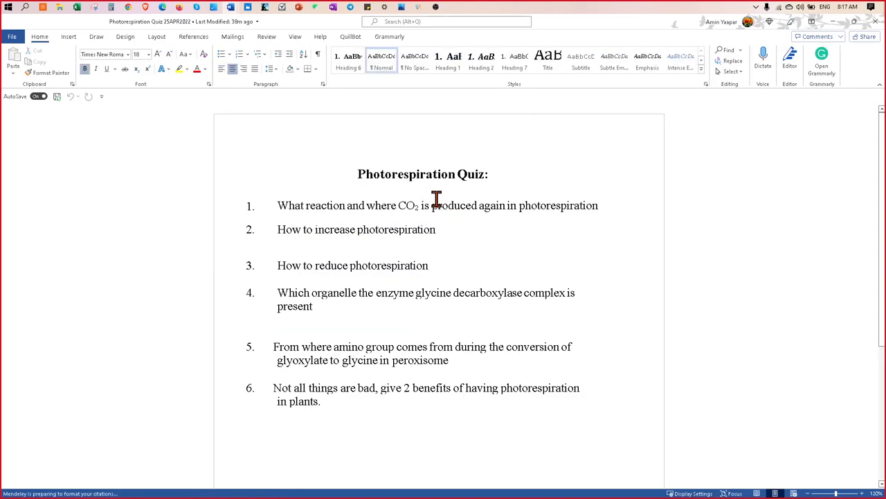
{"action": "mouse_move", "coordinate": [477, 307]}
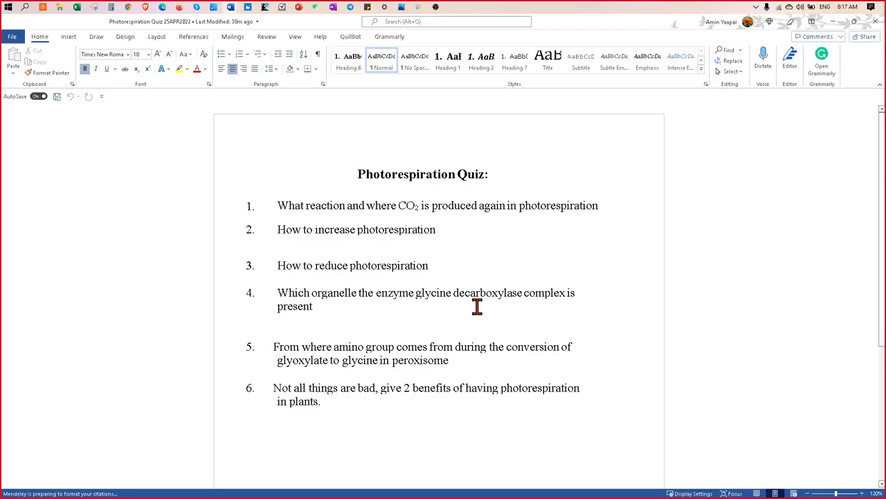
{"action": "mouse_move", "coordinate": [483, 469]}
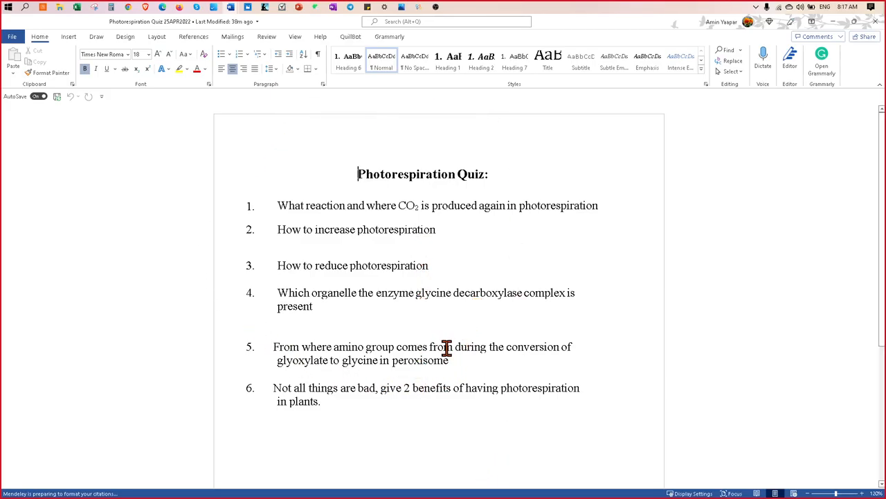
{"action": "mouse_move", "coordinate": [62, 13]}
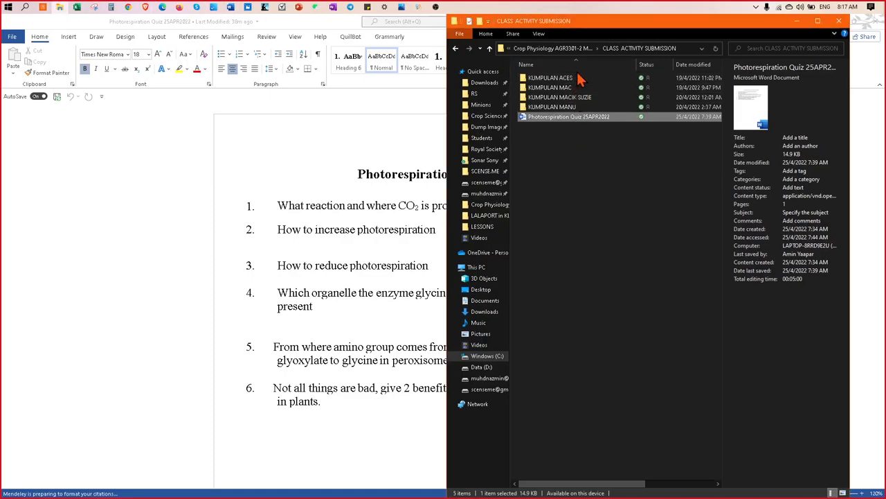
{"action": "mouse_move", "coordinate": [550, 77]}
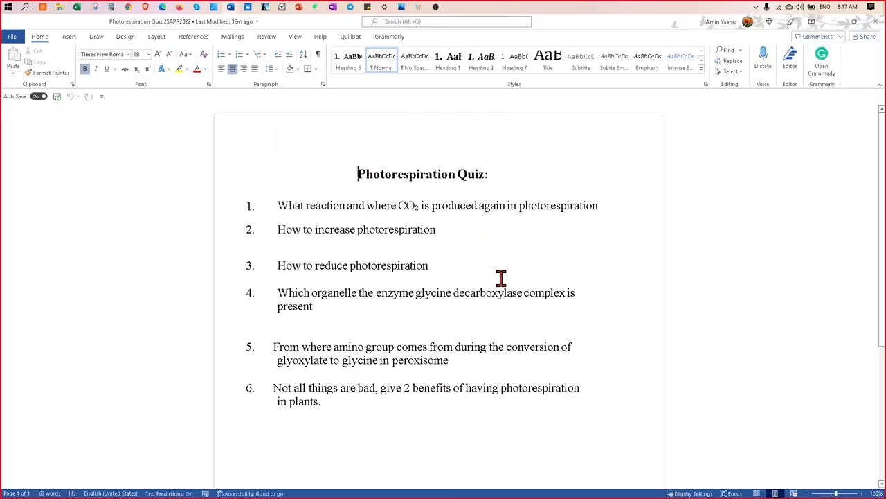
{"action": "mouse_move", "coordinate": [512, 287]}
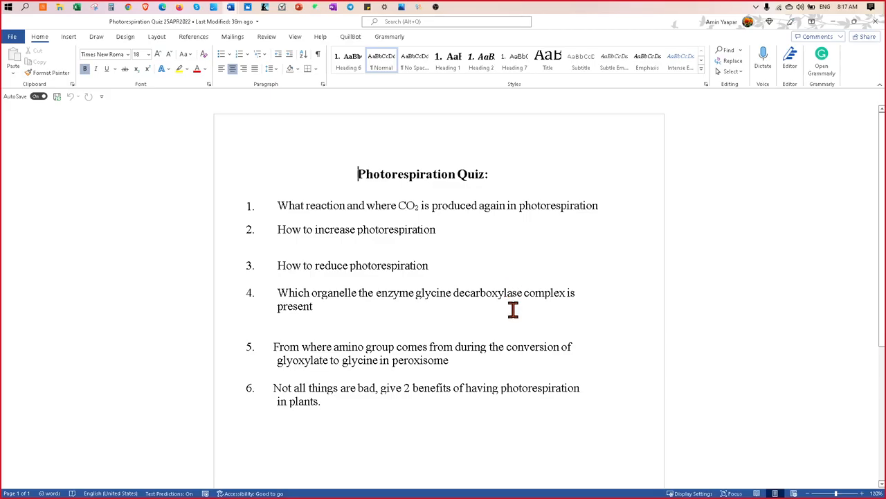
{"action": "mouse_move", "coordinate": [497, 320]}
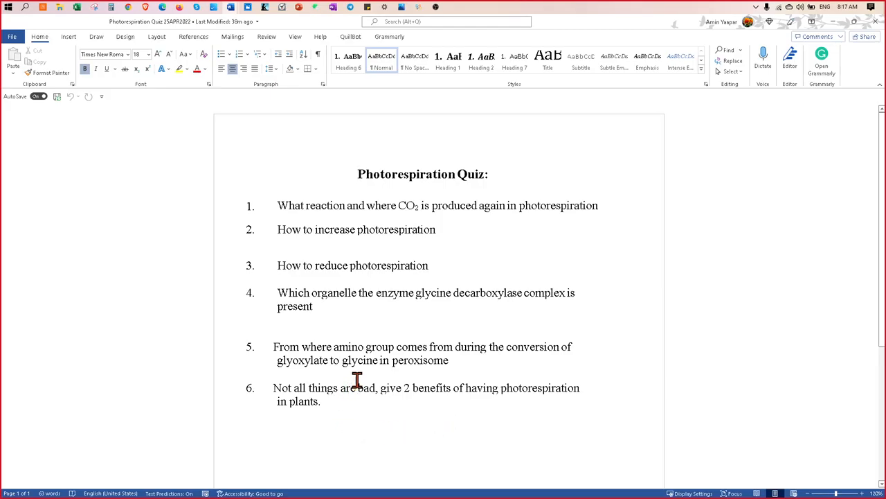
{"action": "mouse_move", "coordinate": [418, 392]}
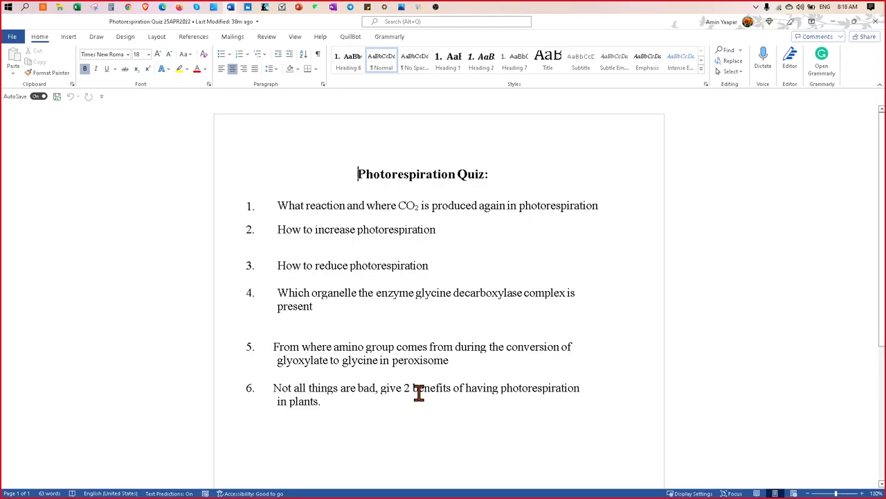
{"action": "mouse_move", "coordinate": [469, 400]}
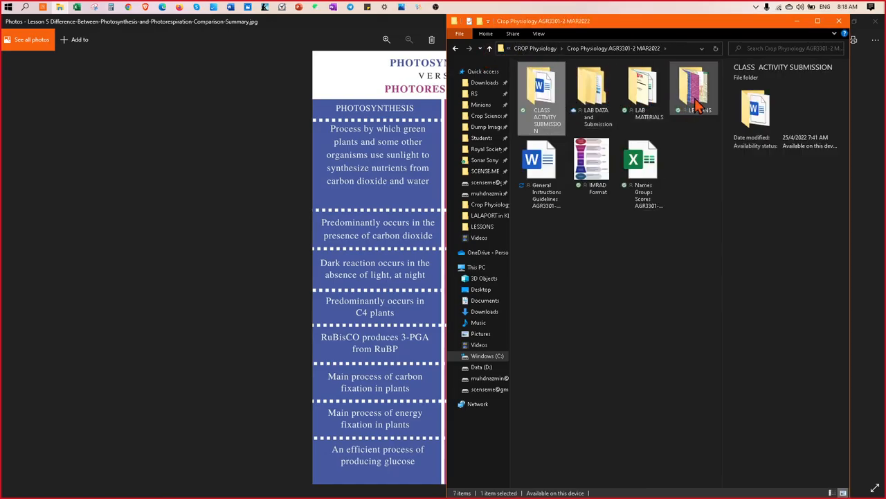
Step: Open the LESSONS folder in the Crop Physiology AGR3301-2 MAR2022 class folder
{"action": "double_click", "coordinate": [694, 86]}
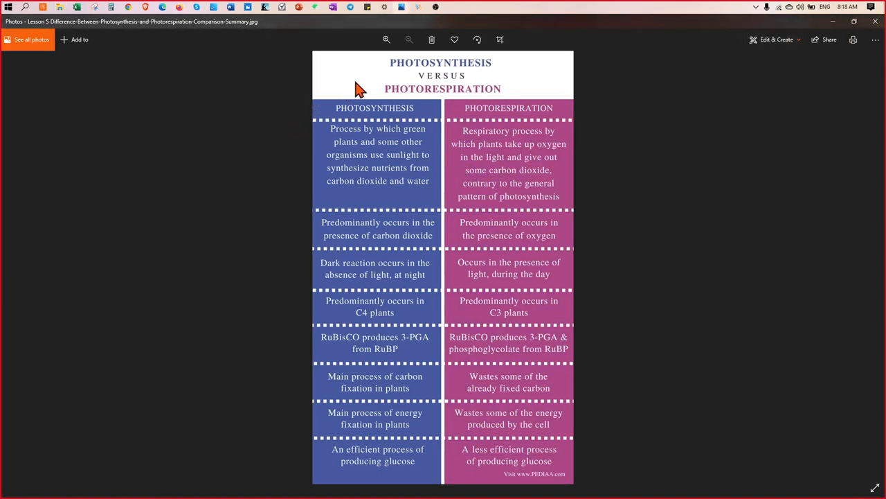
{"action": "mouse_move", "coordinate": [508, 125]}
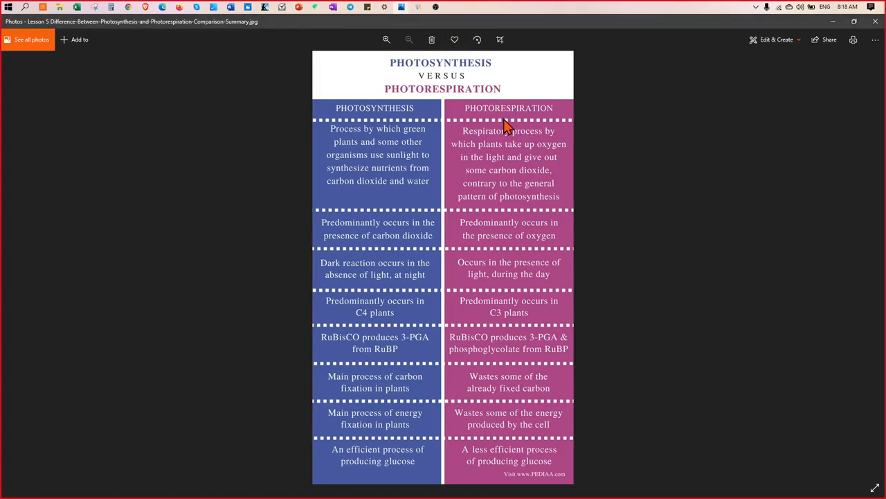
{"action": "mouse_move", "coordinate": [508, 135]}
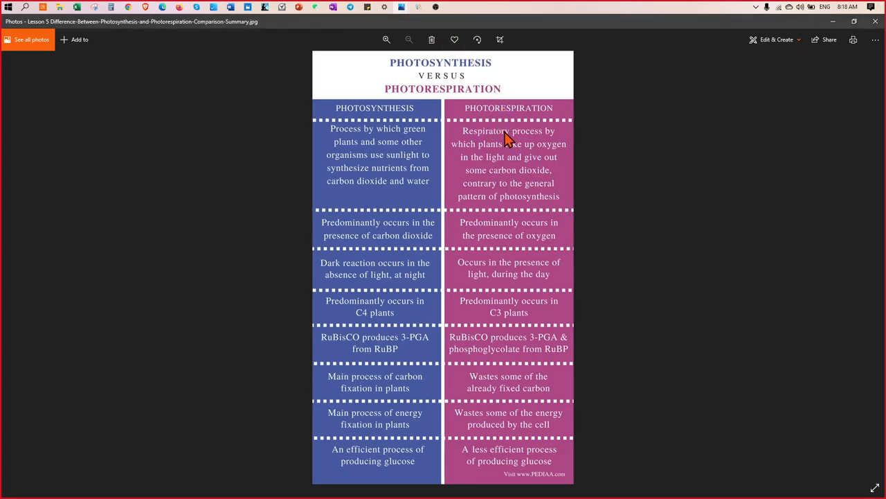
{"action": "mouse_move", "coordinate": [513, 110]}
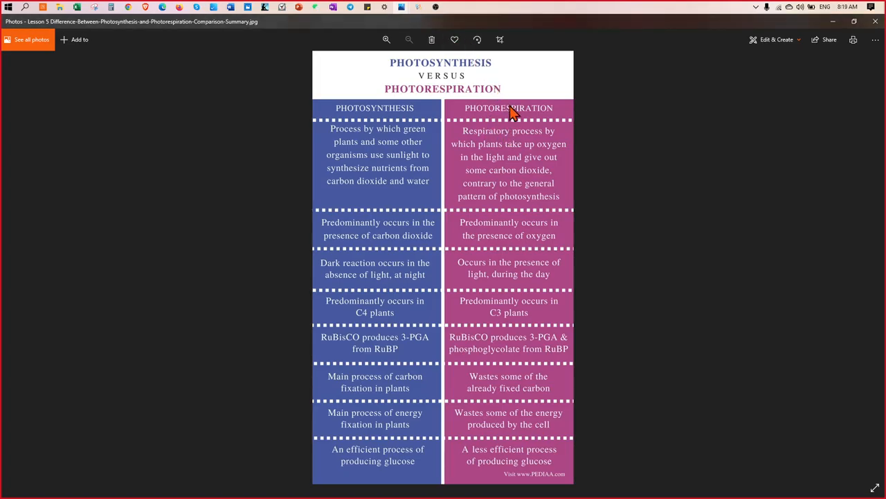
{"action": "mouse_move", "coordinate": [373, 141]}
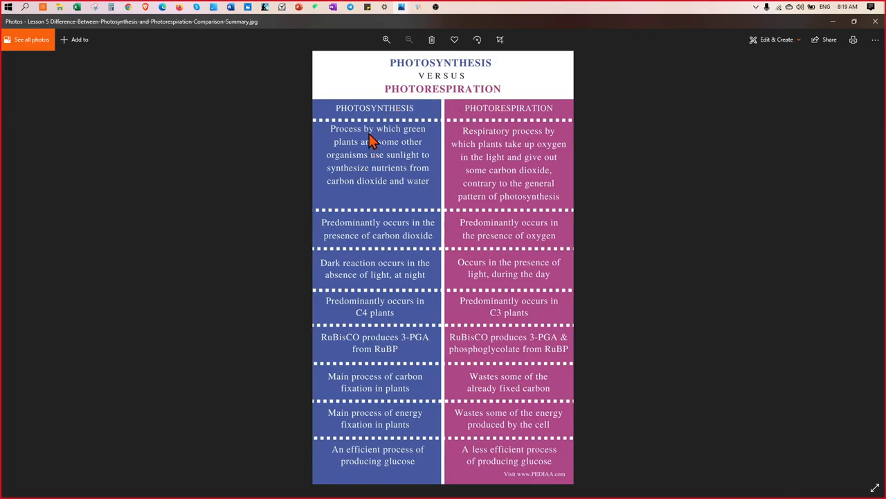
{"action": "mouse_move", "coordinate": [366, 153]}
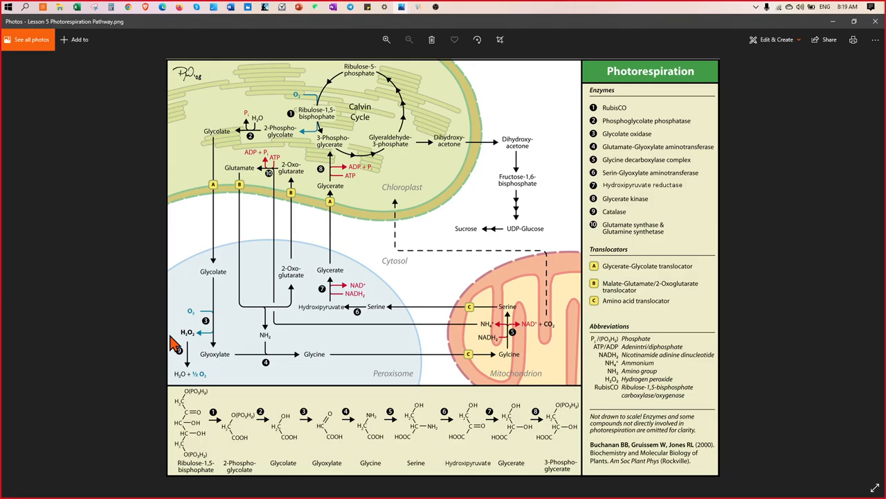
{"action": "mouse_move", "coordinate": [415, 146]}
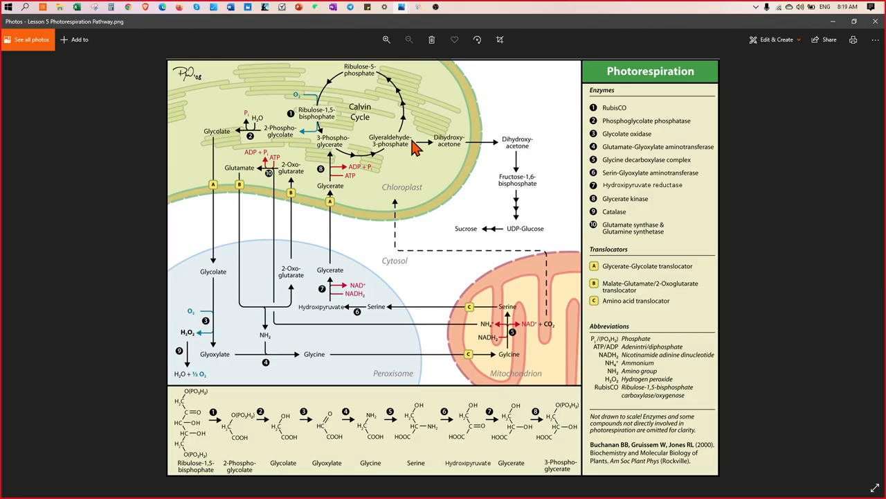
{"action": "mouse_move", "coordinate": [410, 192]}
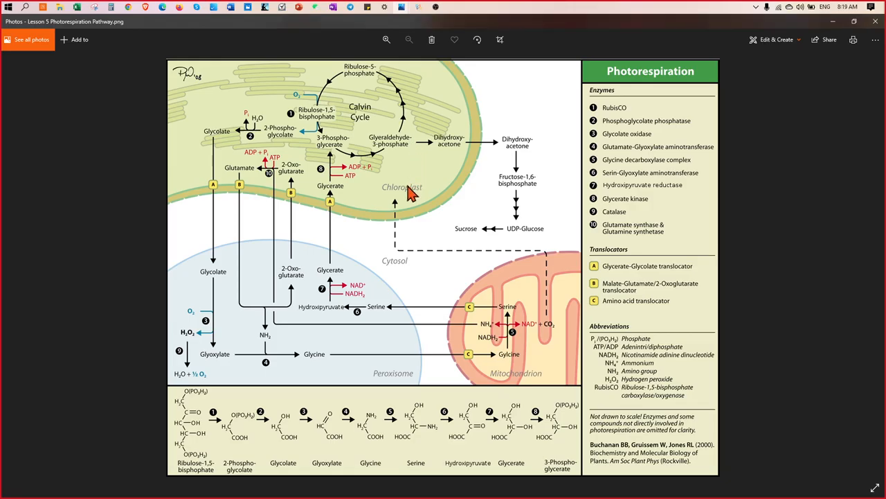
{"action": "mouse_move", "coordinate": [403, 343]}
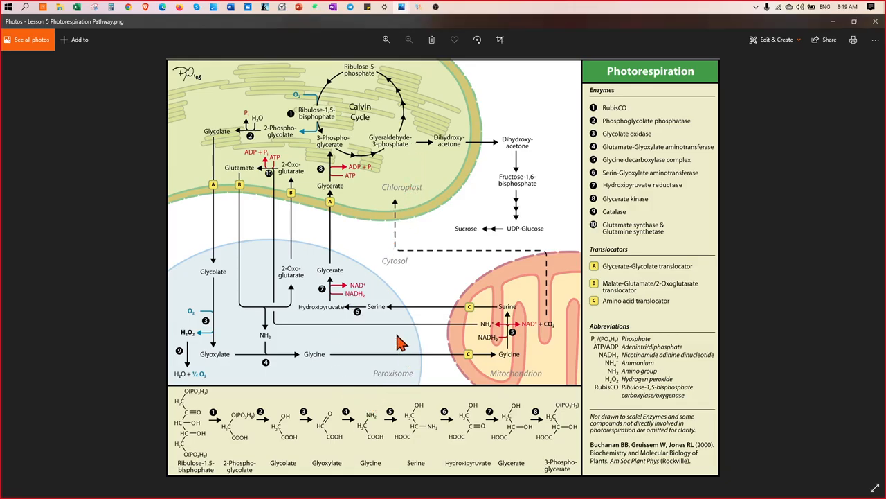
{"action": "mouse_move", "coordinate": [516, 357]}
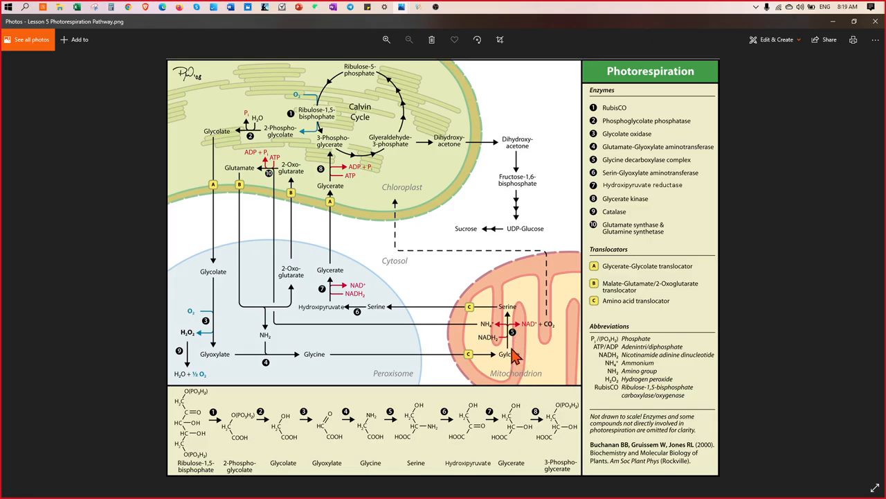
{"action": "mouse_move", "coordinate": [326, 137]}
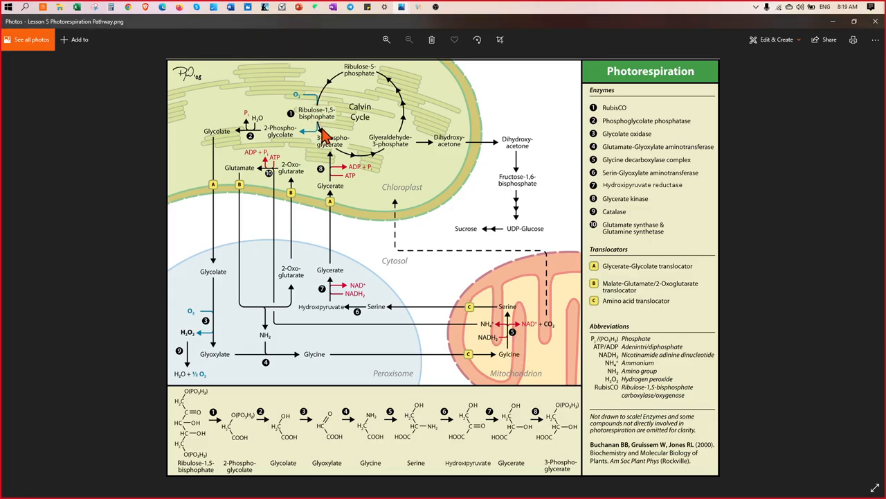
{"action": "mouse_move", "coordinate": [315, 142]}
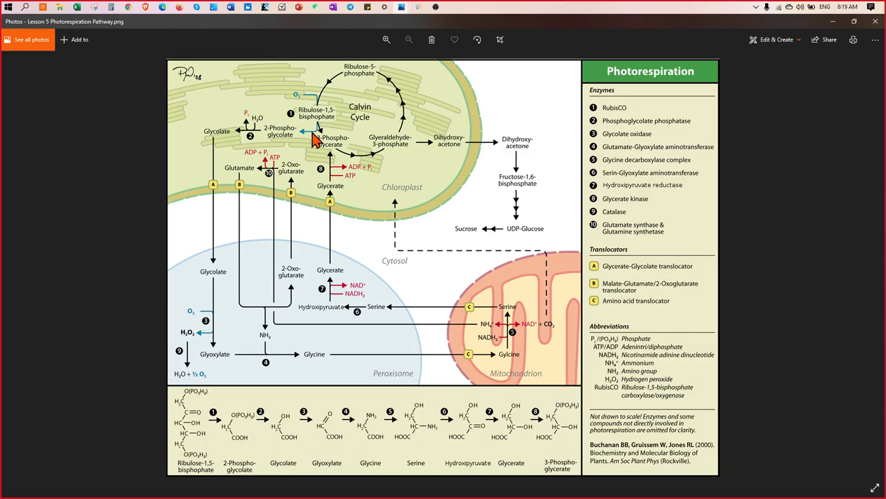
{"action": "mouse_move", "coordinate": [252, 330]}
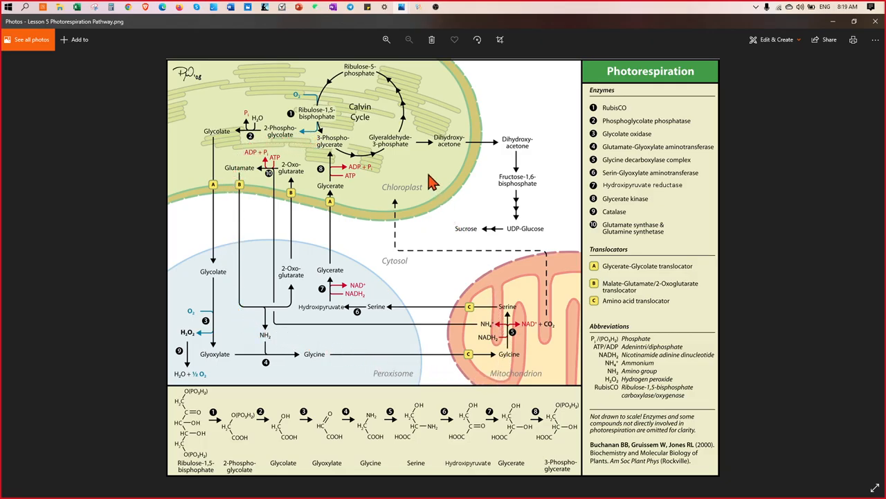
{"action": "mouse_move", "coordinate": [367, 208]}
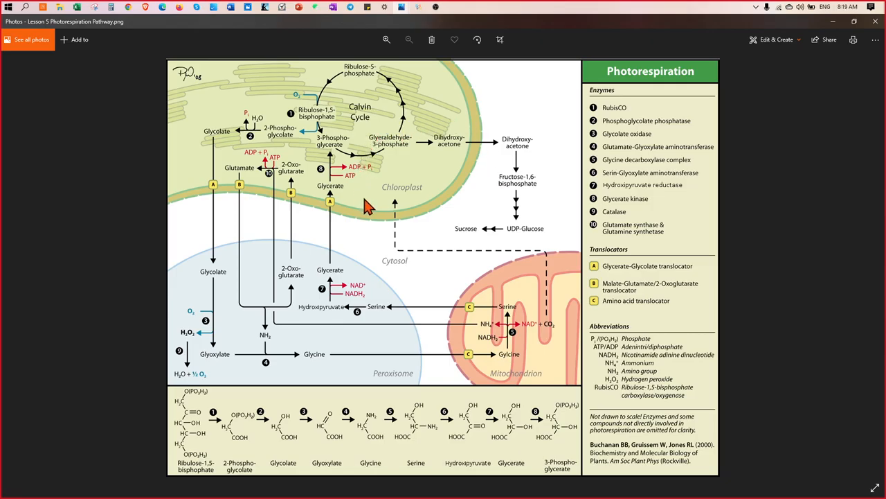
{"action": "mouse_move", "coordinate": [324, 186]}
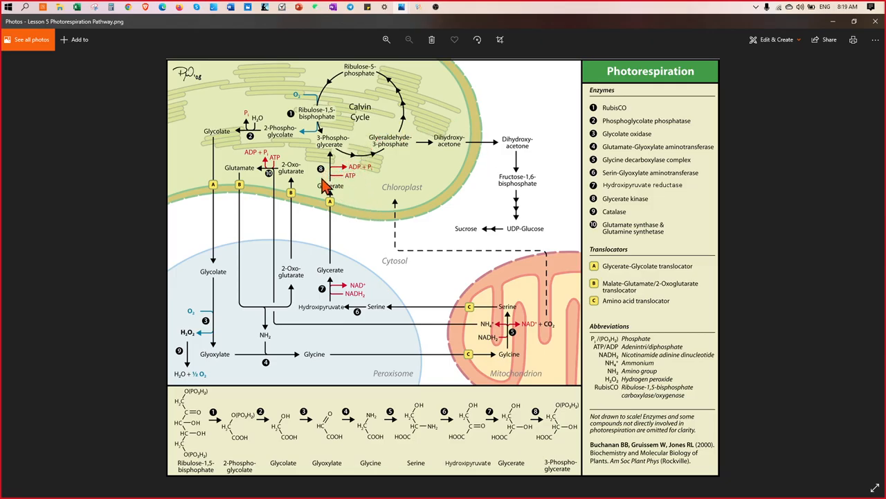